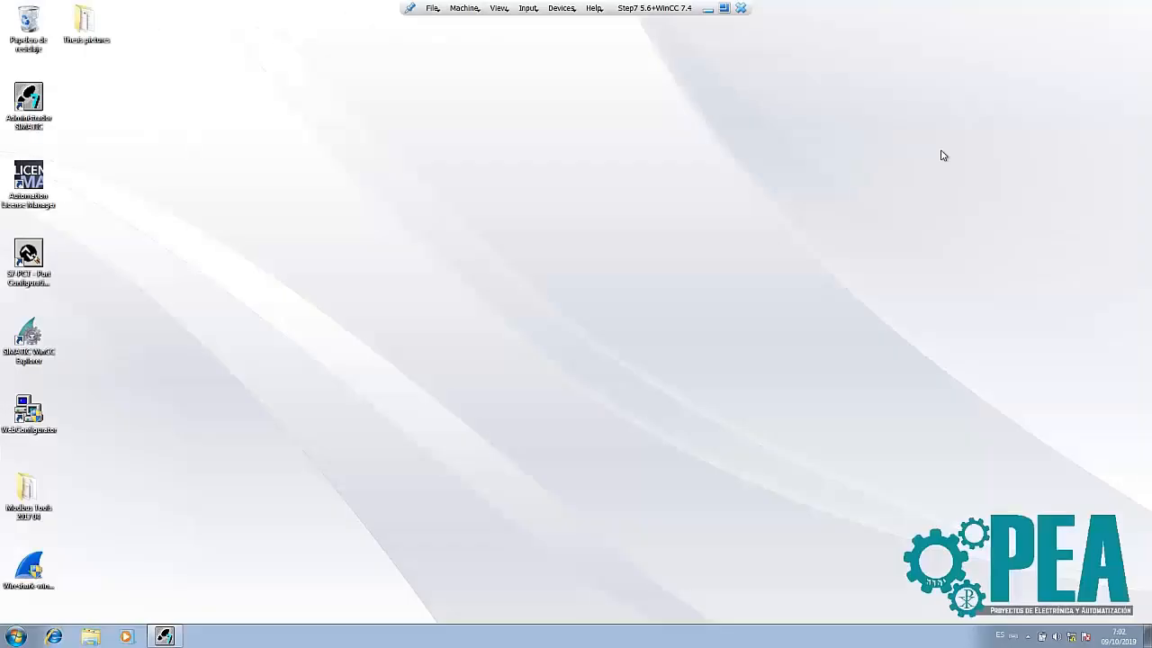
mouse_move(634, 338)
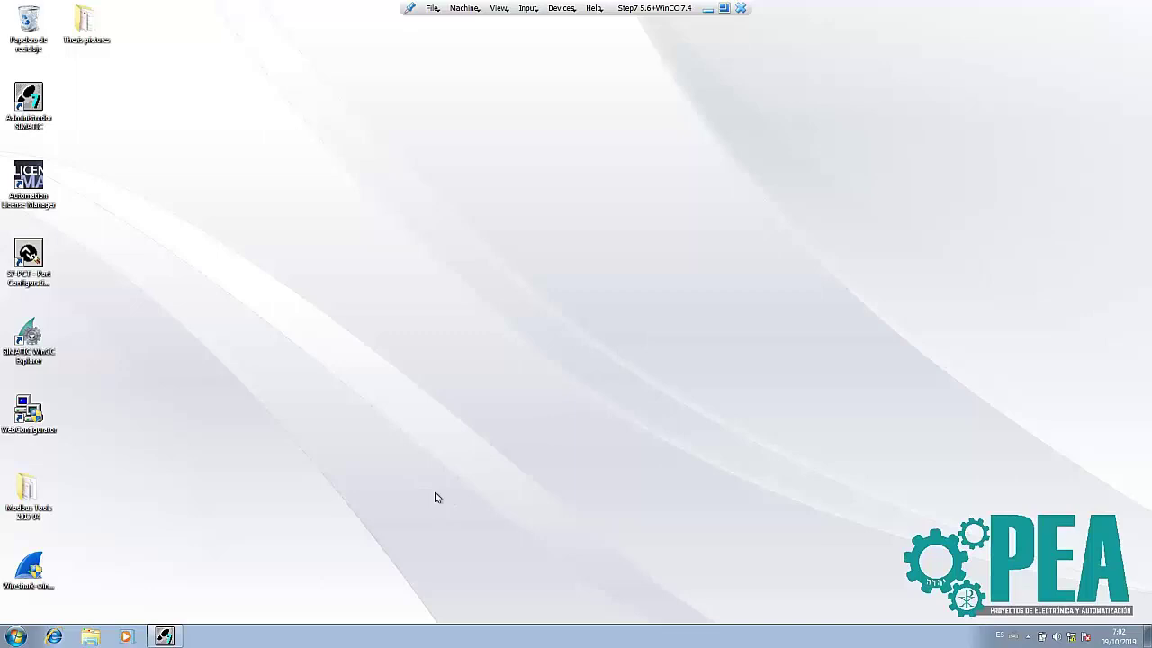
mouse_move(4, 403)
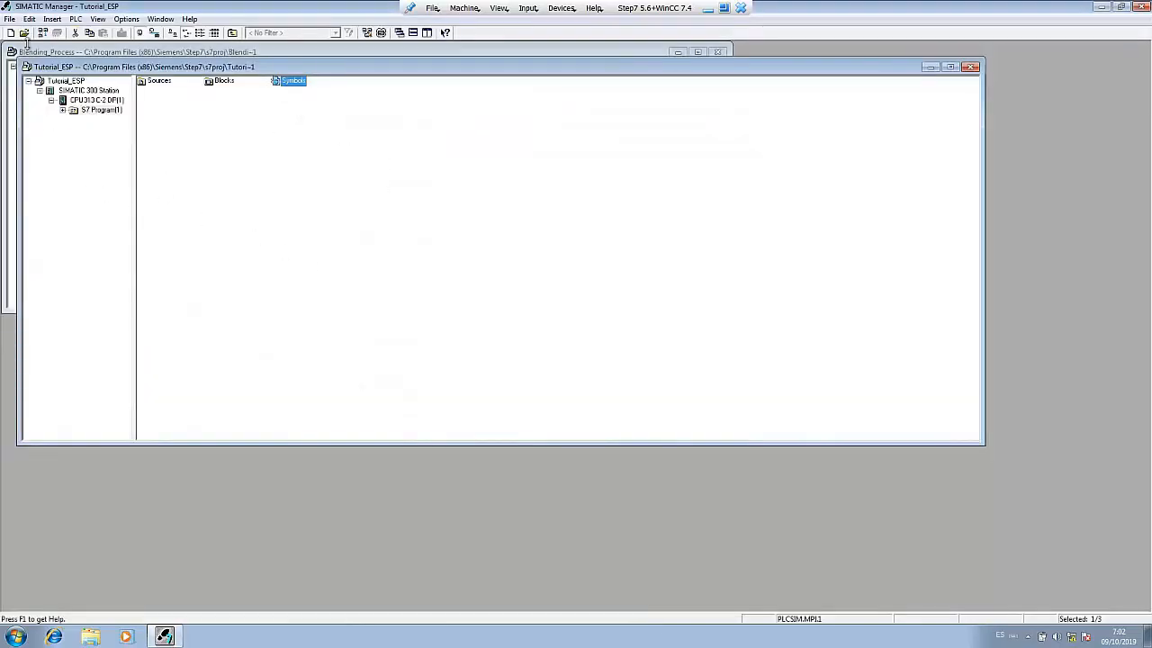
Step: Start the New Project wizard from the File menu
left_click(10, 18)
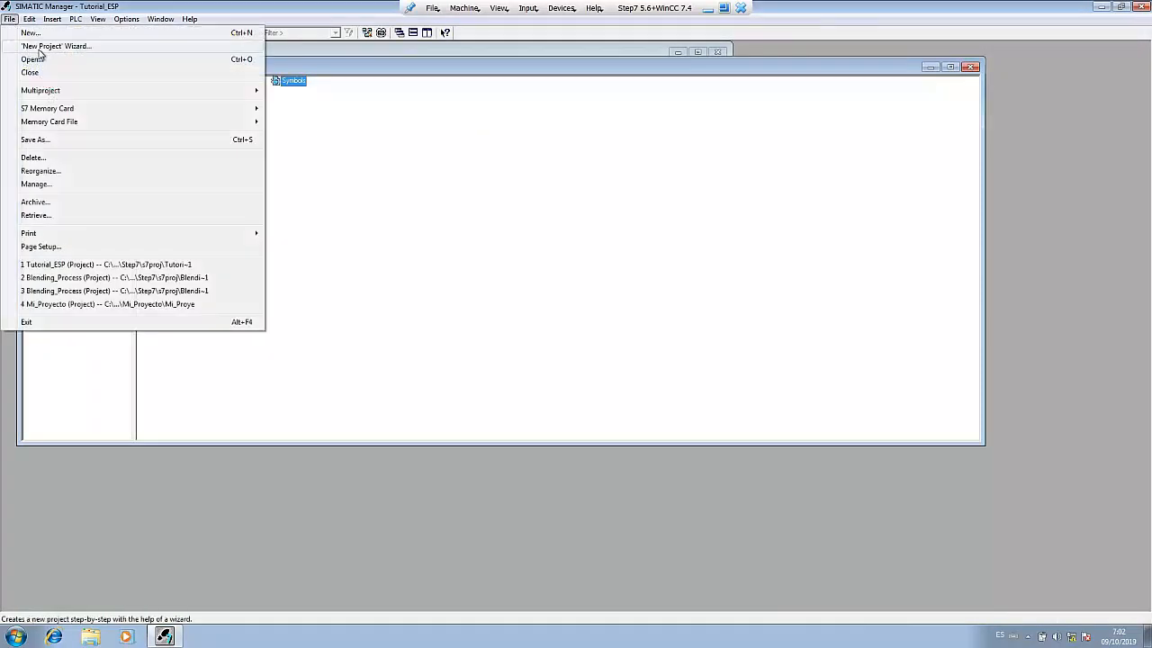
left_click(106, 263)
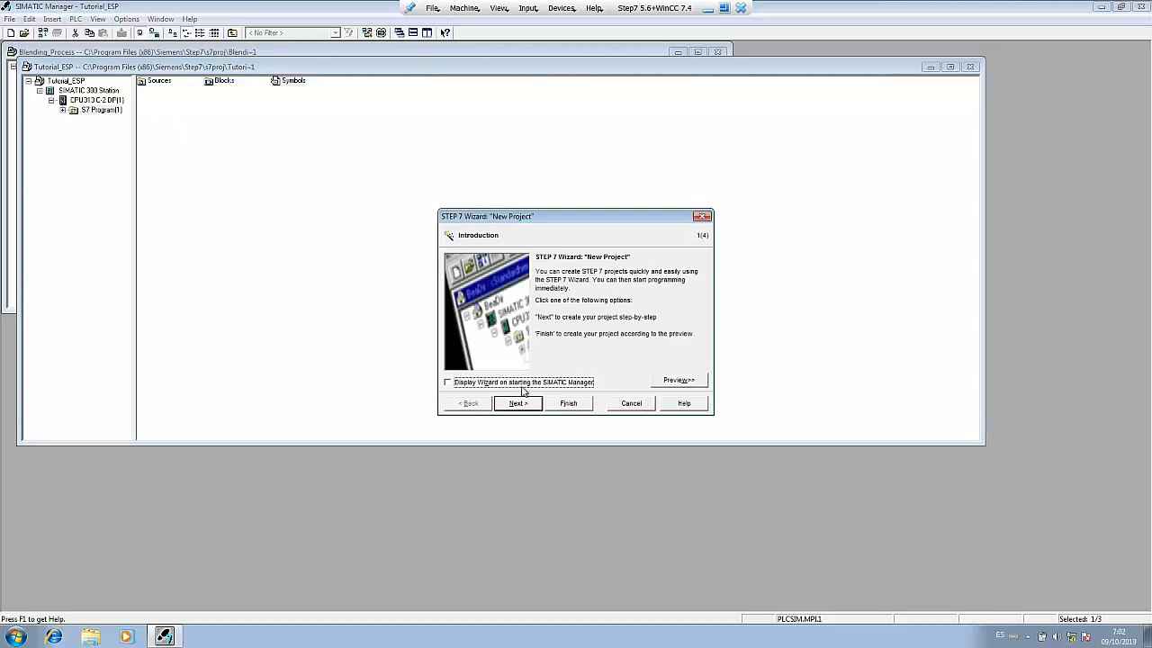
Step: Select CPU 313C-2 DP in the wizard and choose LAD as OB1's block language
left_click(518, 403)
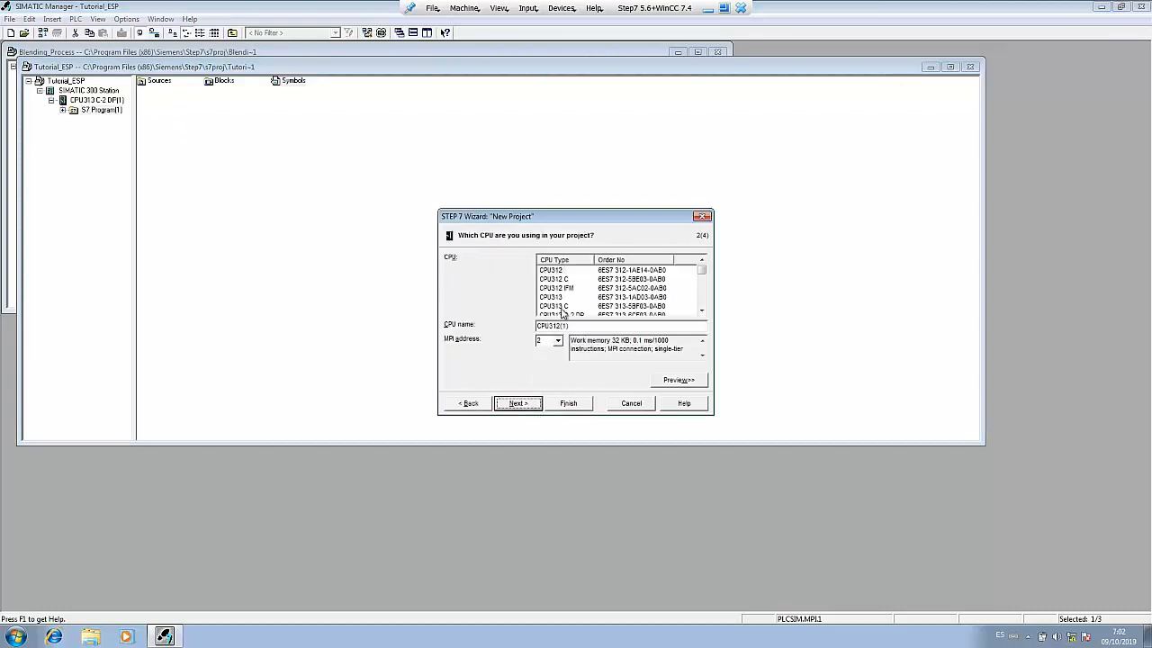
left_click(702, 313)
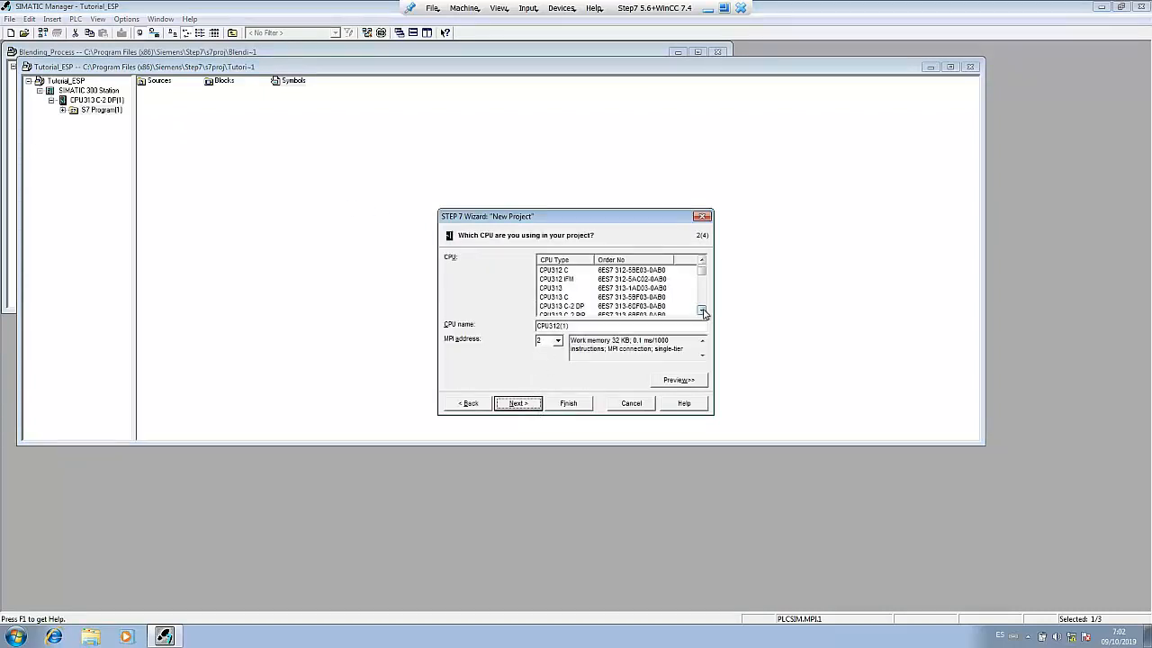
left_click(702, 313)
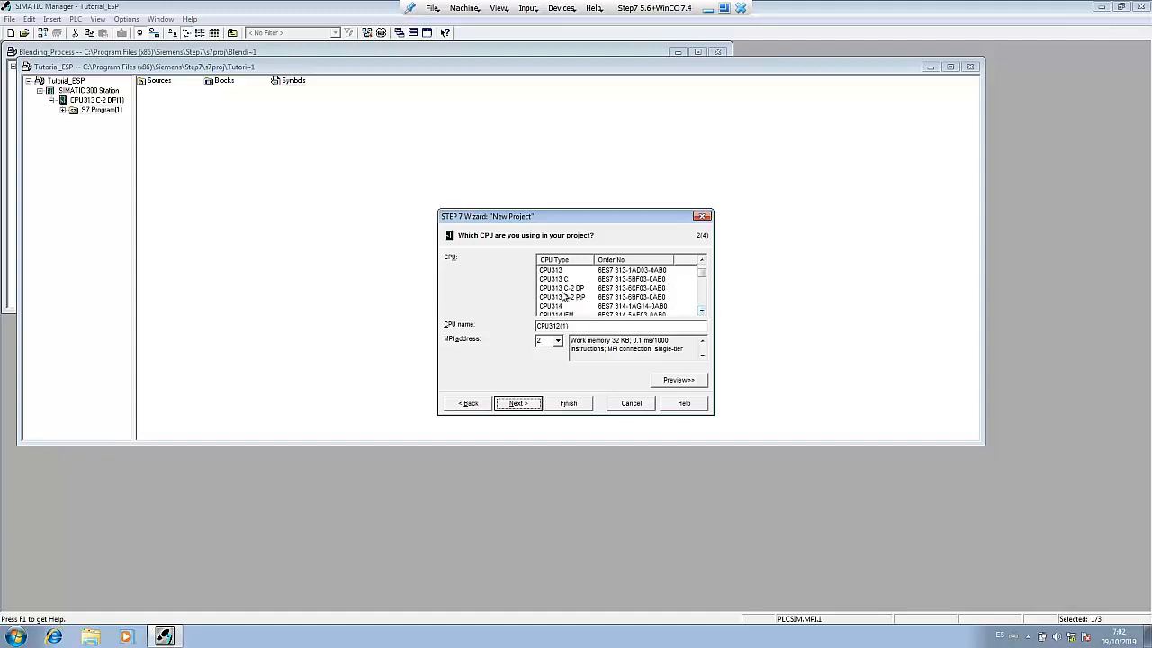
left_click(562, 288)
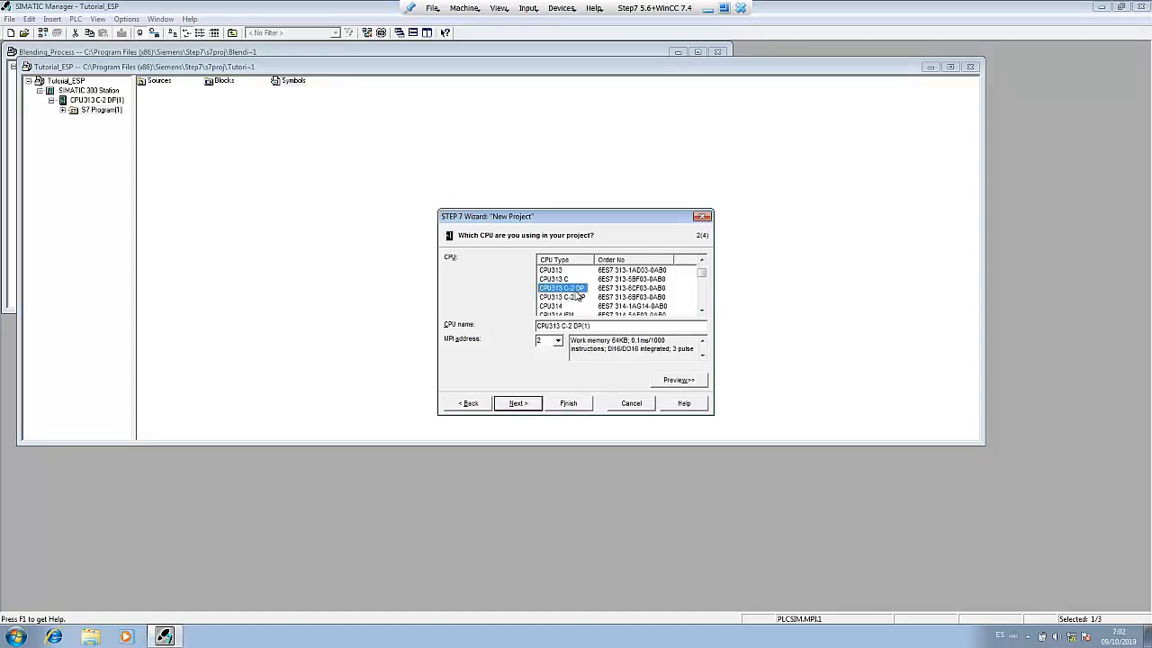
mouse_move(592, 297)
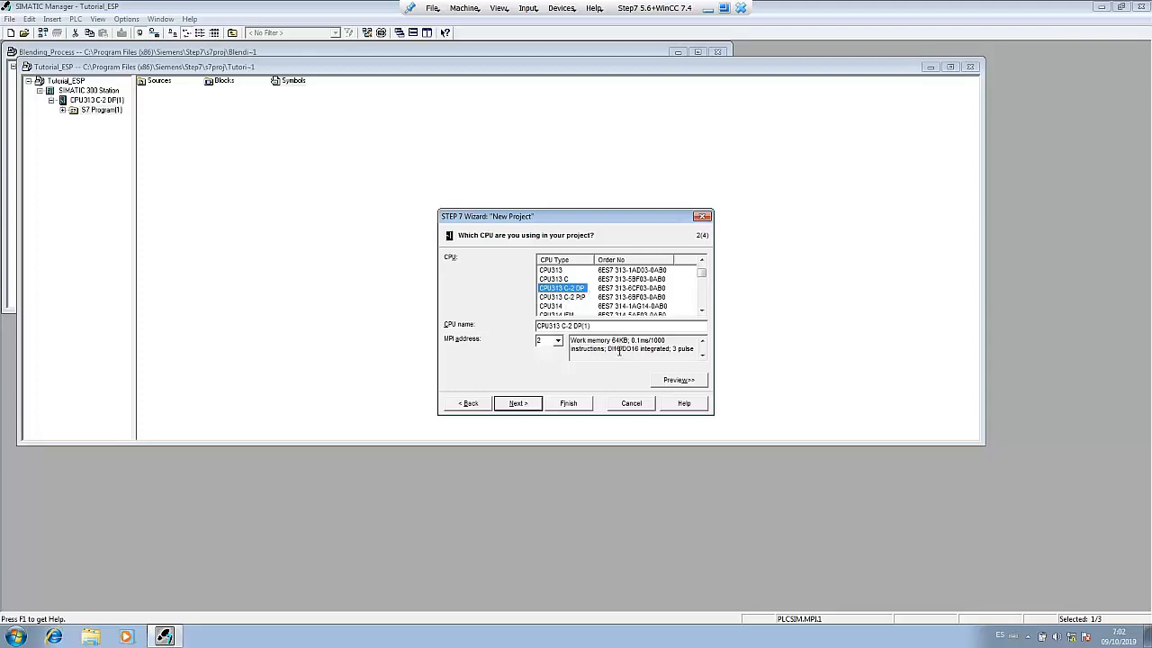
mouse_move(630, 347)
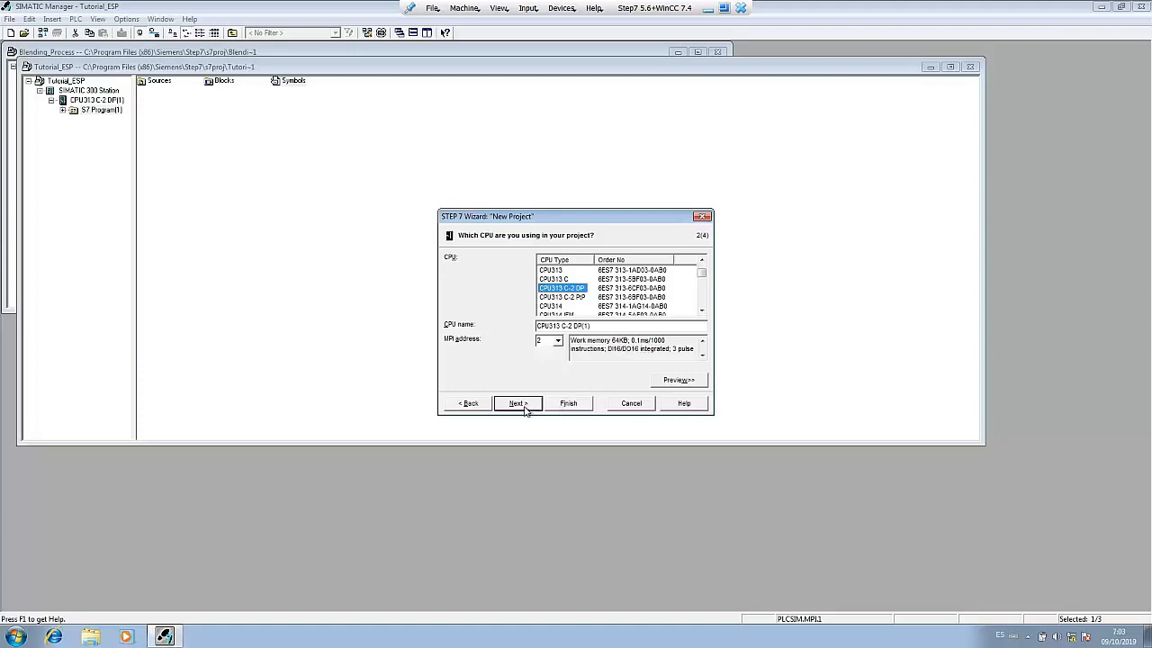
left_click(519, 404)
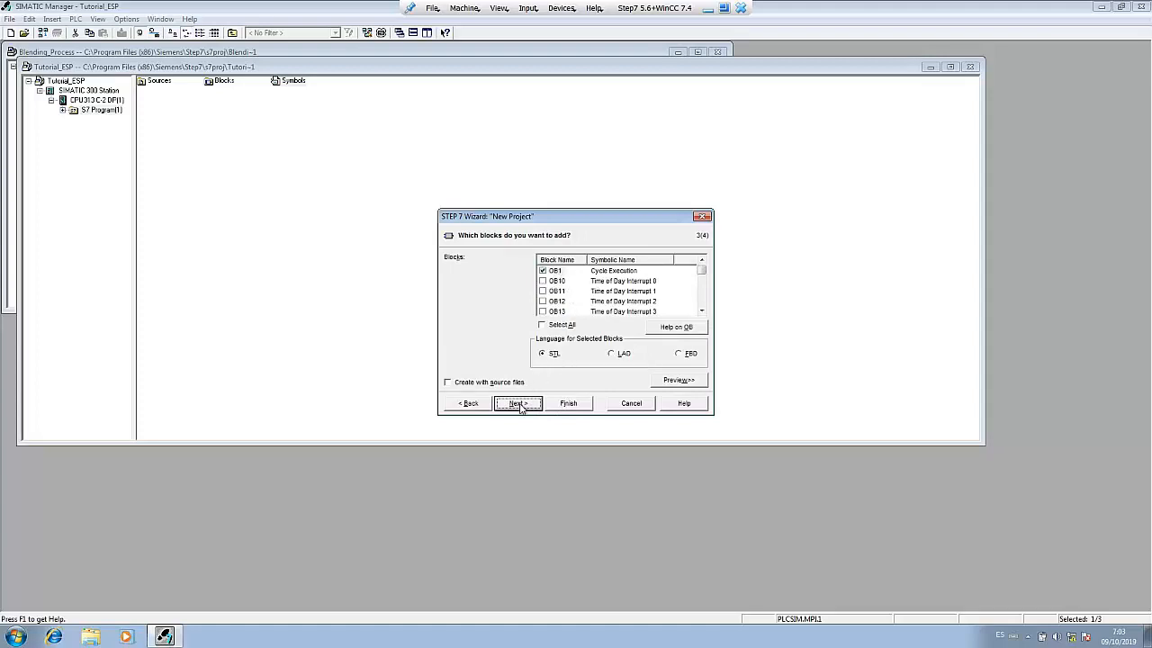
left_click(612, 353)
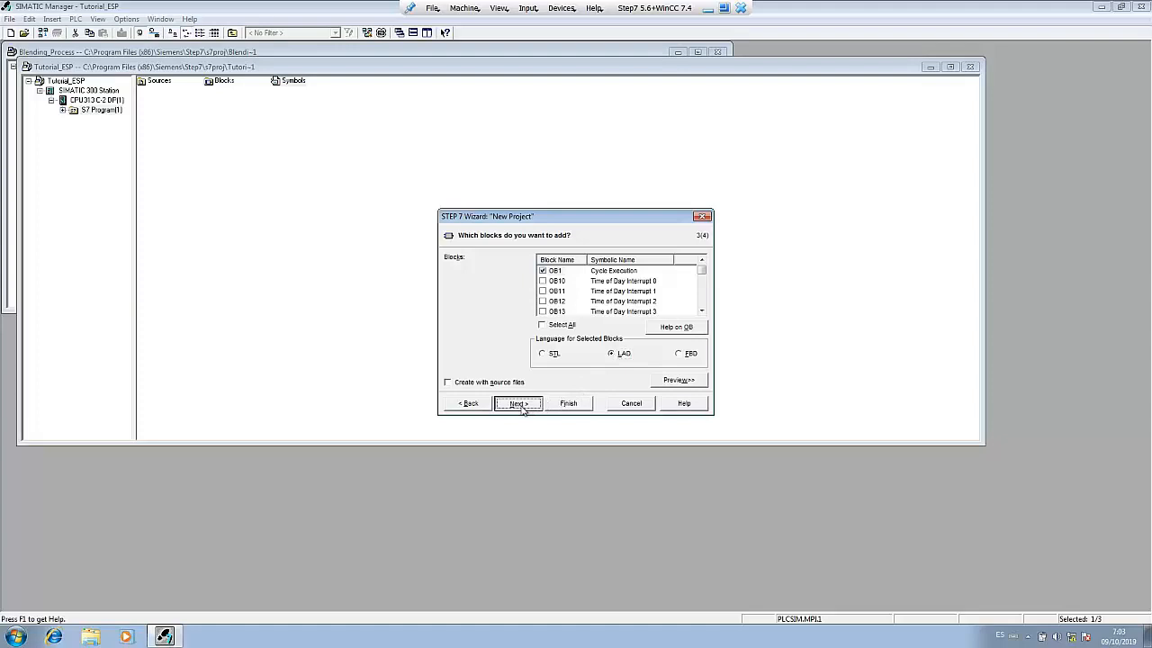
Step: Name the project Tutorial_ENG and finish the wizard to create it
left_click(516, 404)
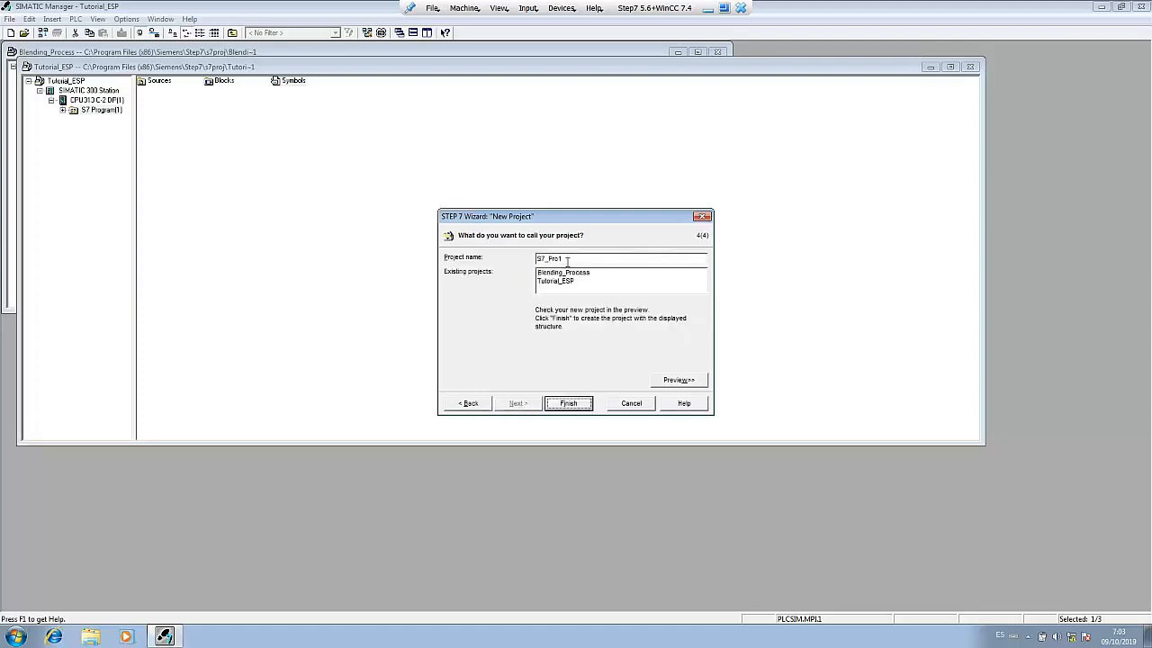
type("Tu")
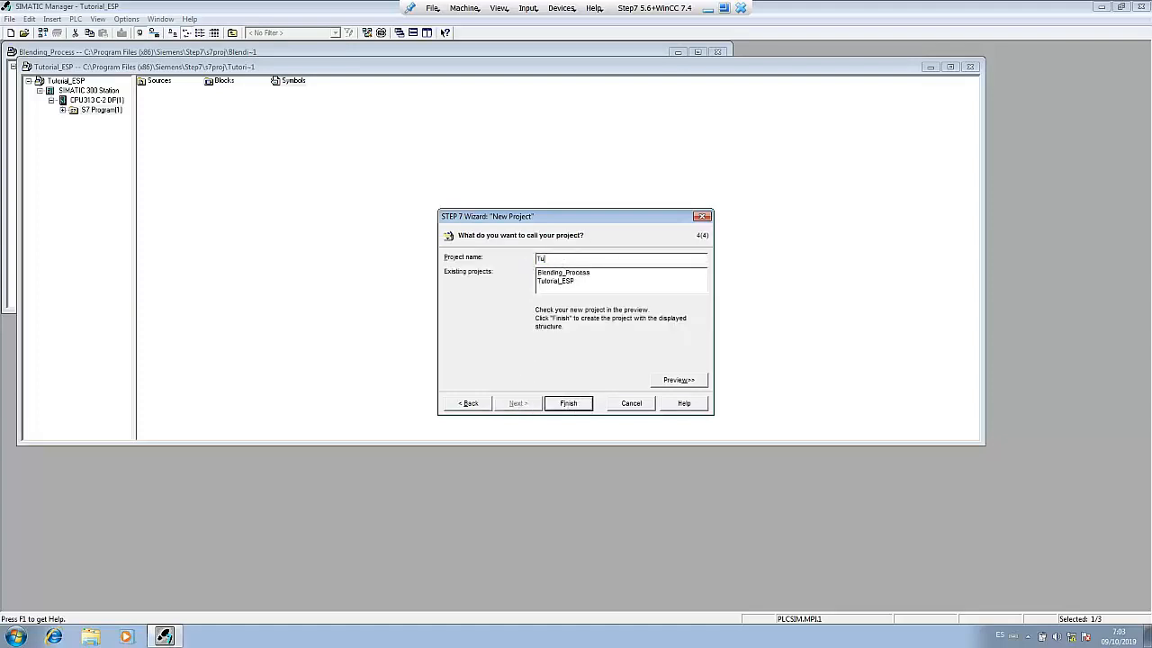
type("utorial_")
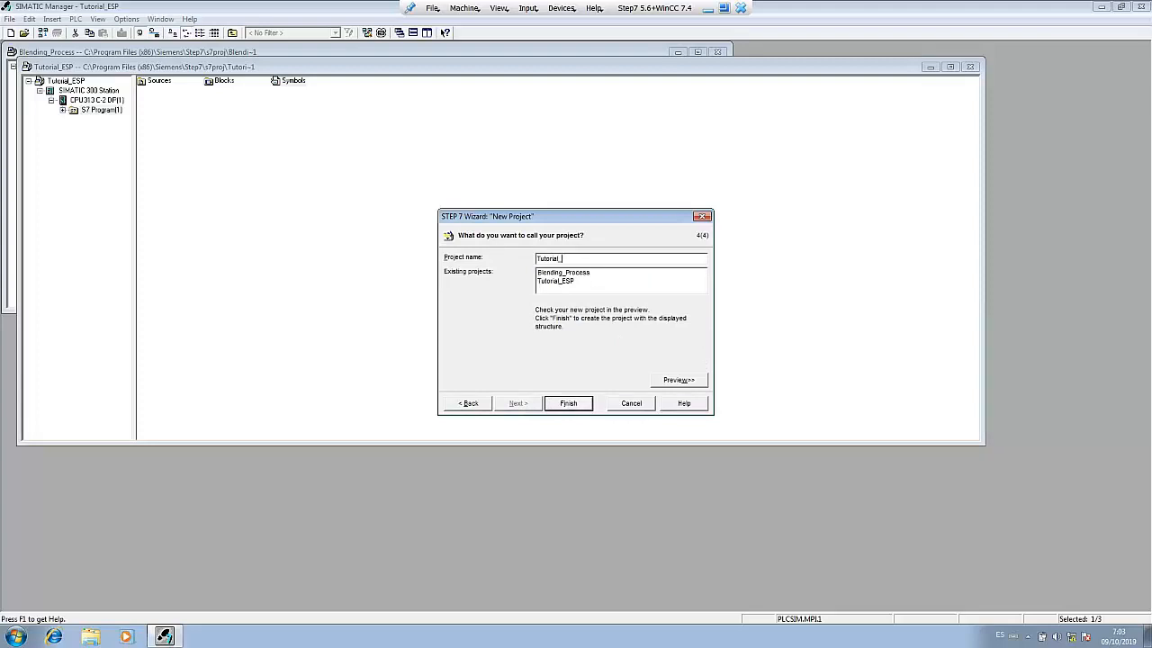
type("ENG")
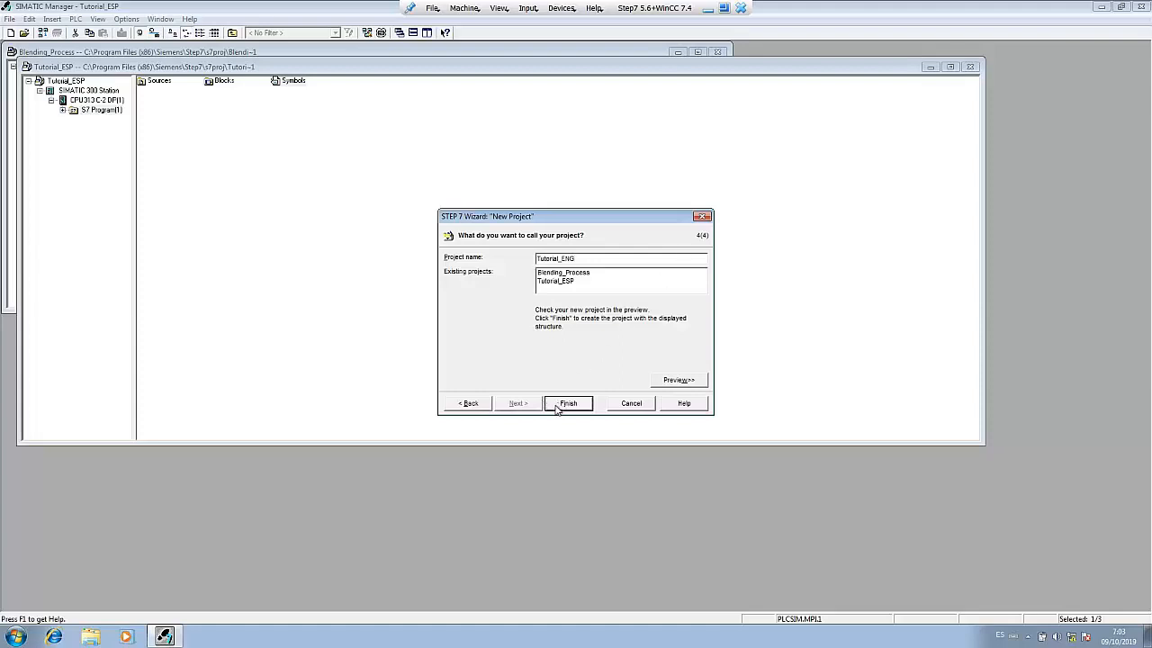
left_click(568, 403)
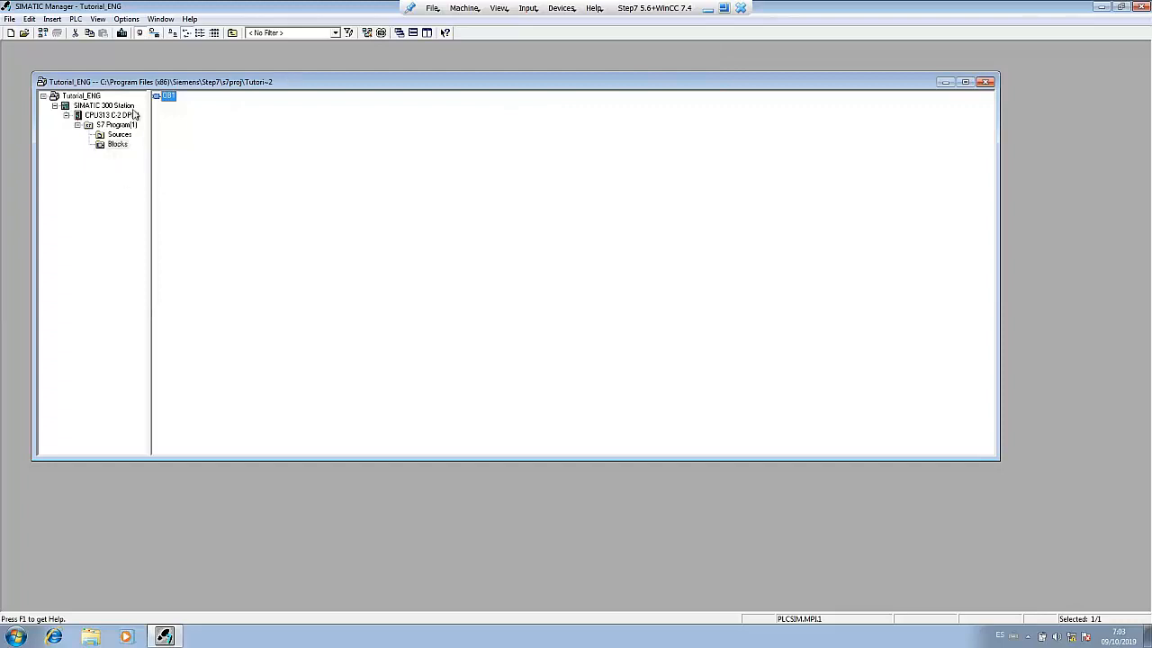
Step: Browse Tutorial_ENG down through SIMATIC 300 Station and CPU 313C-2 DP to the S7 Program folder
left_click(78, 97)
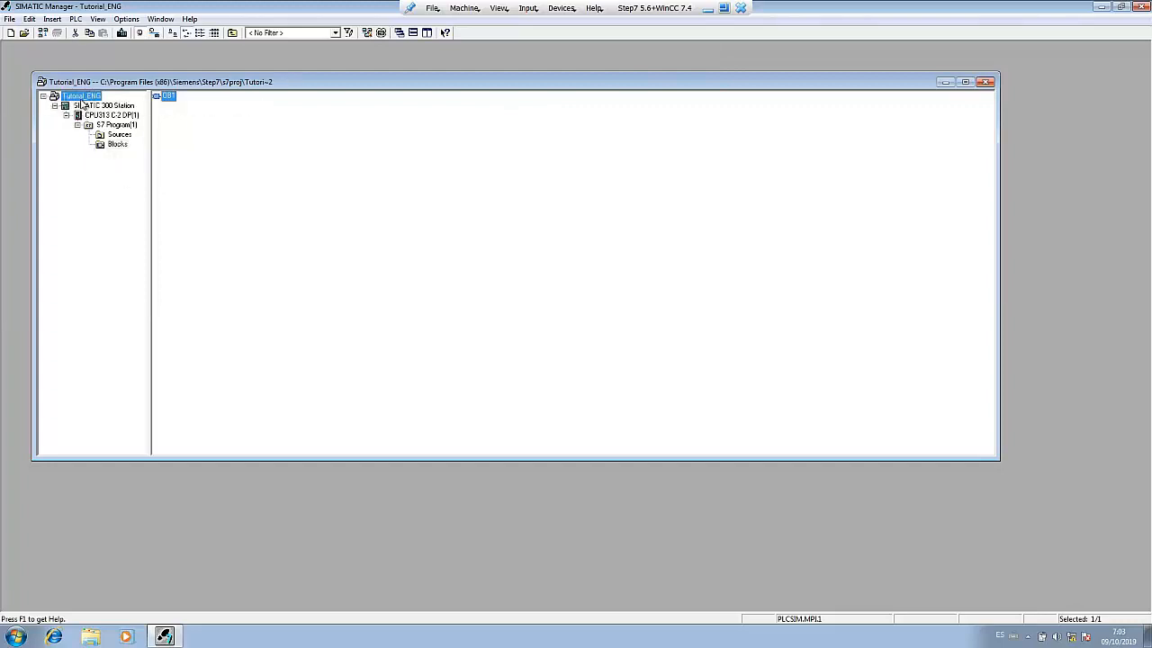
left_click(76, 95)
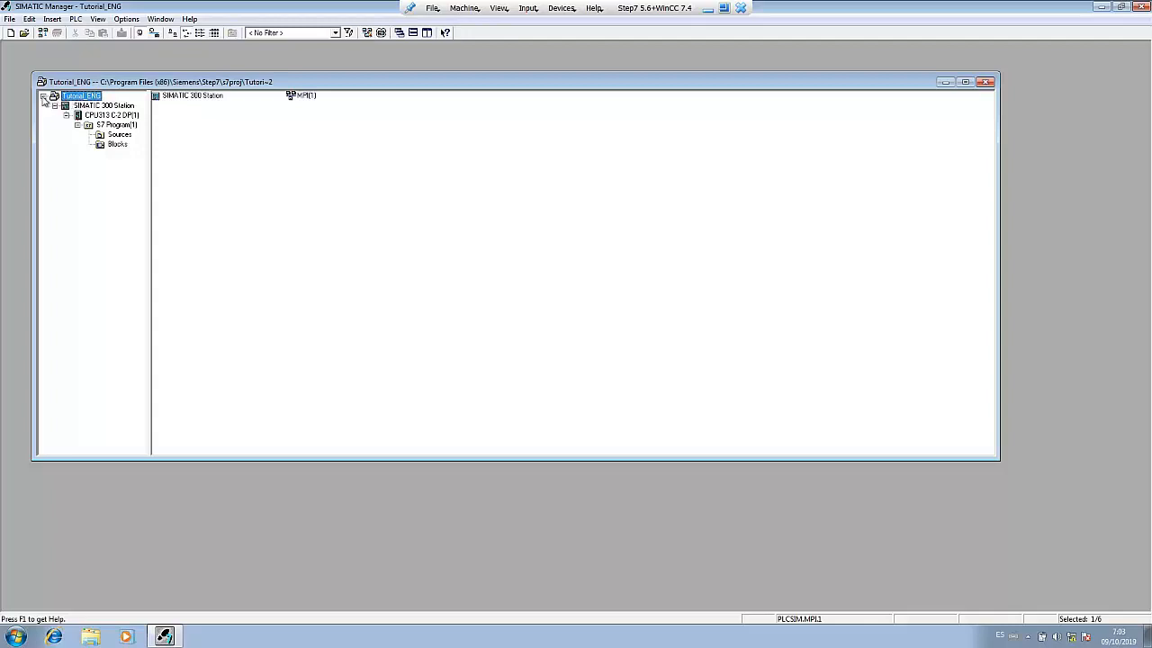
mouse_move(126, 136)
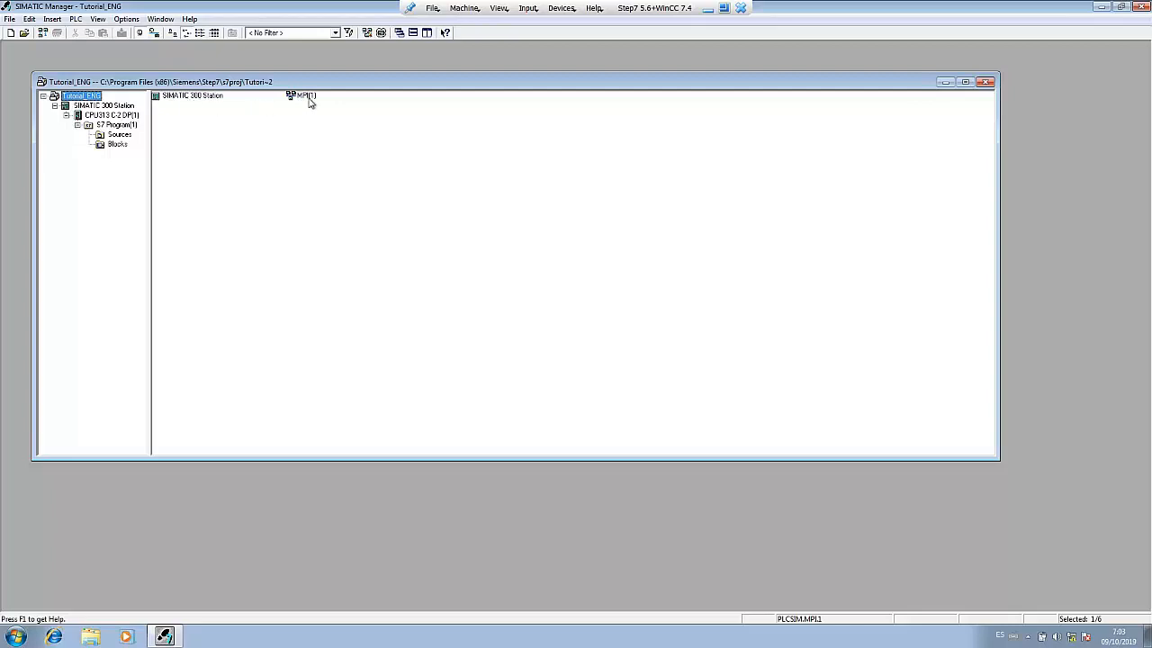
mouse_move(194, 112)
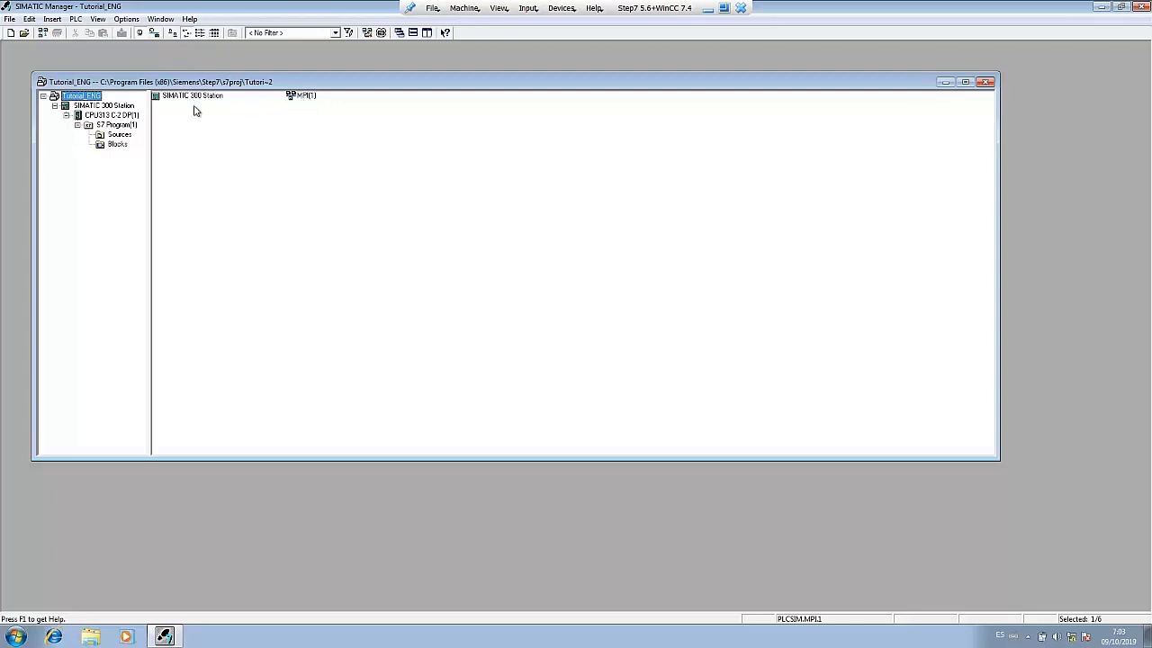
left_click(95, 104)
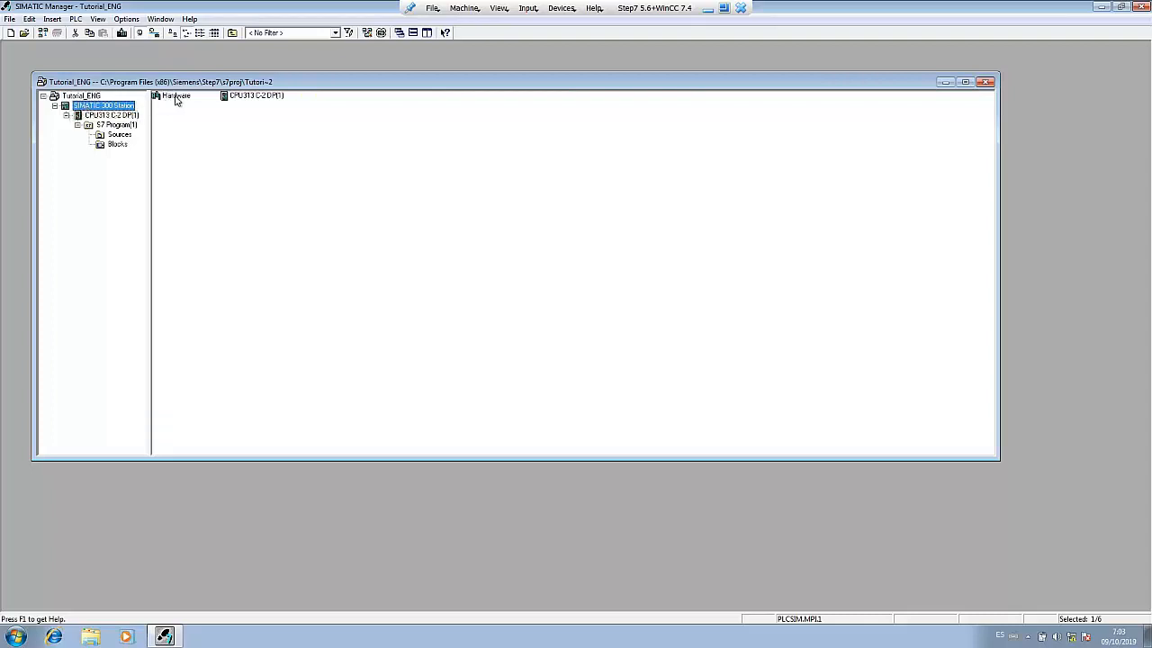
left_click(104, 115)
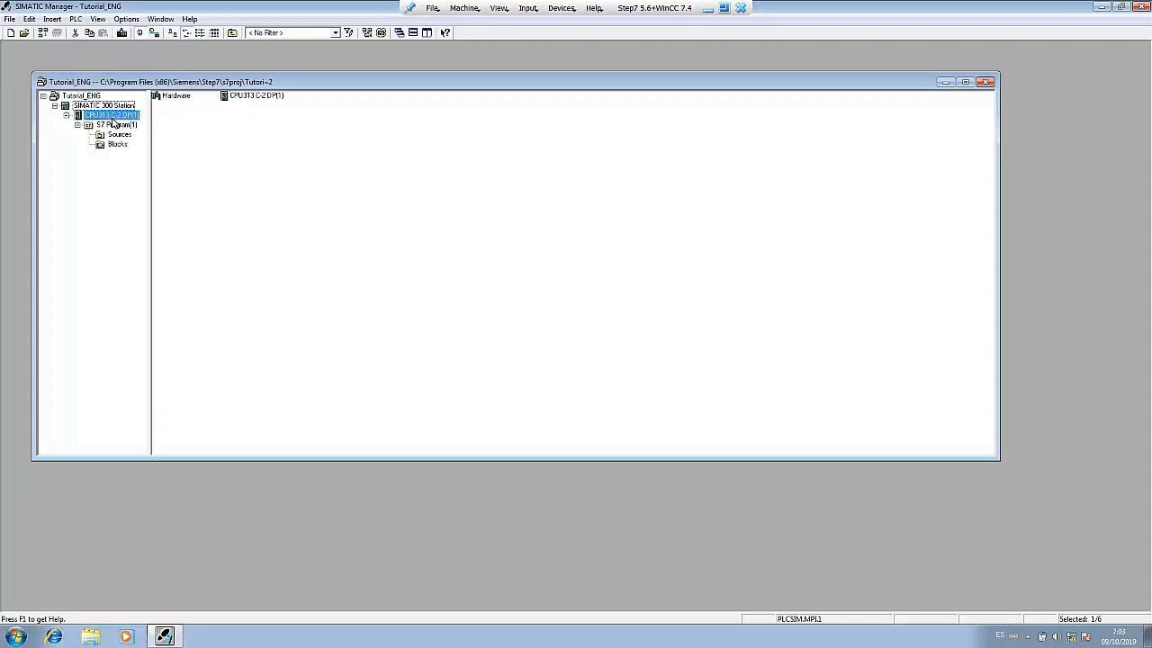
left_click(108, 115)
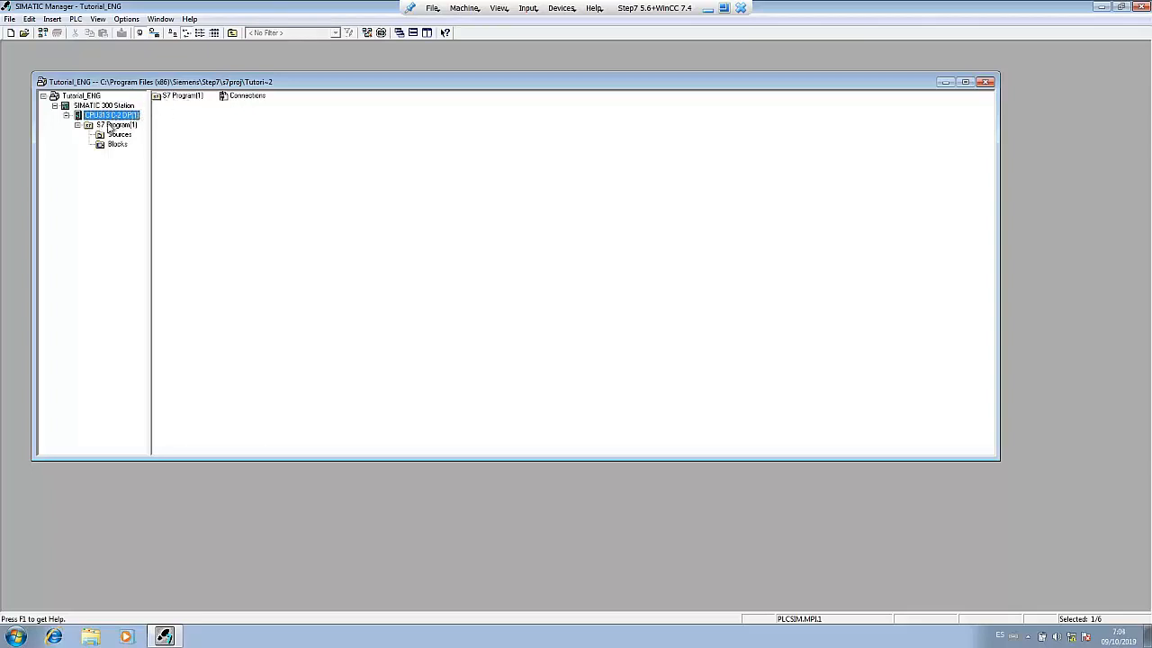
left_click(111, 124)
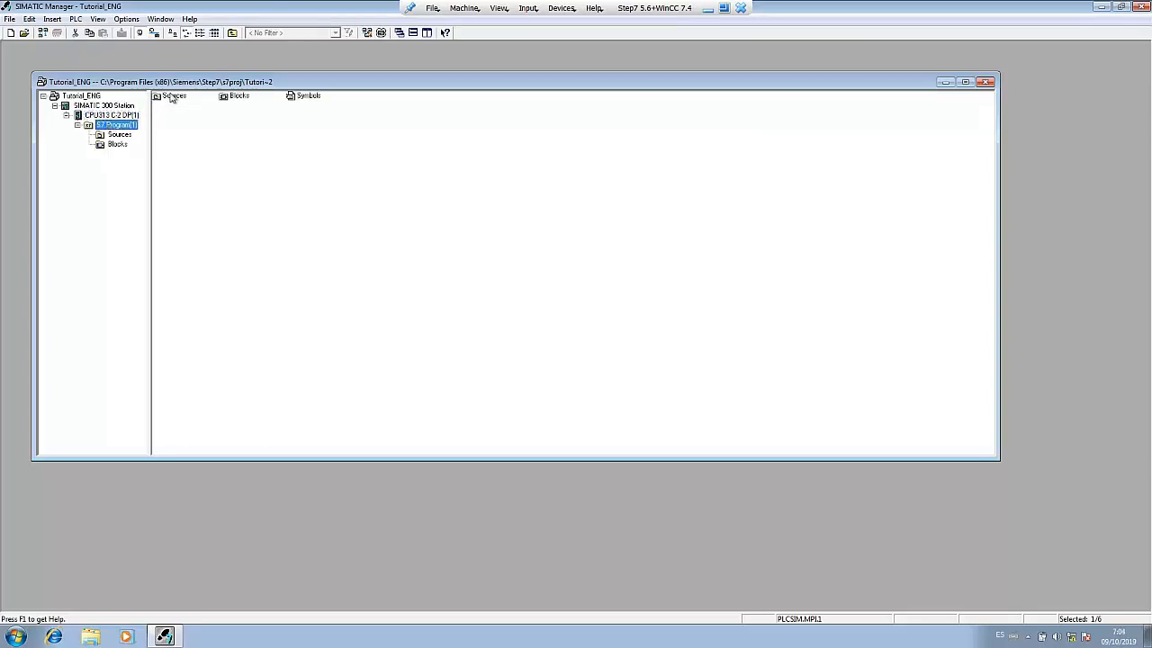
mouse_move(231, 101)
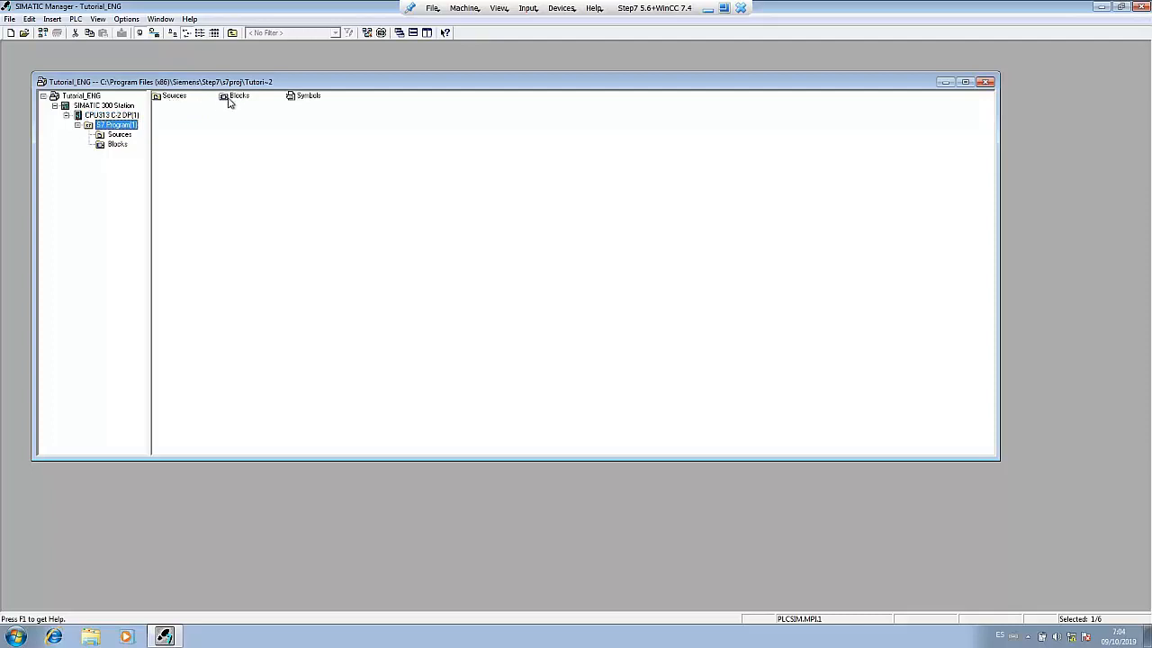
mouse_move(306, 101)
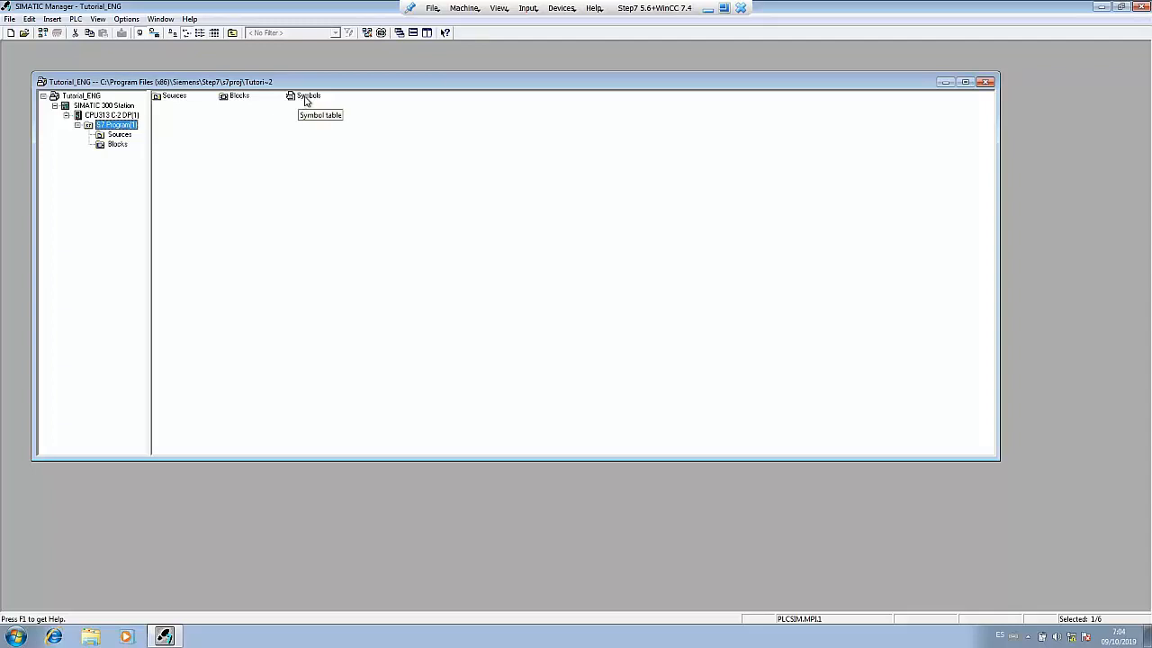
Step: In the Symbol Editor, add Start_in_A and Stop_in_A rows beneath Cycle Execution
double_click(295, 97)
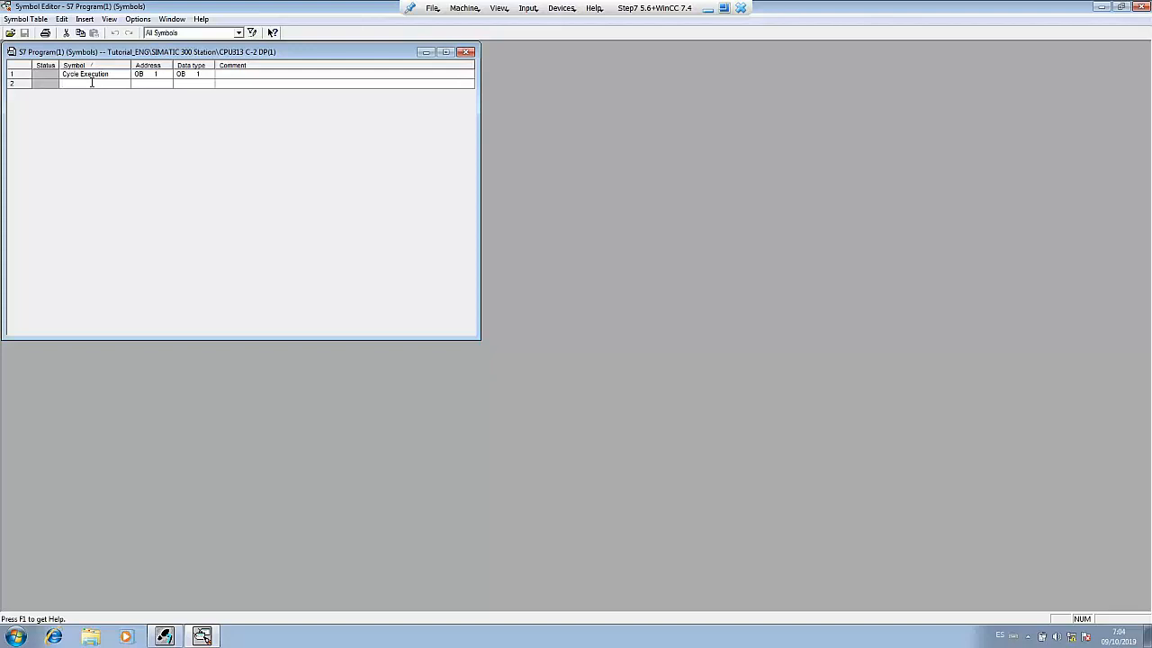
type("Start_")
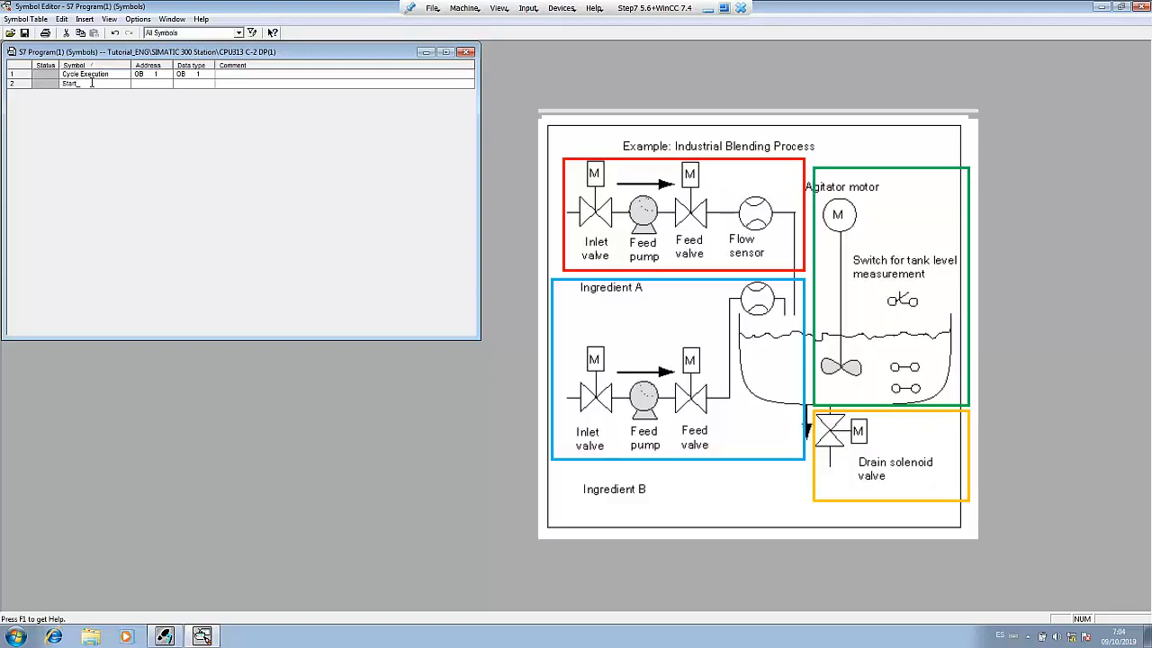
type("in")
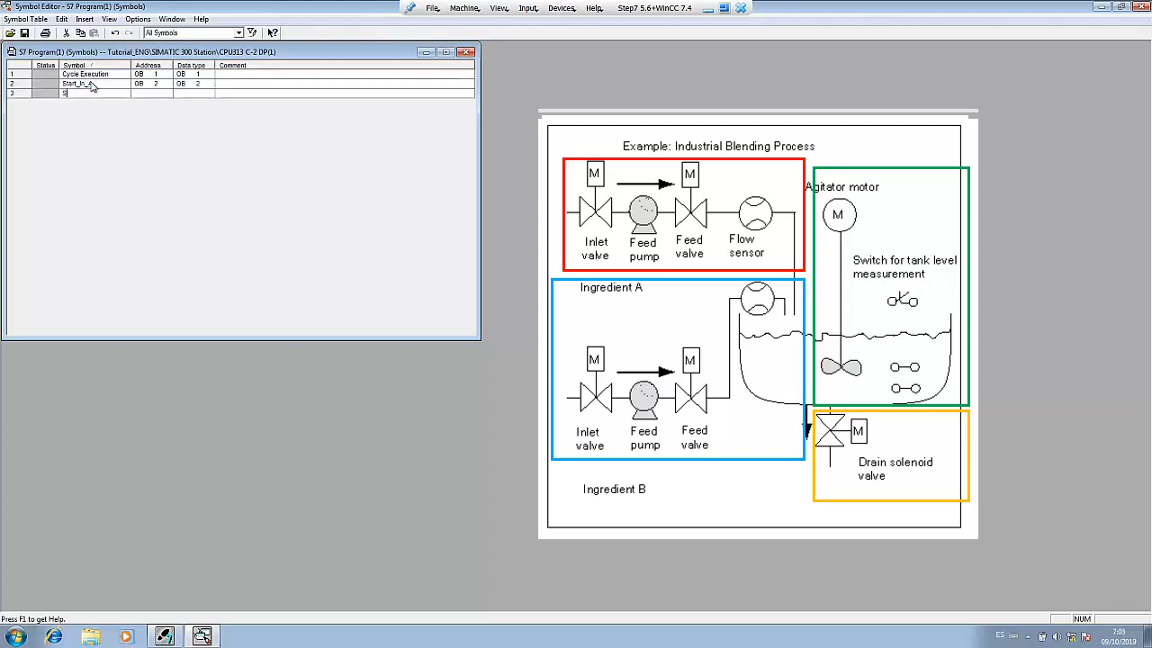
type("Stop_In_A")
left_click(152, 93)
type("OB 3")
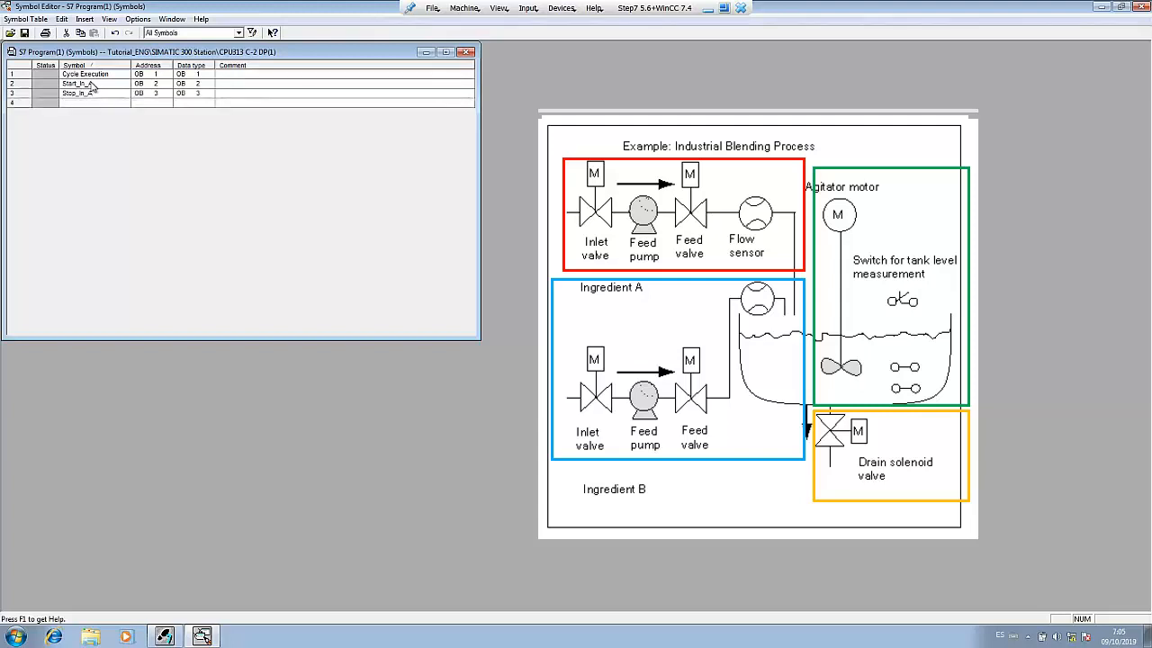
Step: Give the input symbols E 0.x BOOL addresses and add Start_Feed_A and Stop_Feed_A
left_click(144, 86)
type("Start_Pump_")
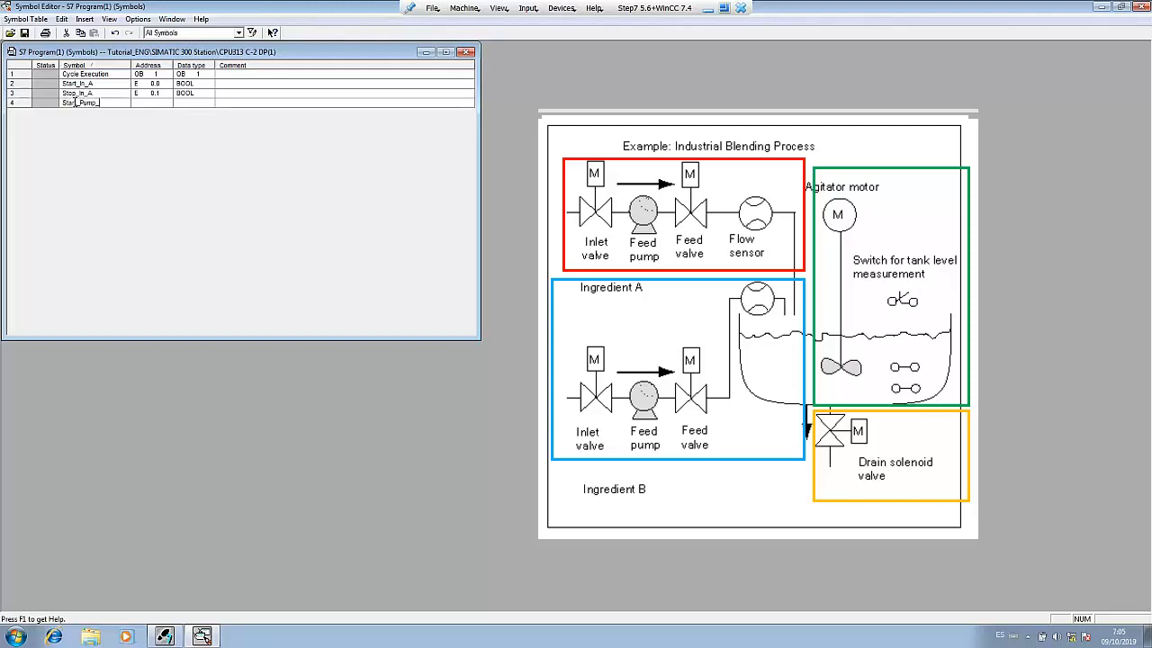
type("A")
key("Enter")
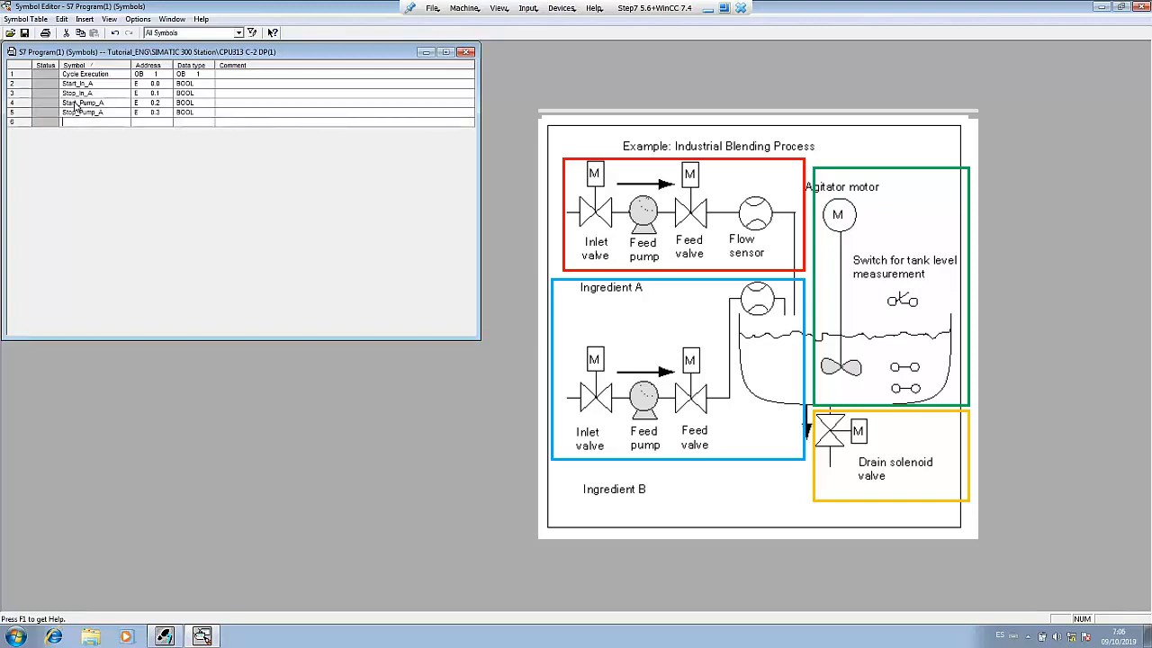
type("Start")
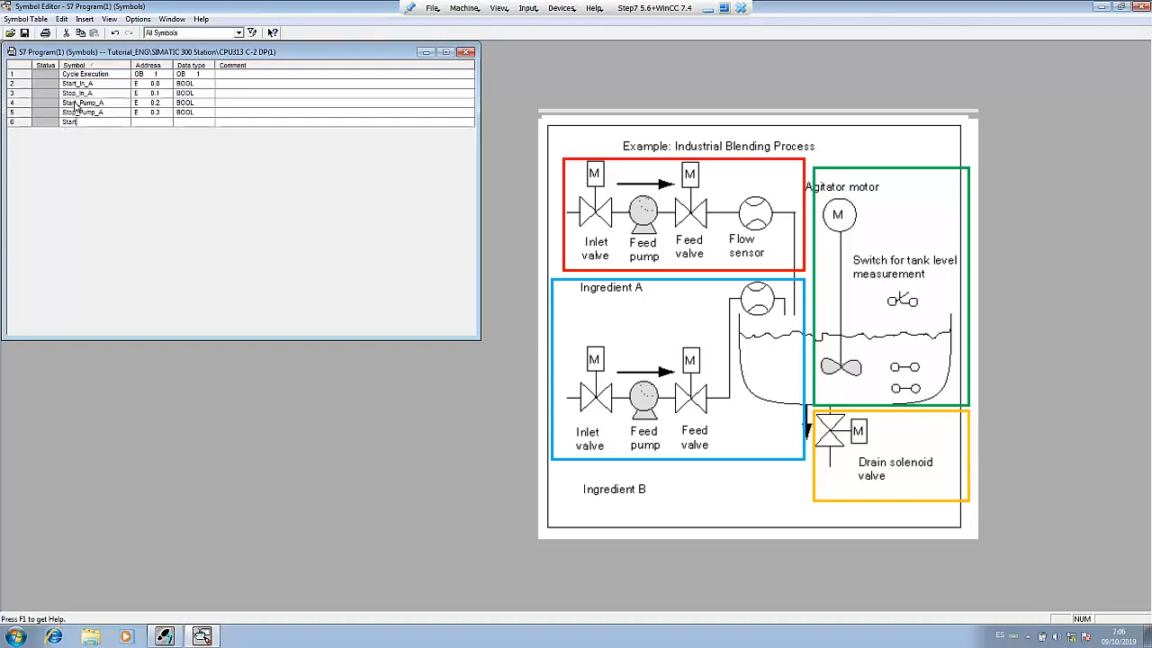
type("Start_Feed_A")
left_click(151, 120)
type("E 0.4")
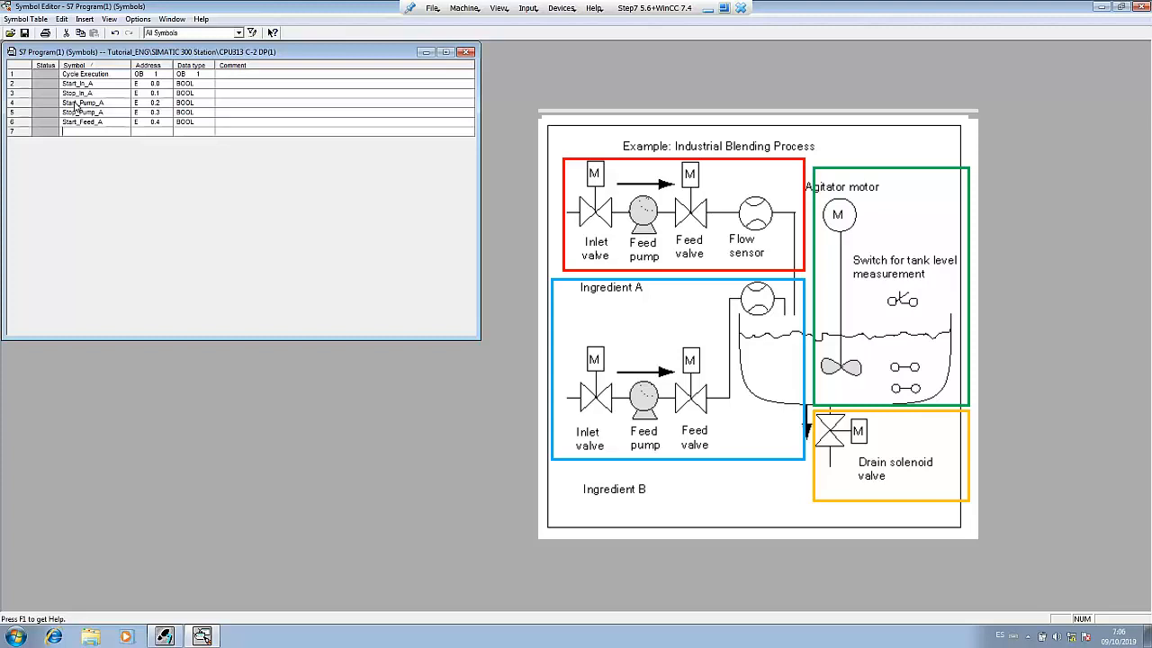
type("Satop")
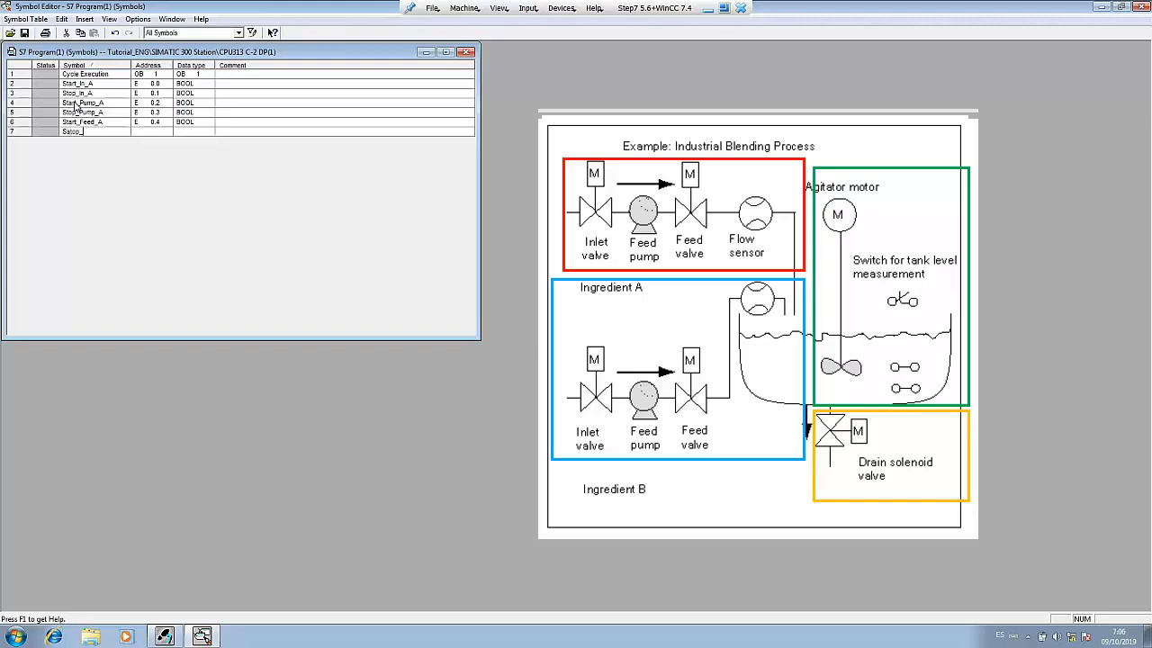
type("_Feed_A")
left_click(152, 131)
type("E 0.5")
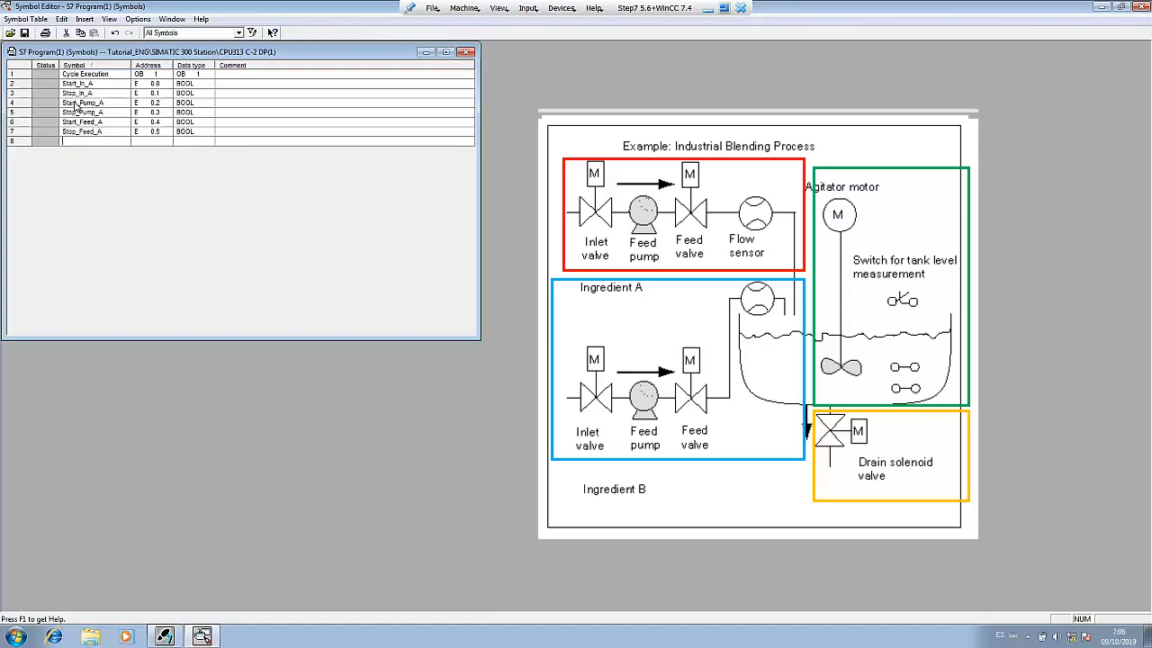
Step: Add the Flow_A symbol and begin ingredient B's Start_in_B row
type("Flow")
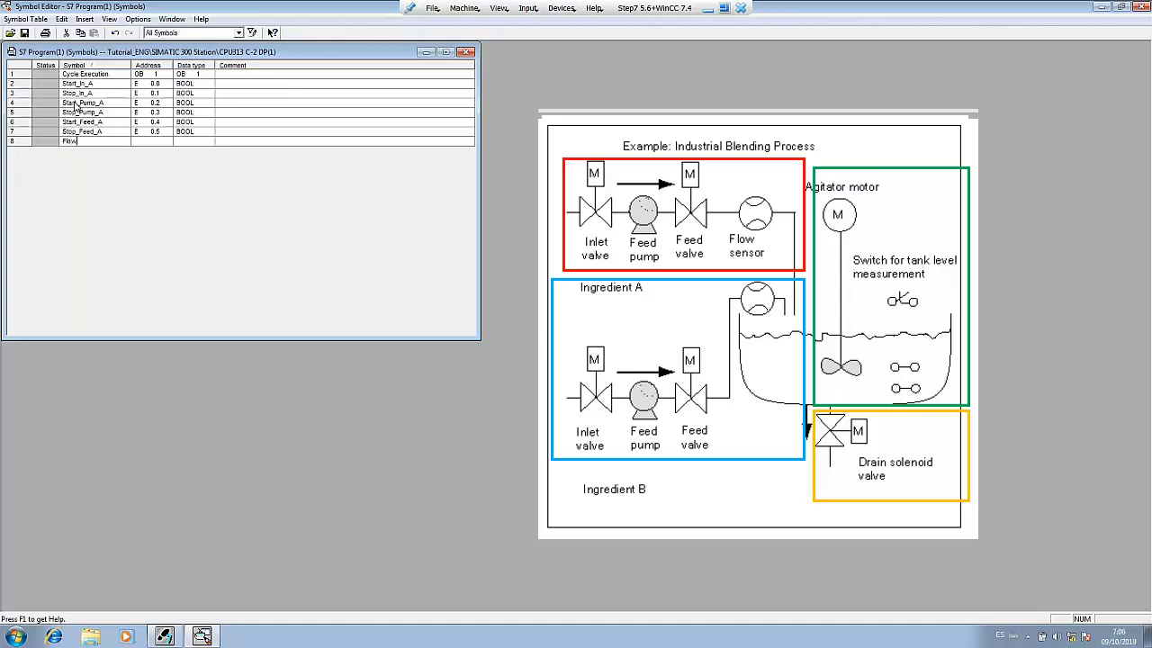
type("_A")
left_click(151, 141)
type("E 0.6")
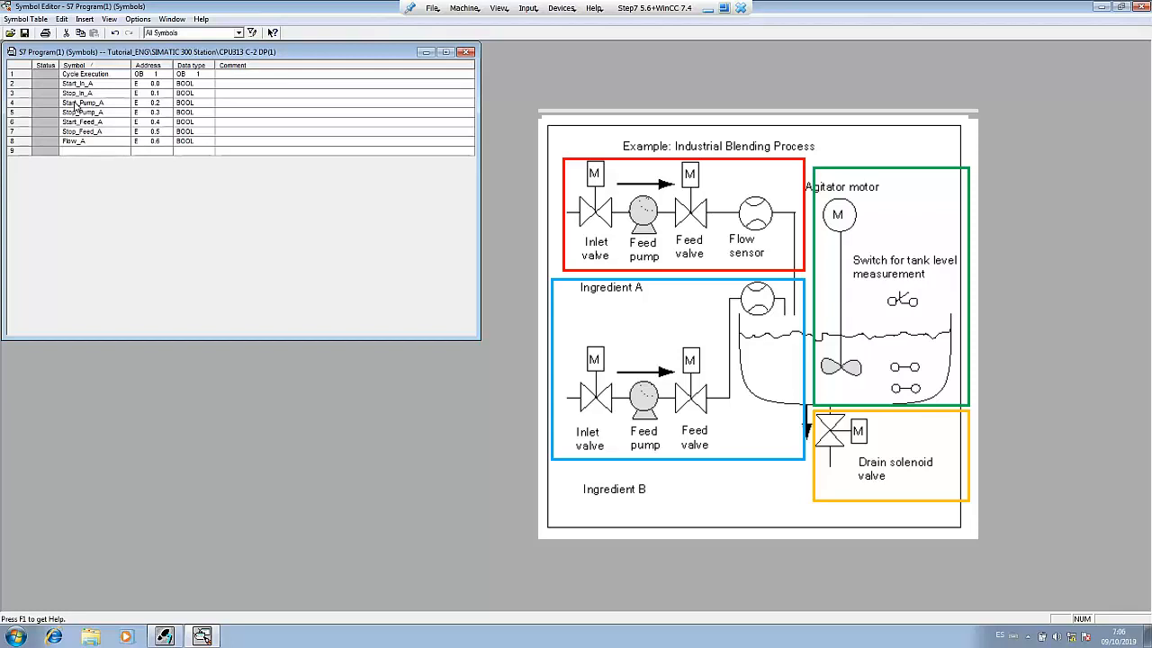
type("Start_In_B")
type("E 0.7")
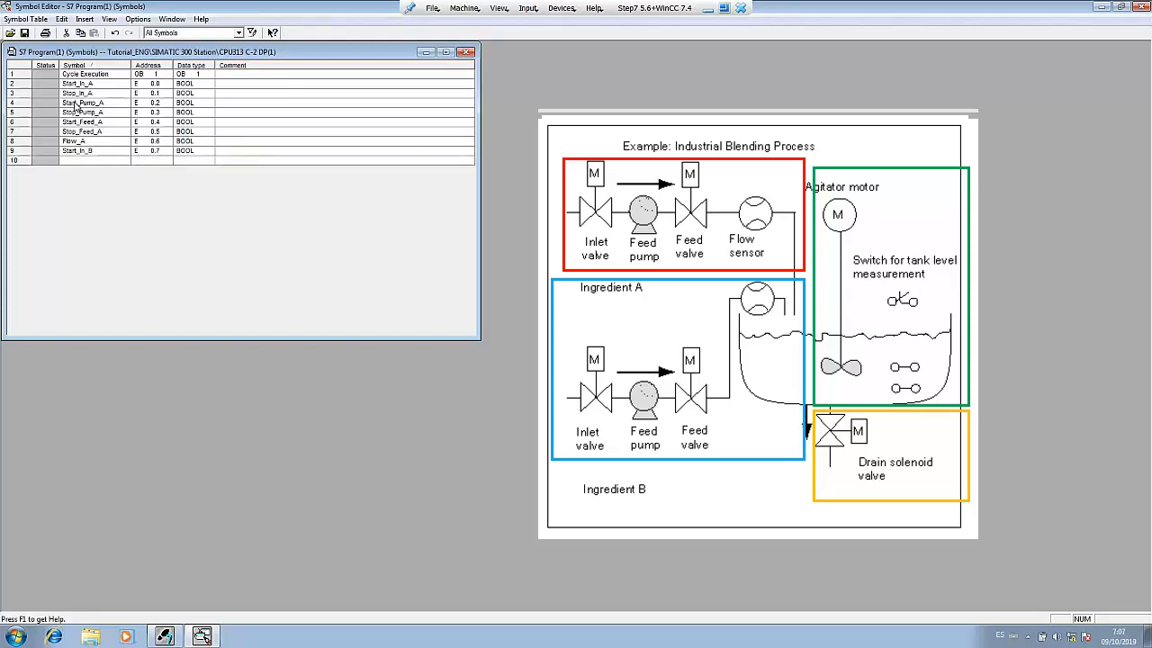
Step: Enter Start_in_B at E 0.7 BOOL, verify the existing input addresses, and begin the Stop row
left_click(153, 83)
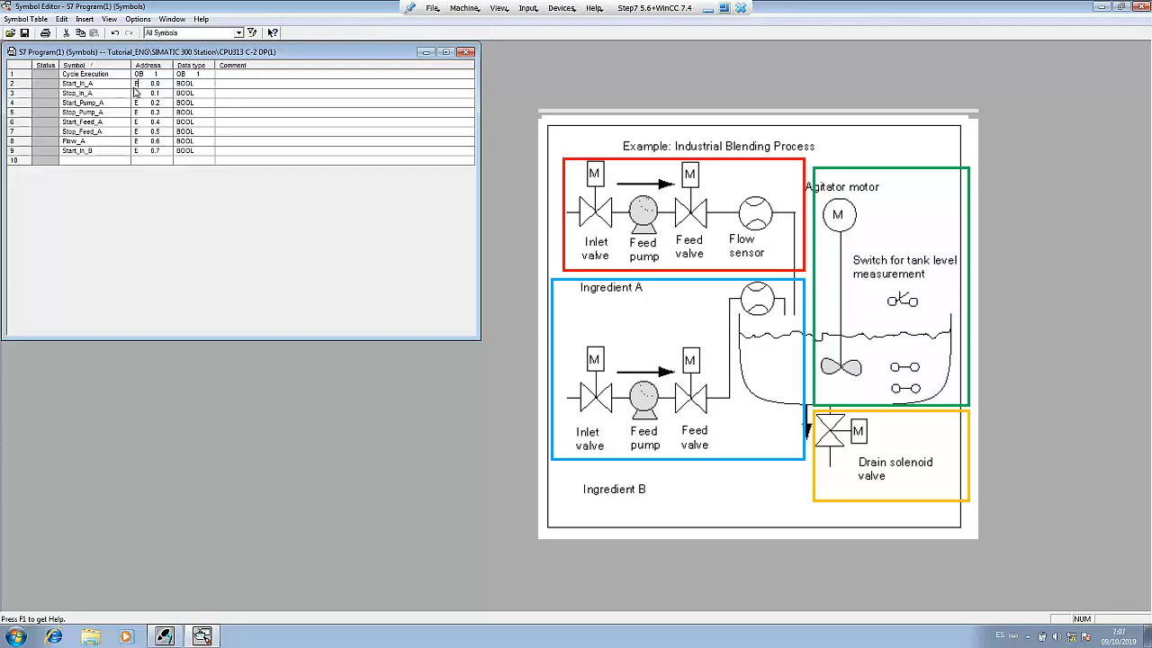
double_click(153, 84)
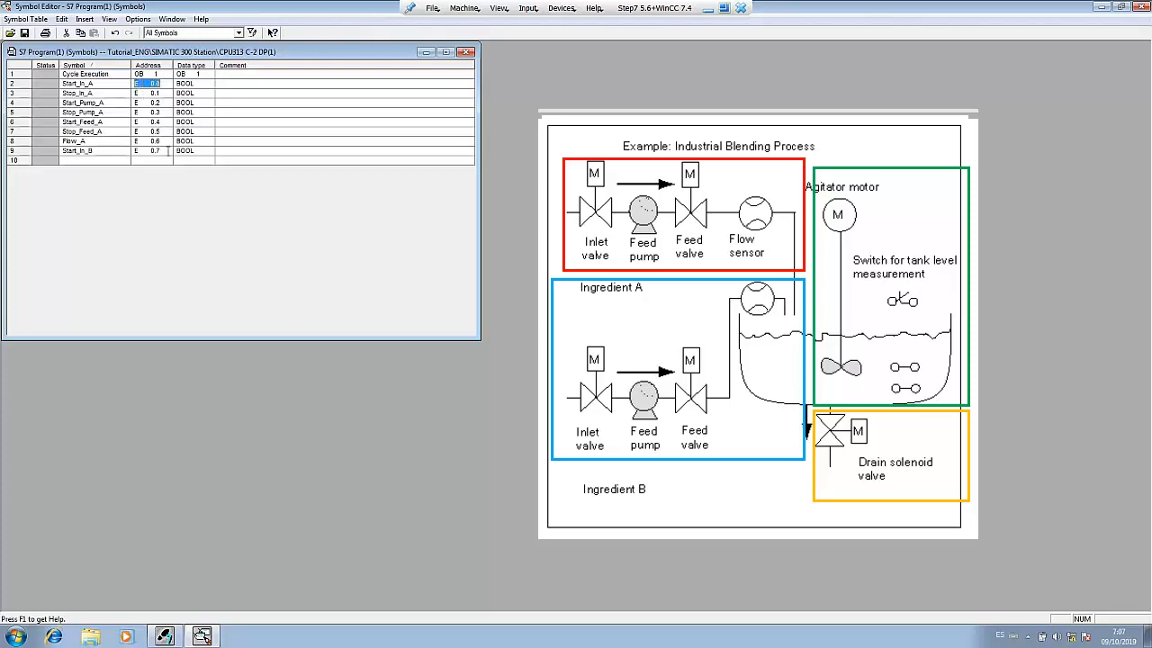
left_click(155, 111)
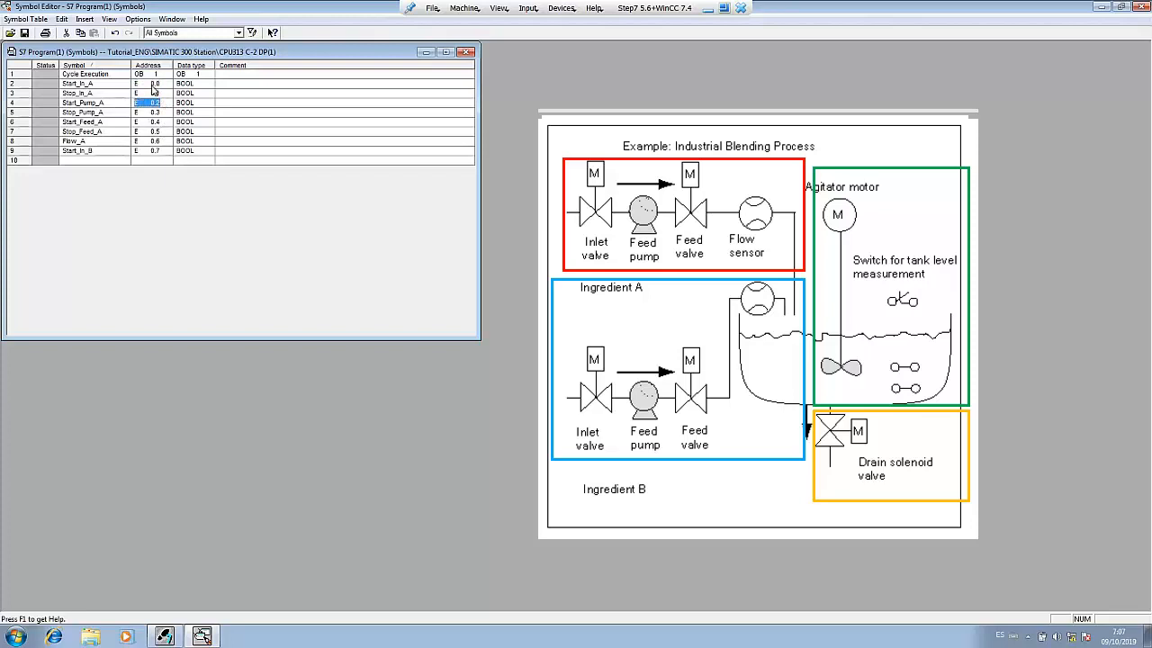
left_click(153, 82)
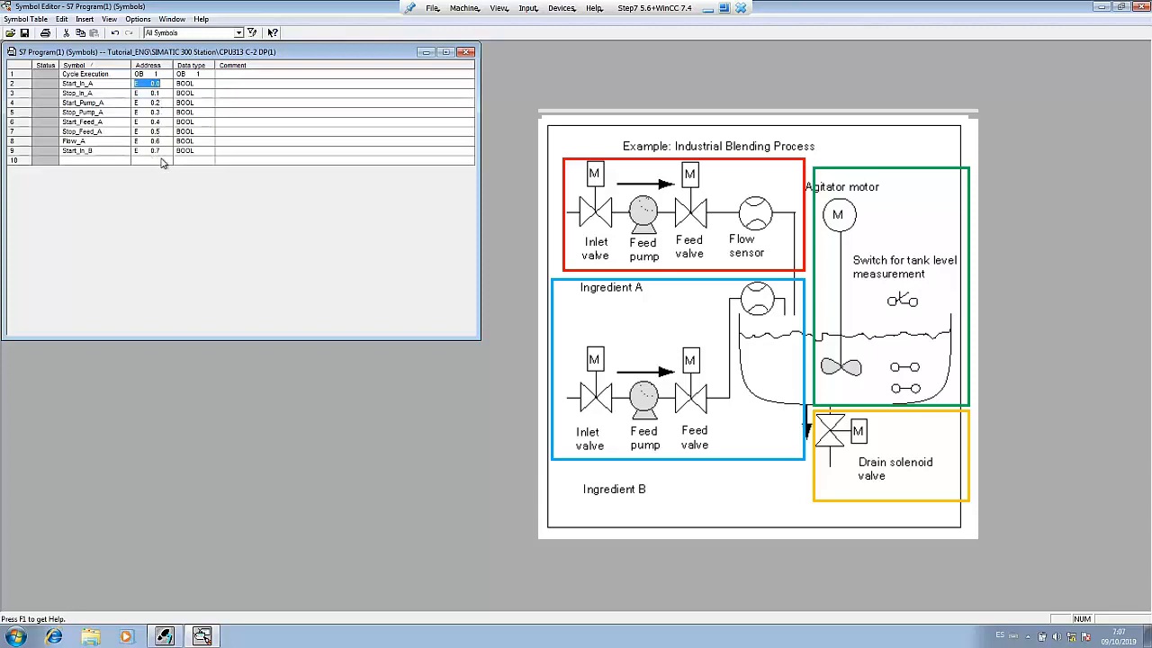
left_click(159, 111)
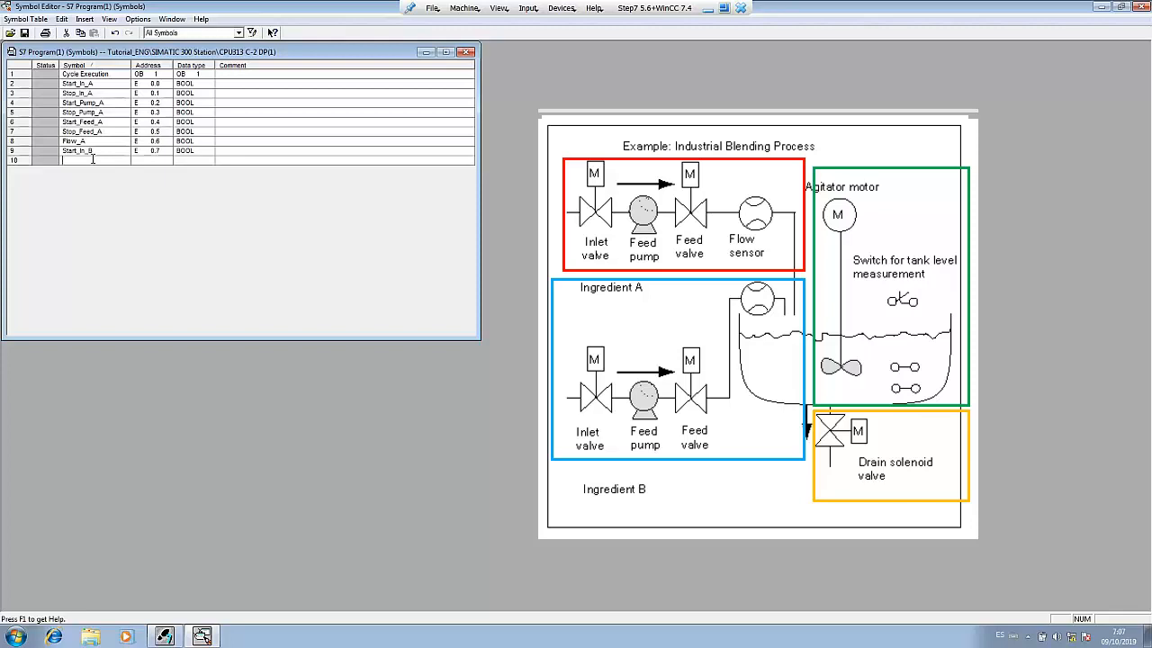
type("Stop_Drain")
type("Coil_In_A")
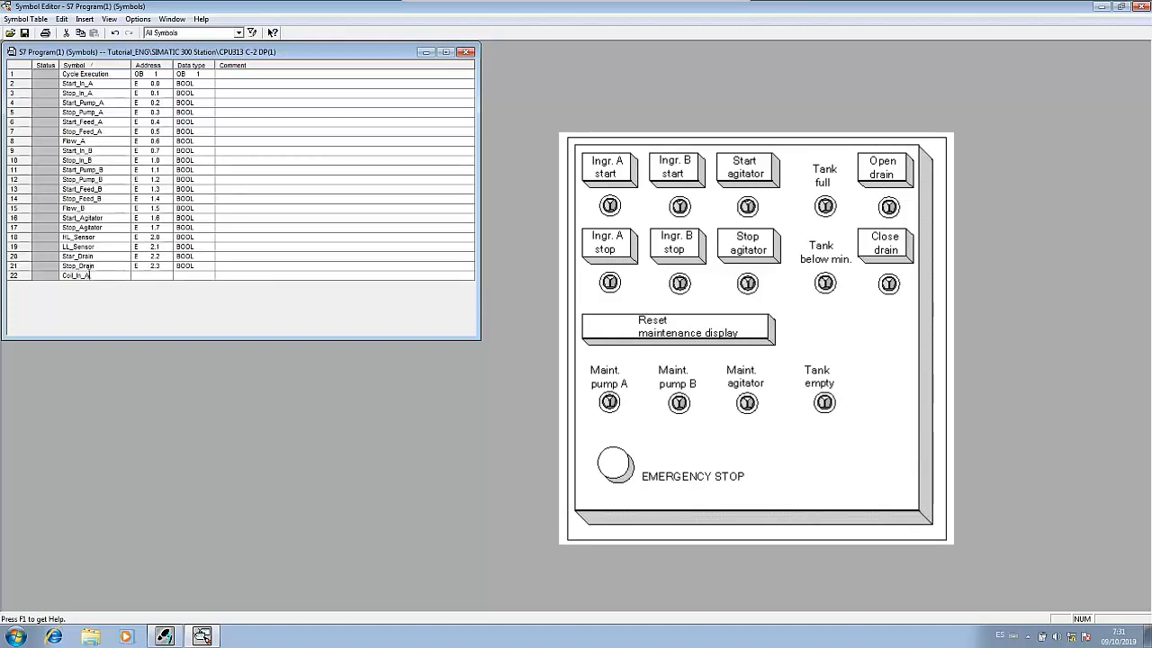
Step: Add output symbols Pump_A, Col_Feed_A and Col_In_B with A 0.x BOOL addresses
key("Enter")
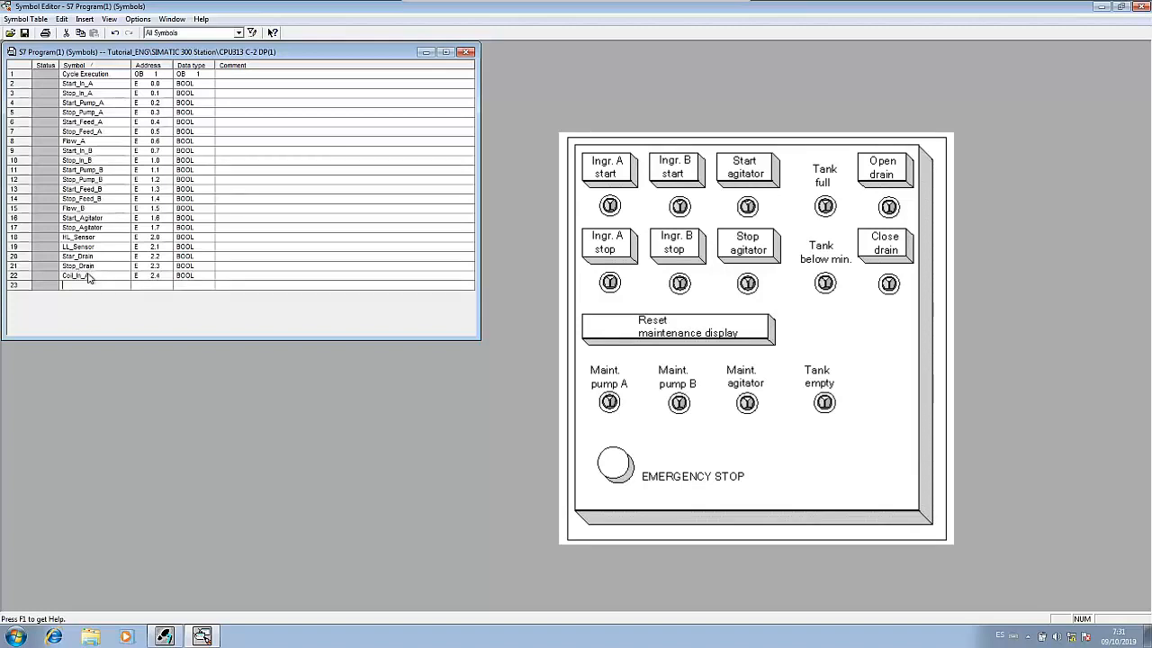
left_click(149, 275)
type("A 0.0")
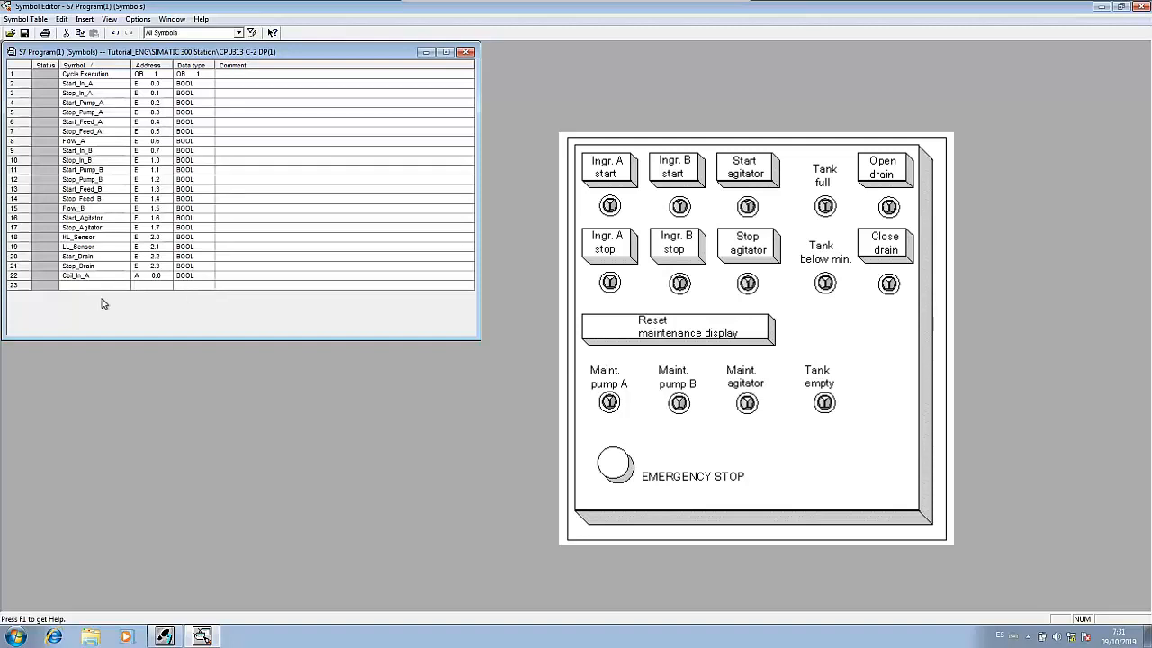
mouse_move(110, 288)
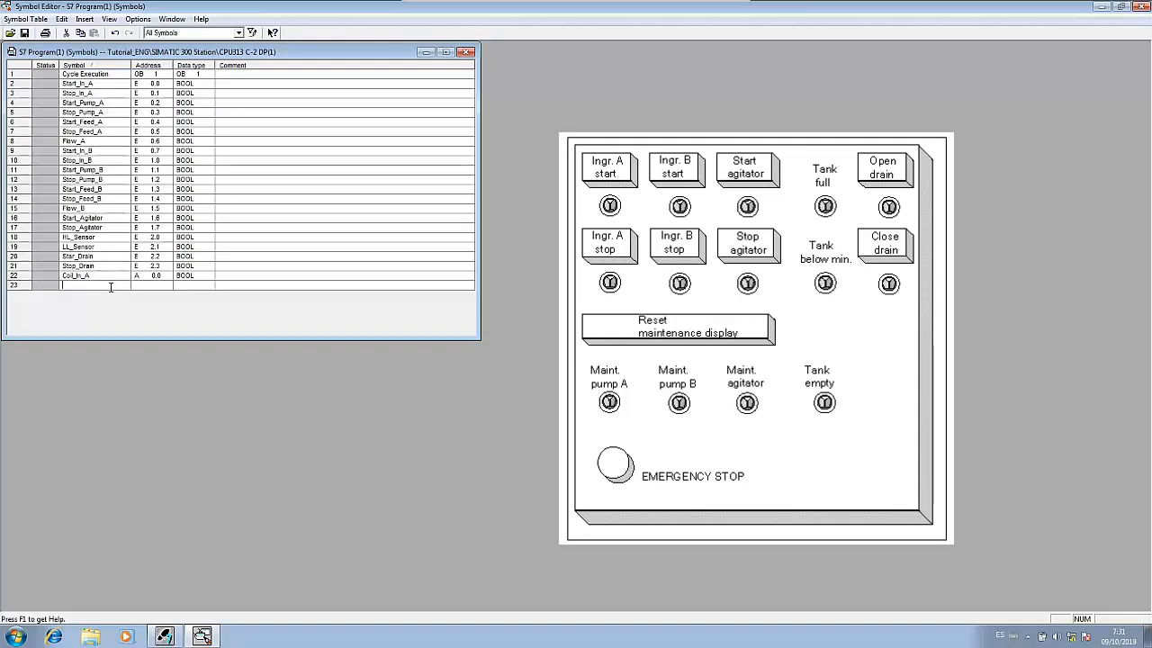
type("Pump_")
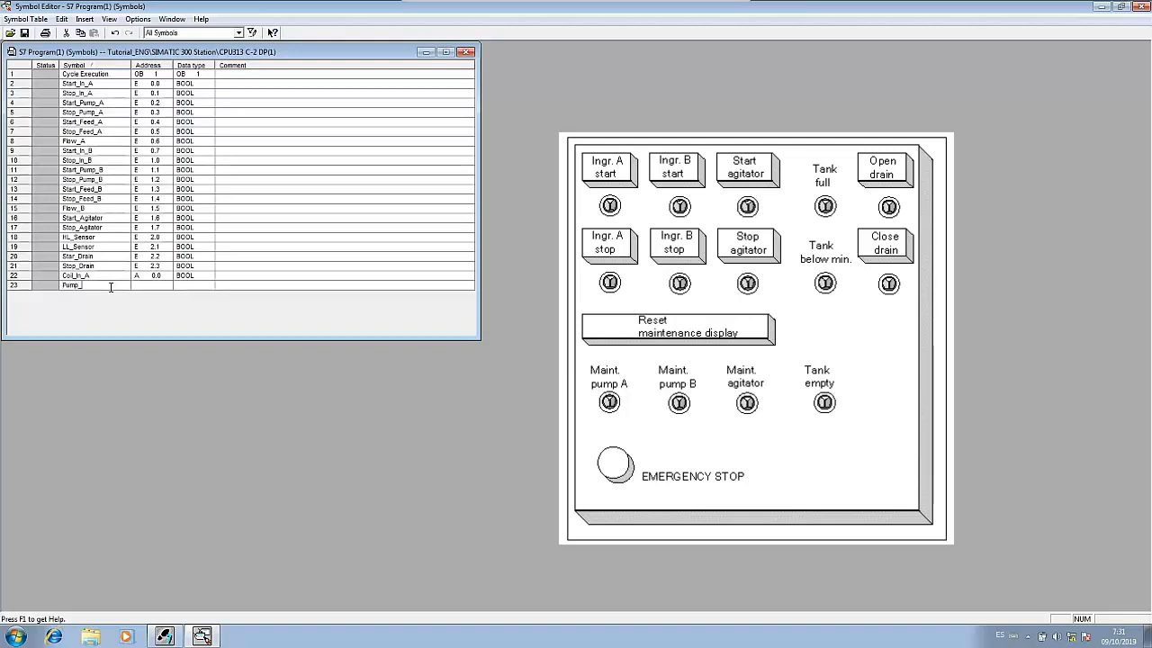
type("A")
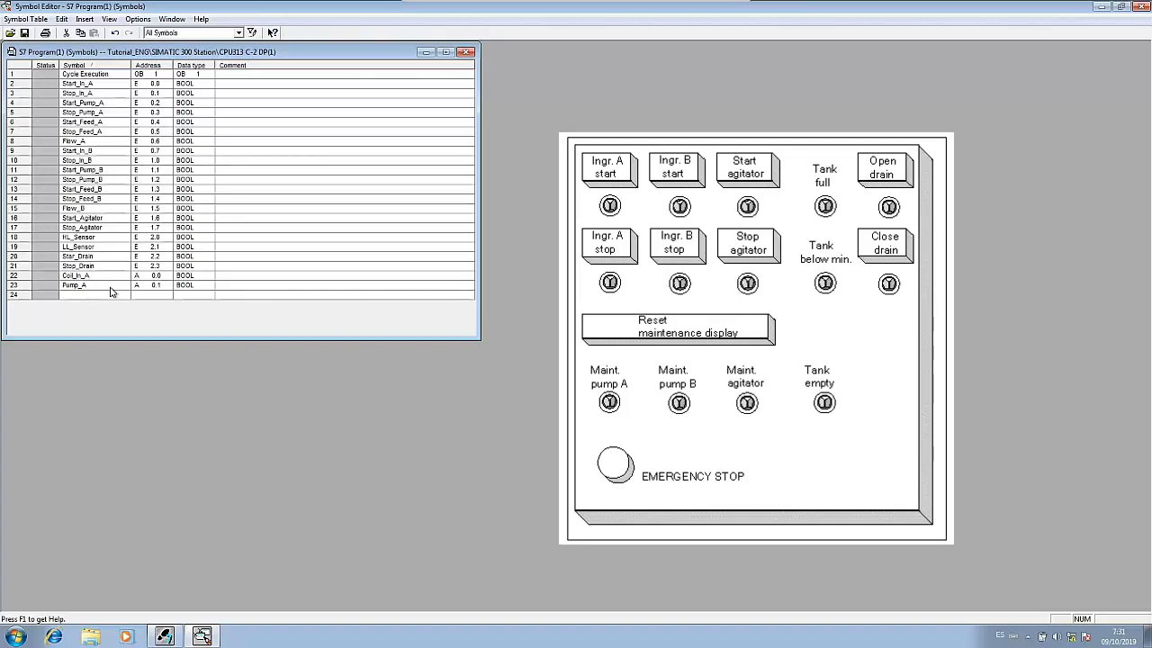
type("Col")
type("A 0.2")
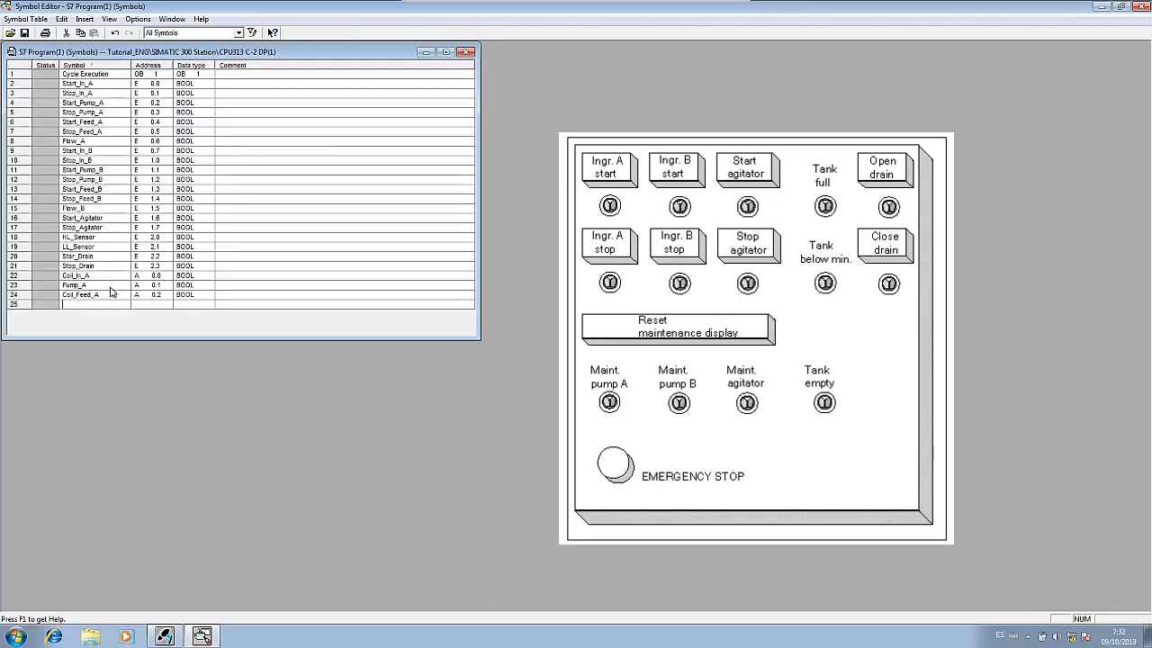
type("Col")
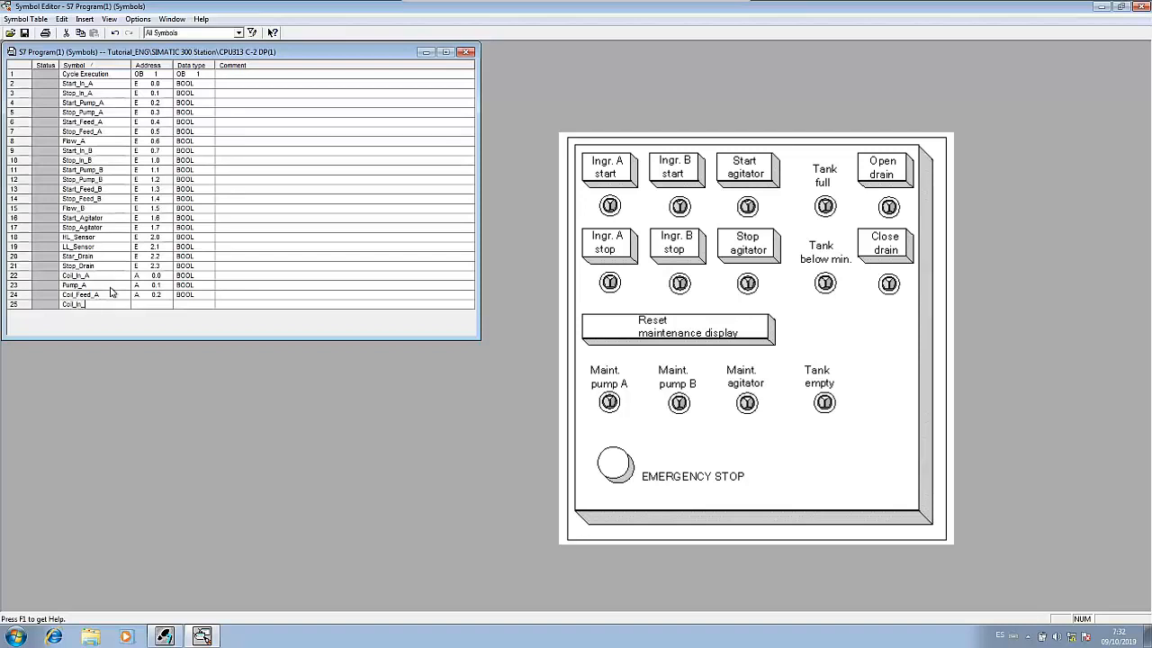
type("_A")
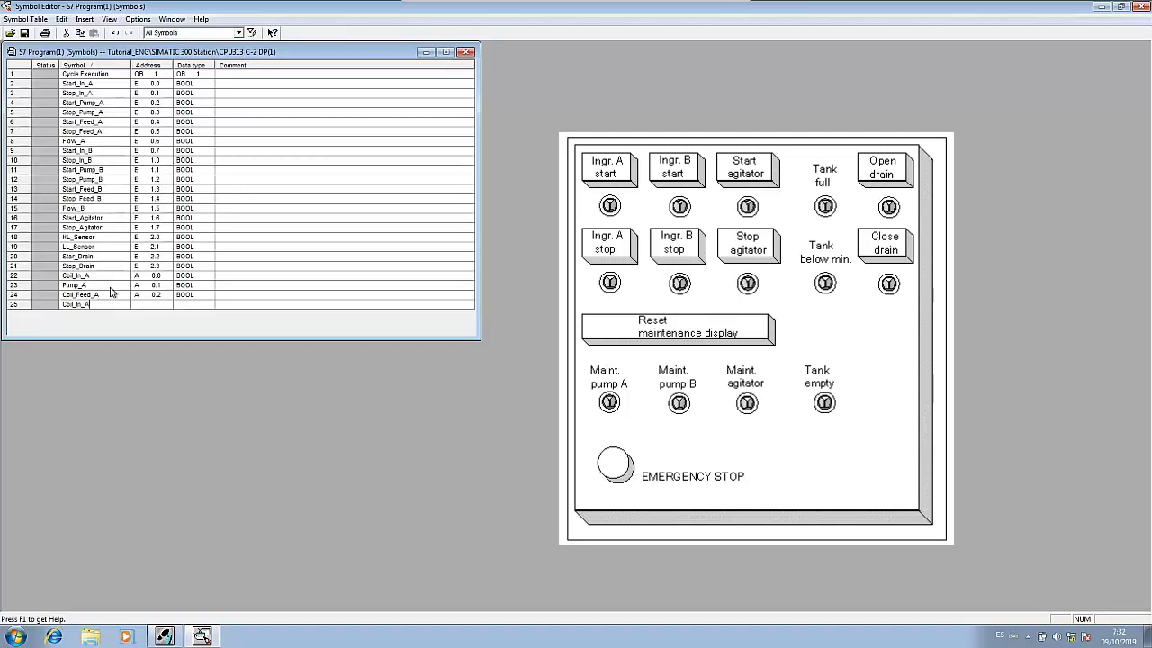
key("Backspace")
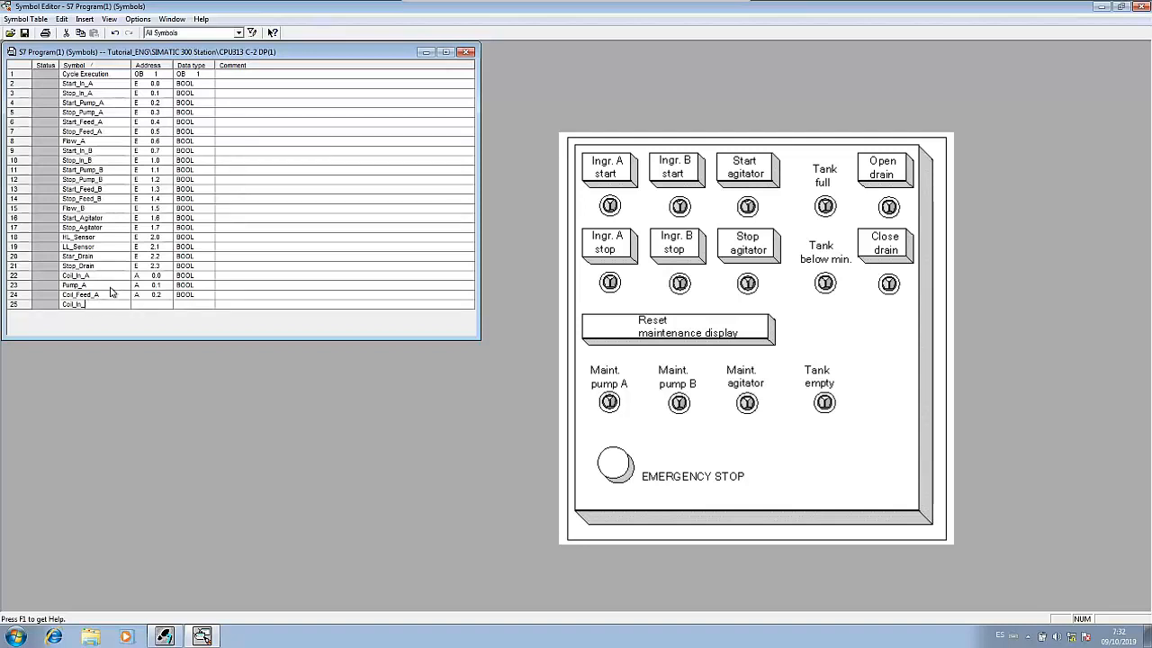
type("B")
key("Enter")
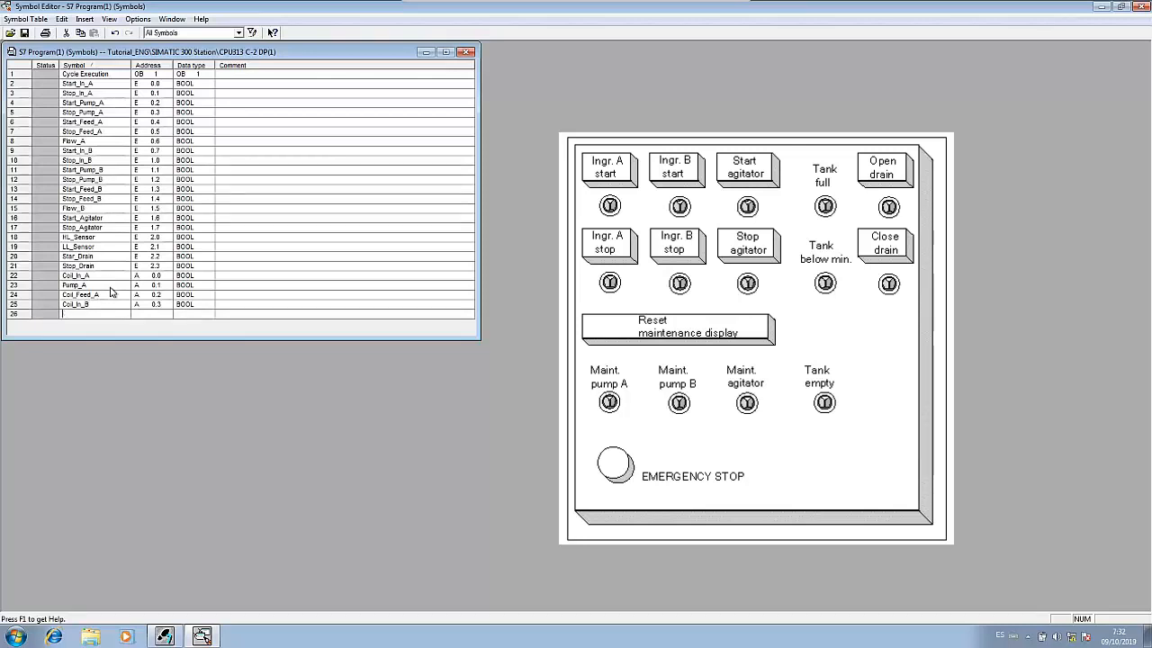
Step: Add the Pump_B and ingredient B coil output symbols
type("Co")
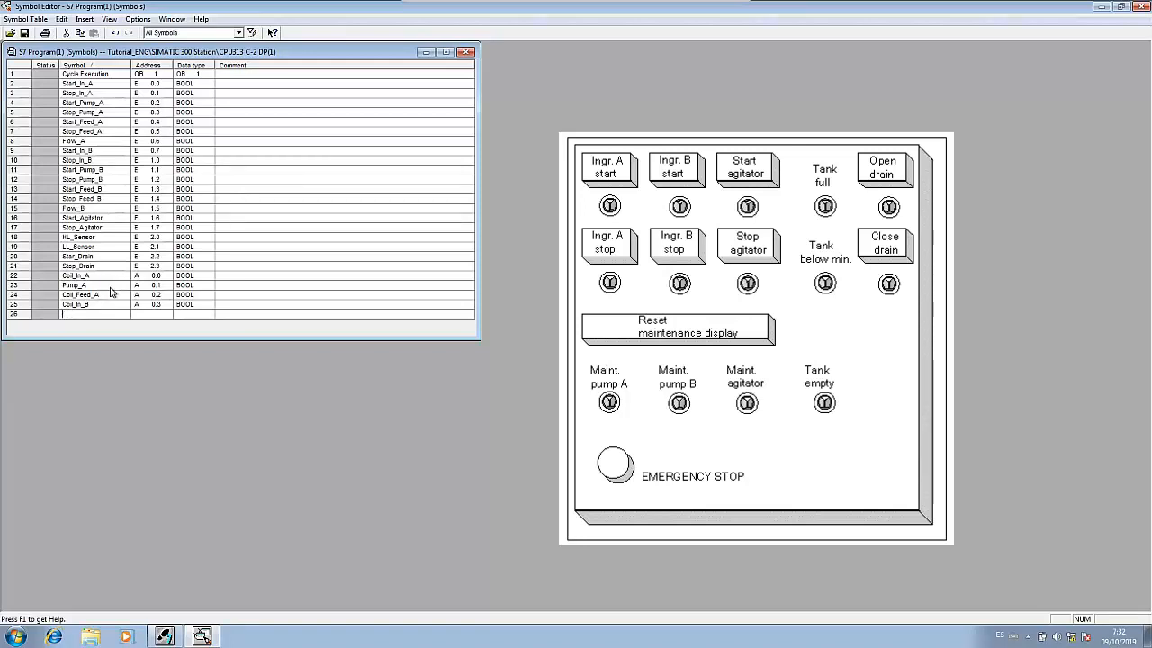
type("Pump_B")
left_click(152, 314)
type("A 0.4")
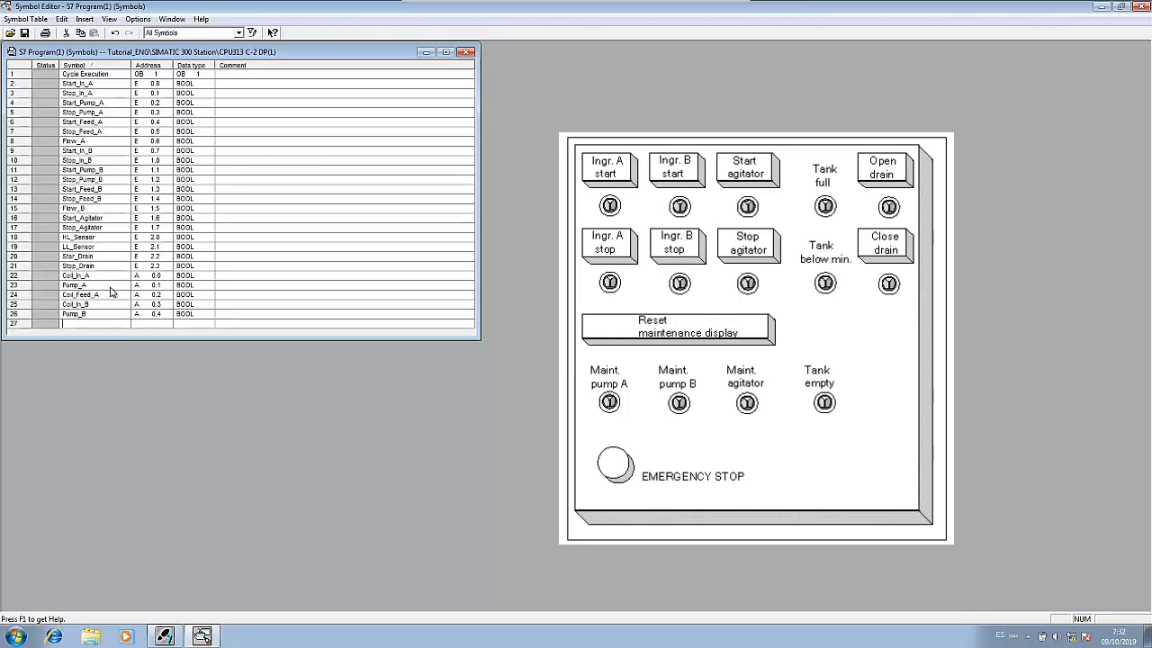
type("Coil_Feed_B")
left_click(152, 322)
type("A 0.5")
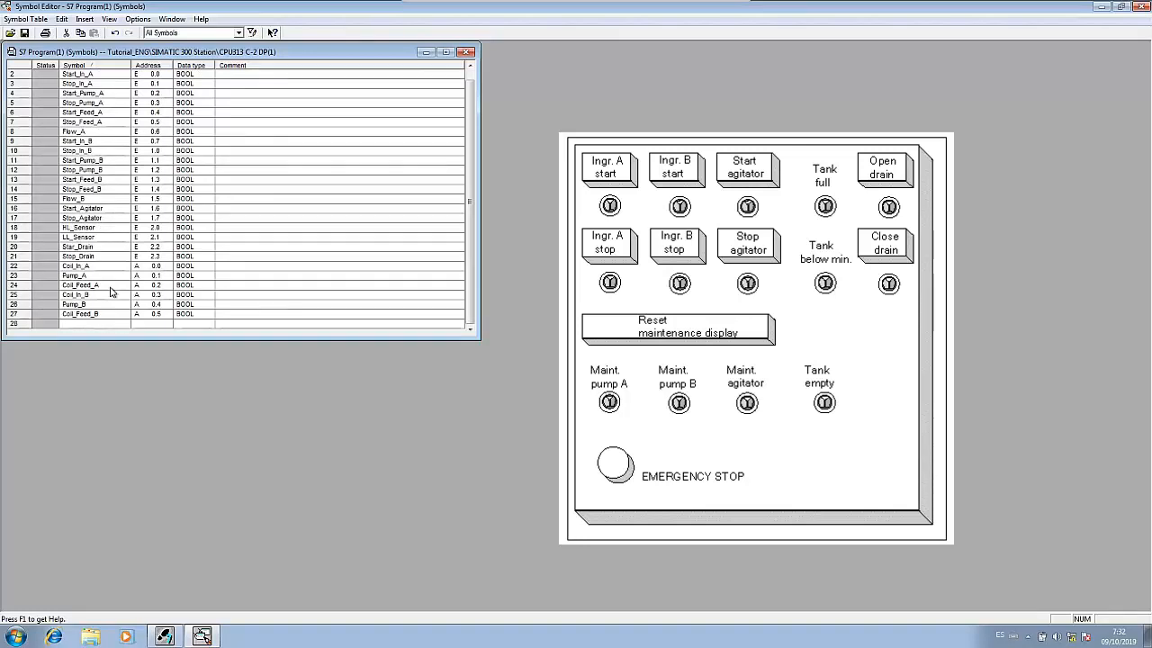
Step: Add the Agitator and Col_Feed_B output symbols with their A addresses
type("Aqu")
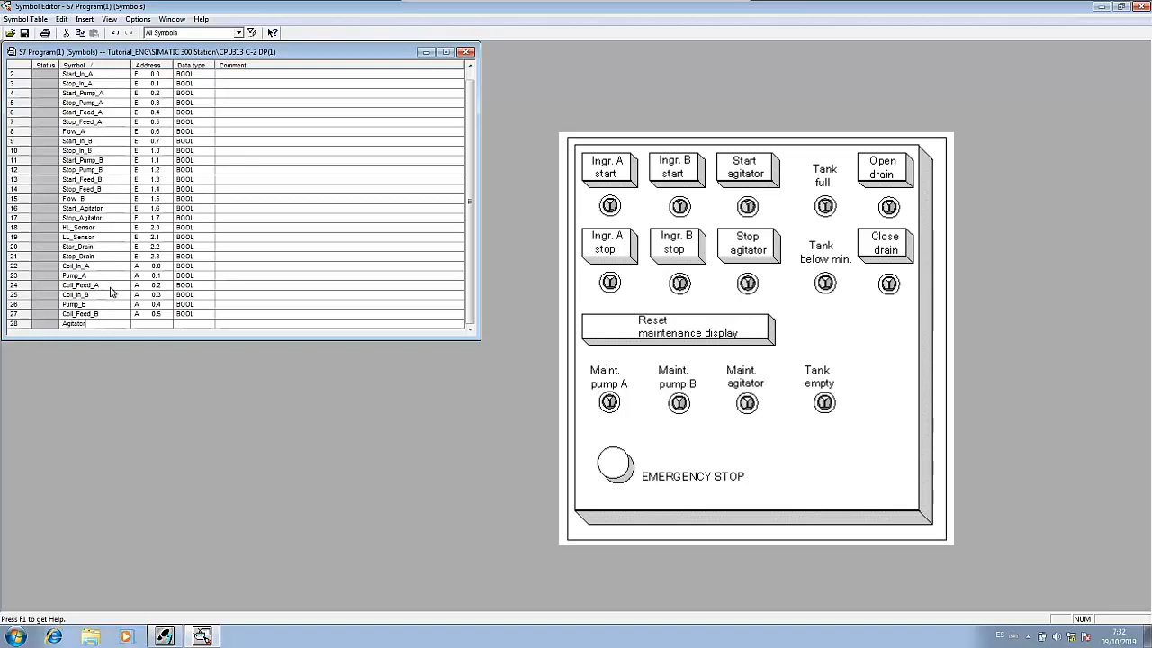
scroll("down", 3)
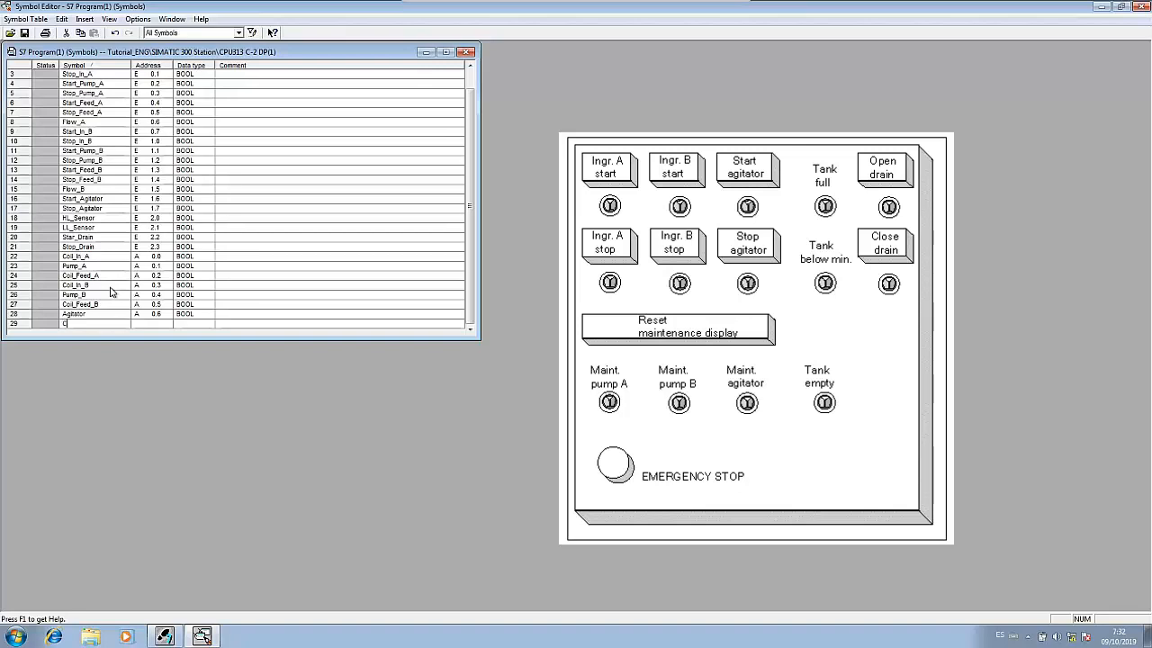
type("Col_F")
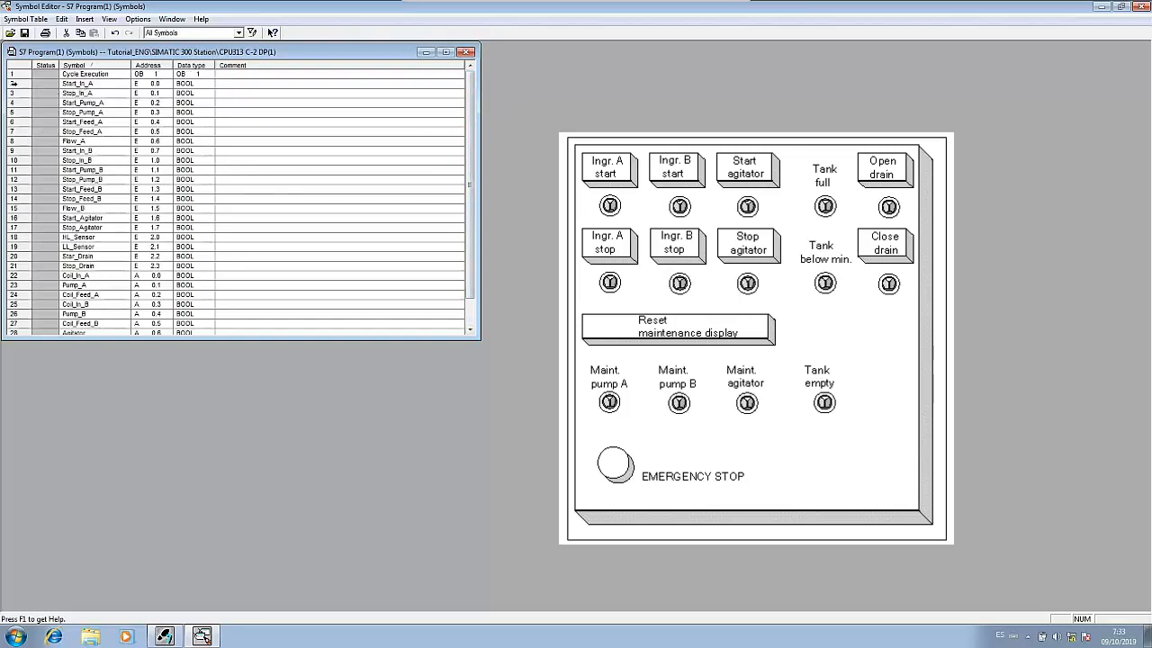
left_click_drag(90, 83, 90, 267)
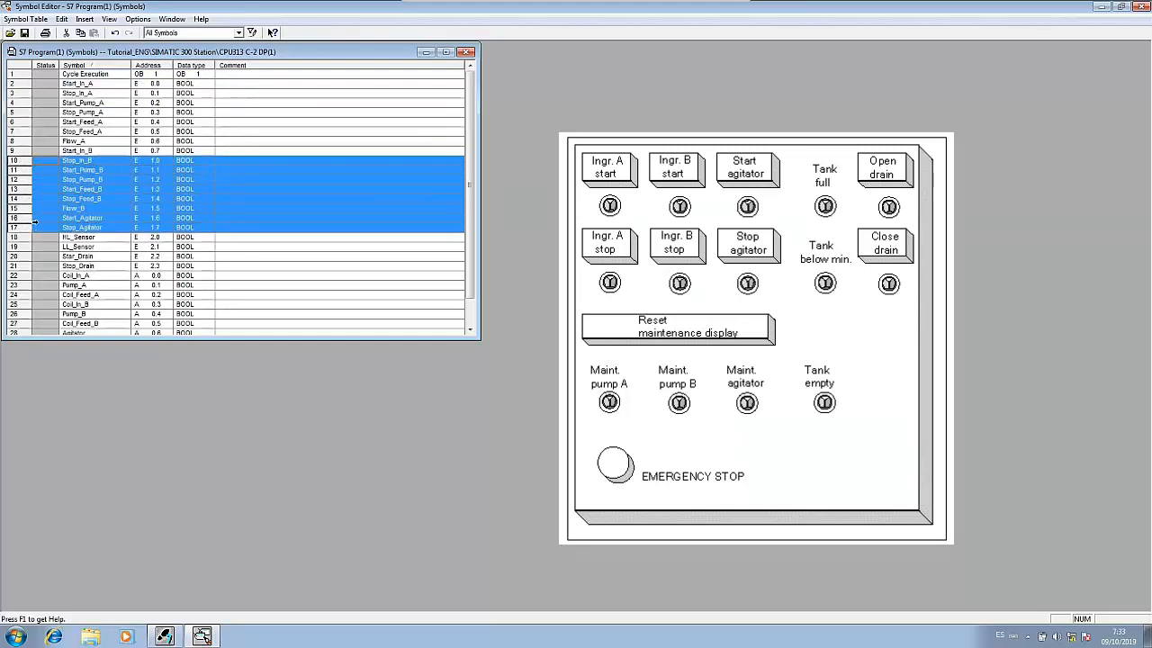
mouse_move(68, 232)
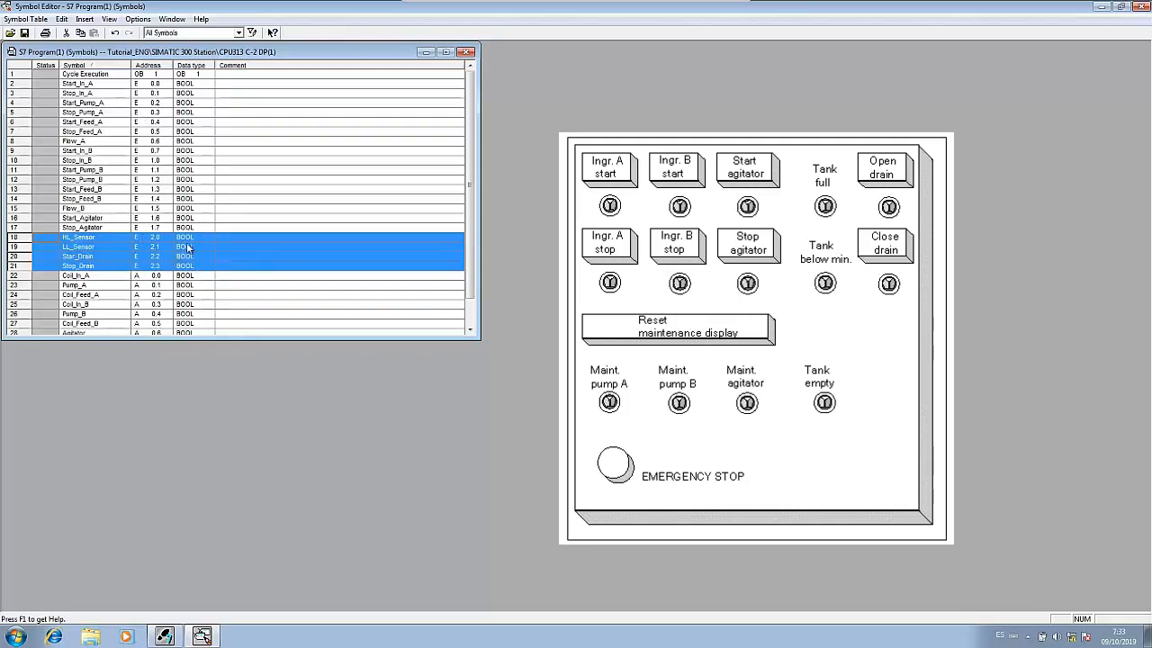
mouse_move(225, 263)
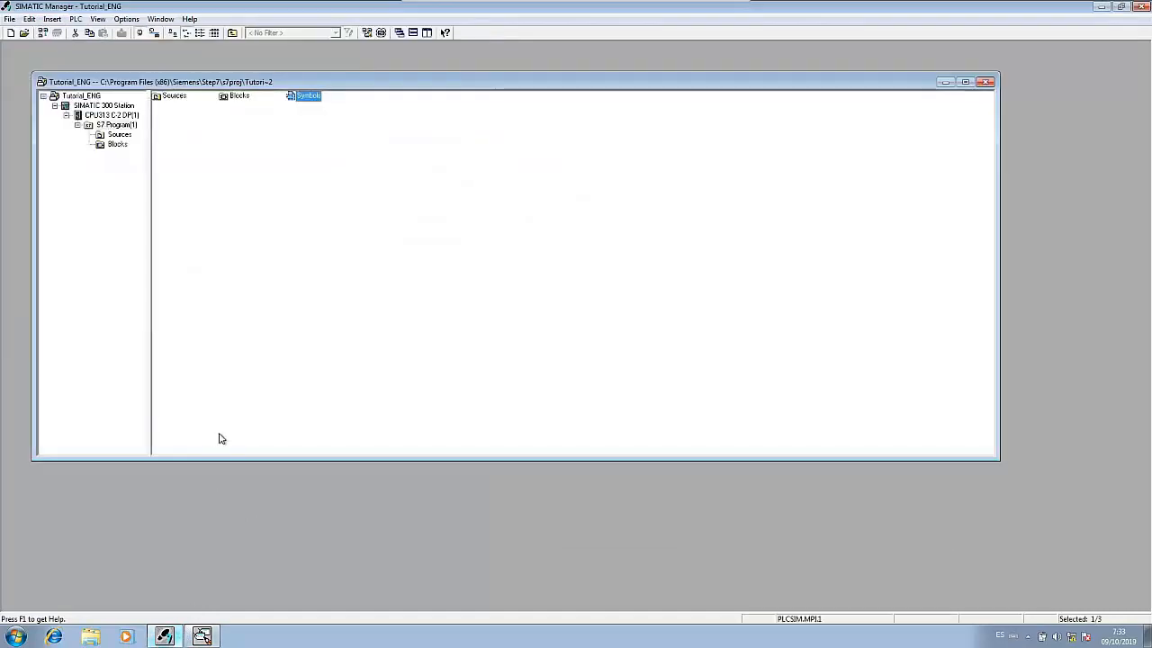
mouse_move(263, 345)
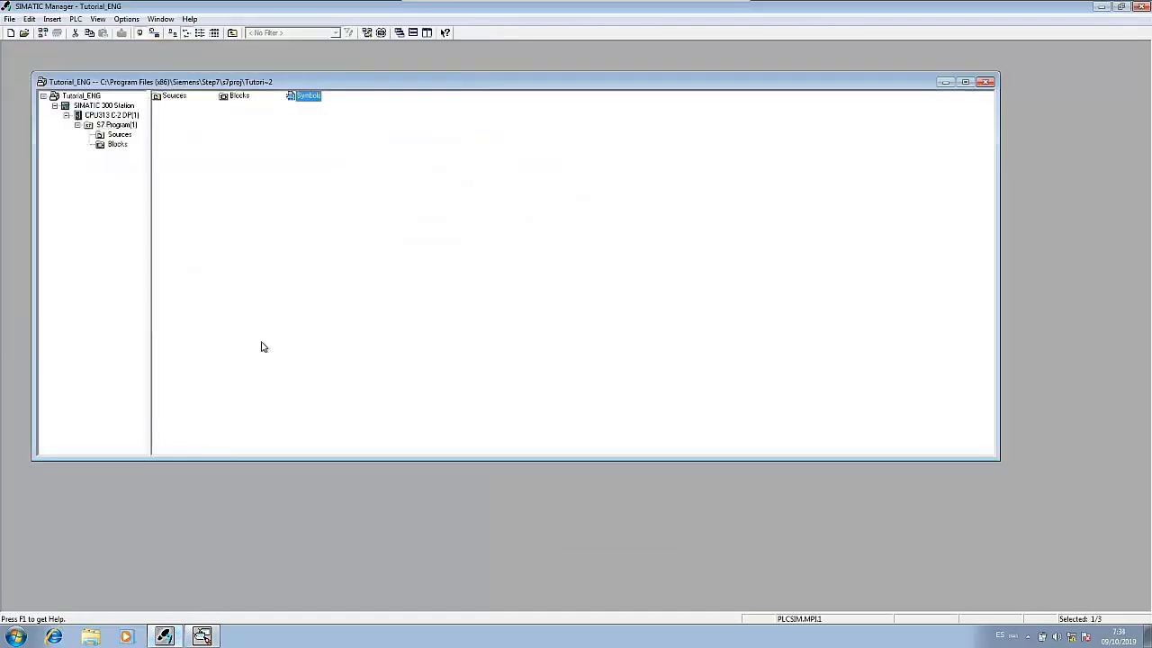
mouse_move(90, 169)
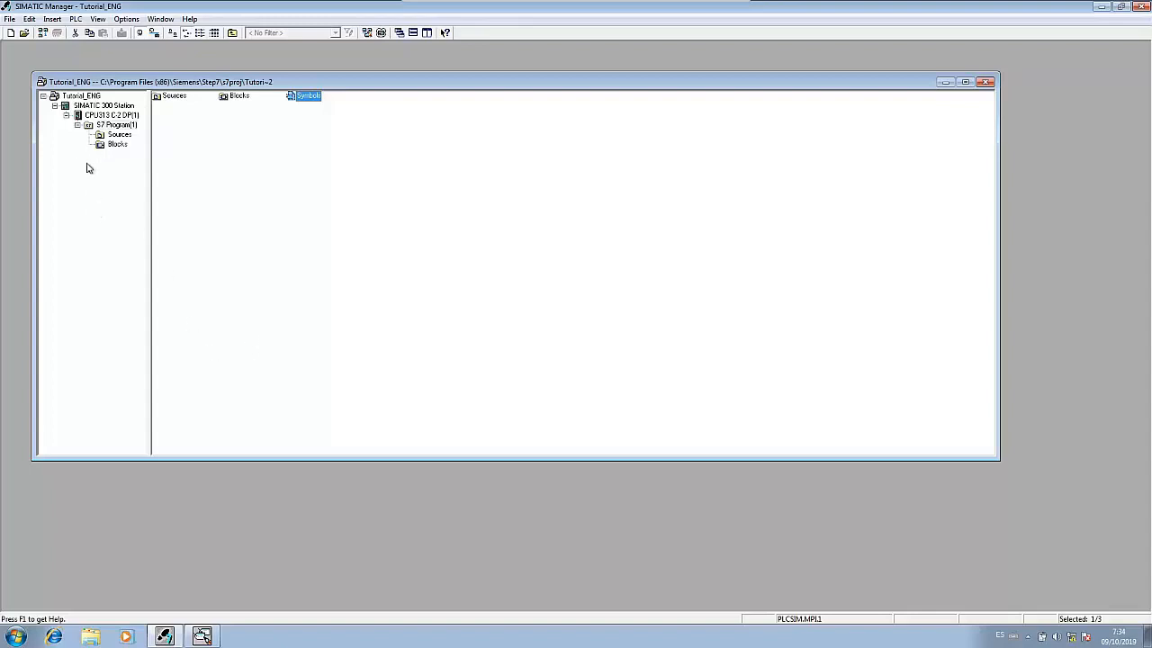
Step: Show the SIMATIC 300 station's Hardware and CPU 313C-2 DP objects in the project tree
left_click(97, 104)
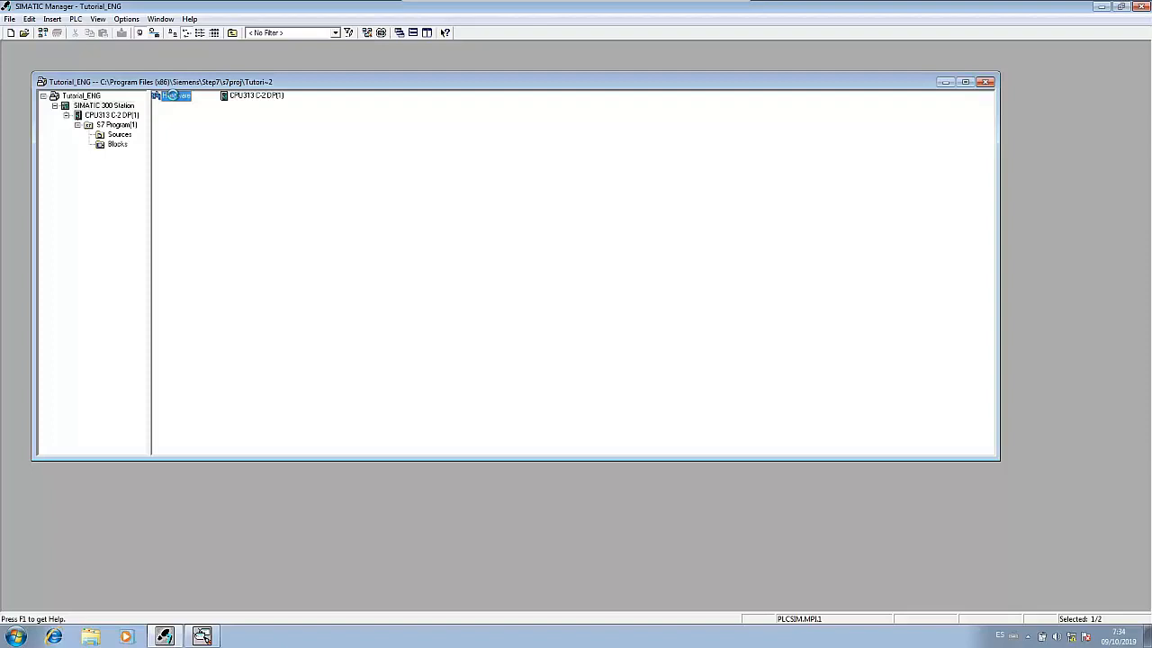
Step: Open the SIMATIC 300 station's hardware and review the integrated DI16/DO16 module's symbol list
double_click(173, 95)
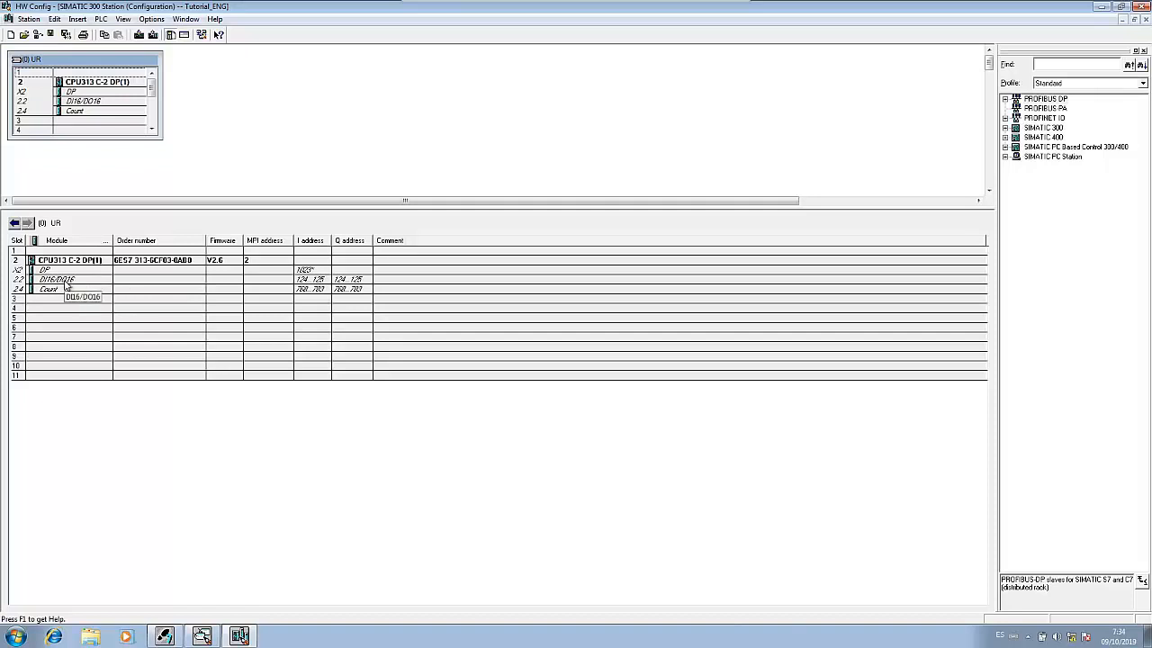
right_click(58, 279)
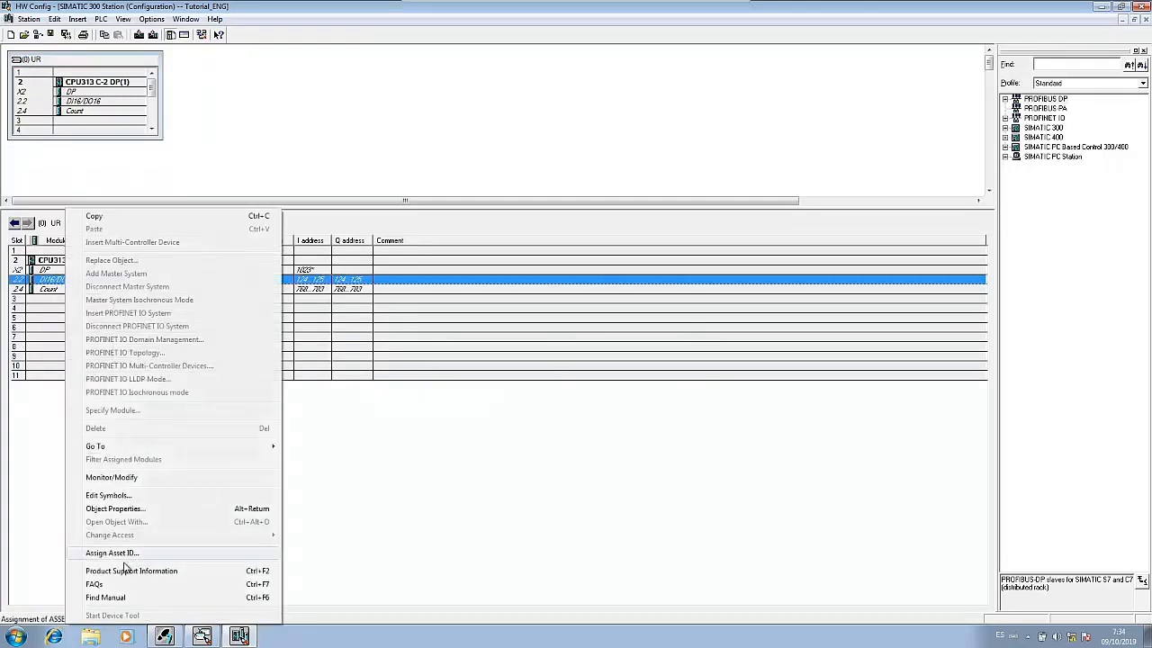
mouse_move(111, 477)
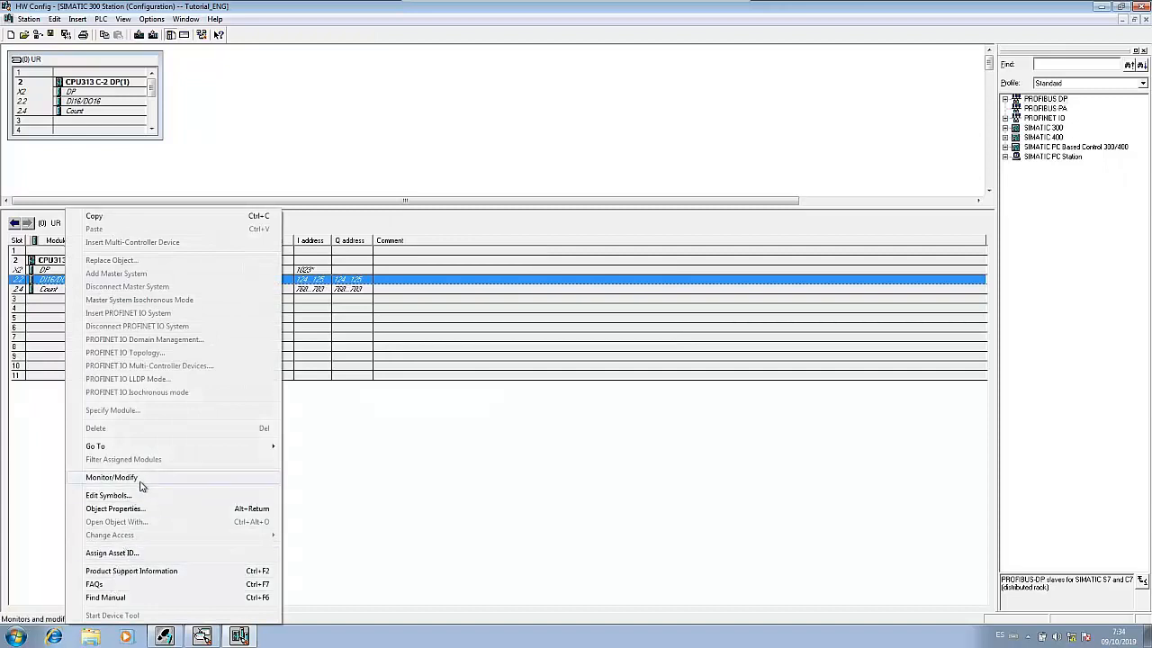
left_click(108, 495)
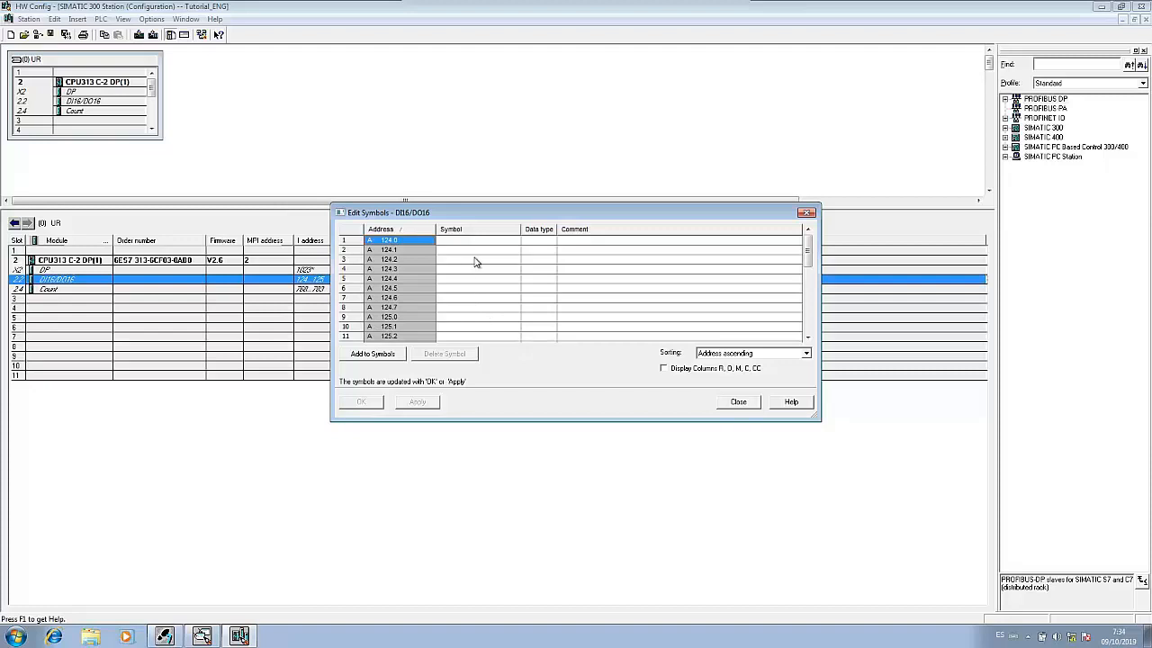
scroll("down", 3)
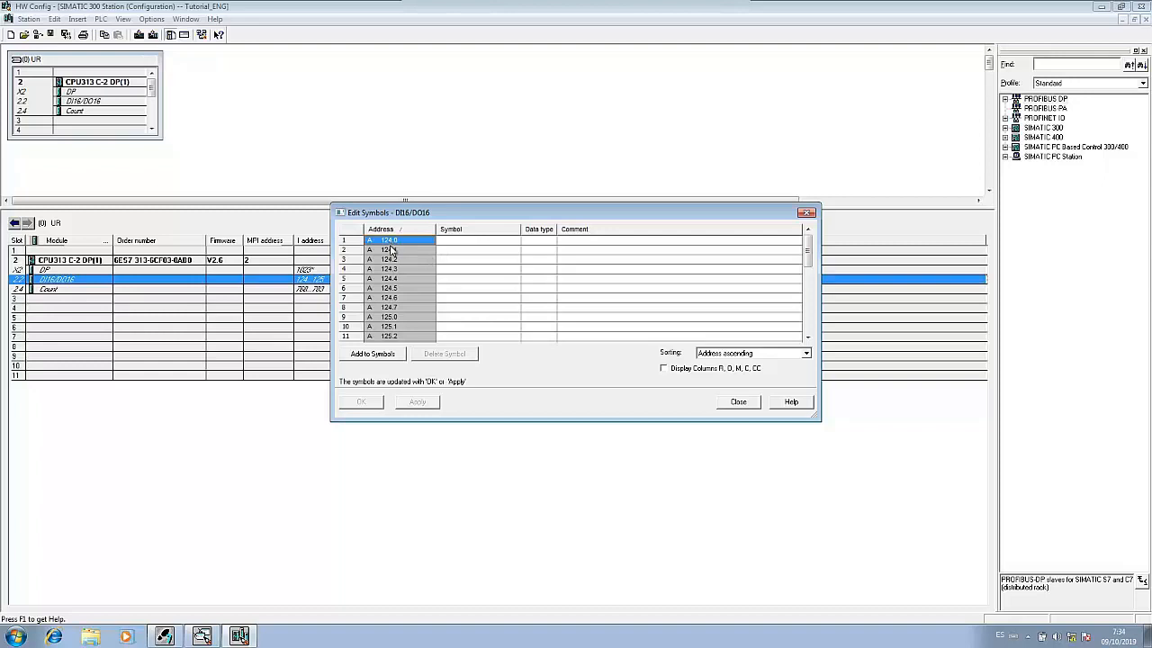
scroll("down", 3)
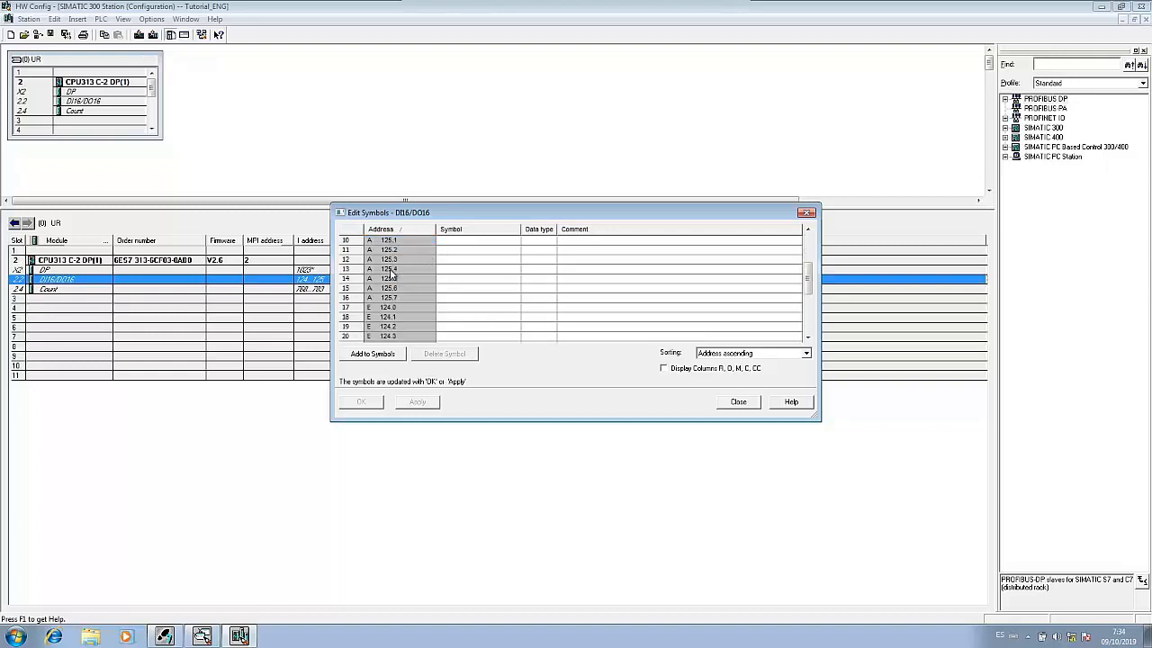
left_click(738, 401)
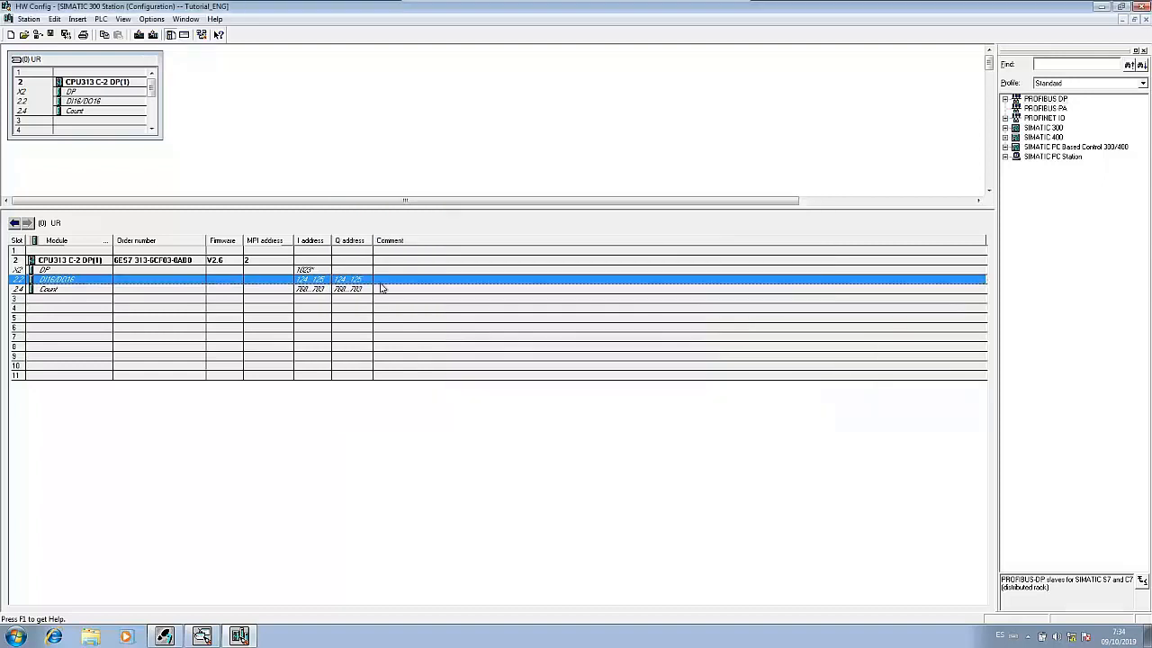
Step: Set the DI16/DO16 submodule's input and output start addresses to 0 instead of system defaults
double_click(54, 284)
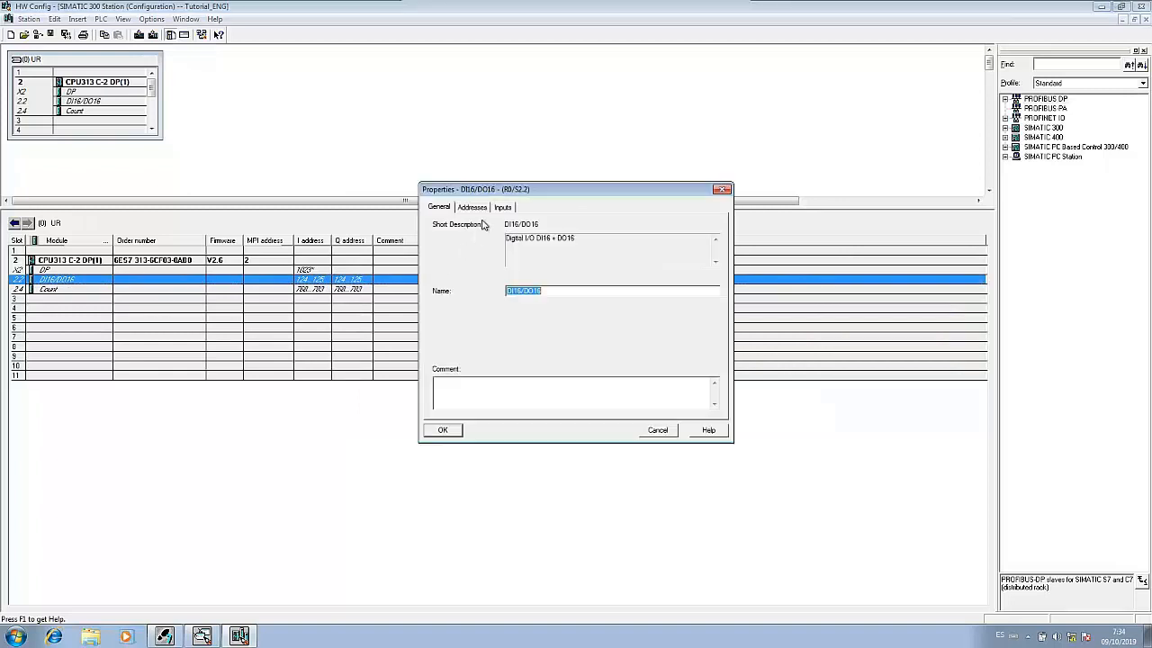
left_click(472, 207)
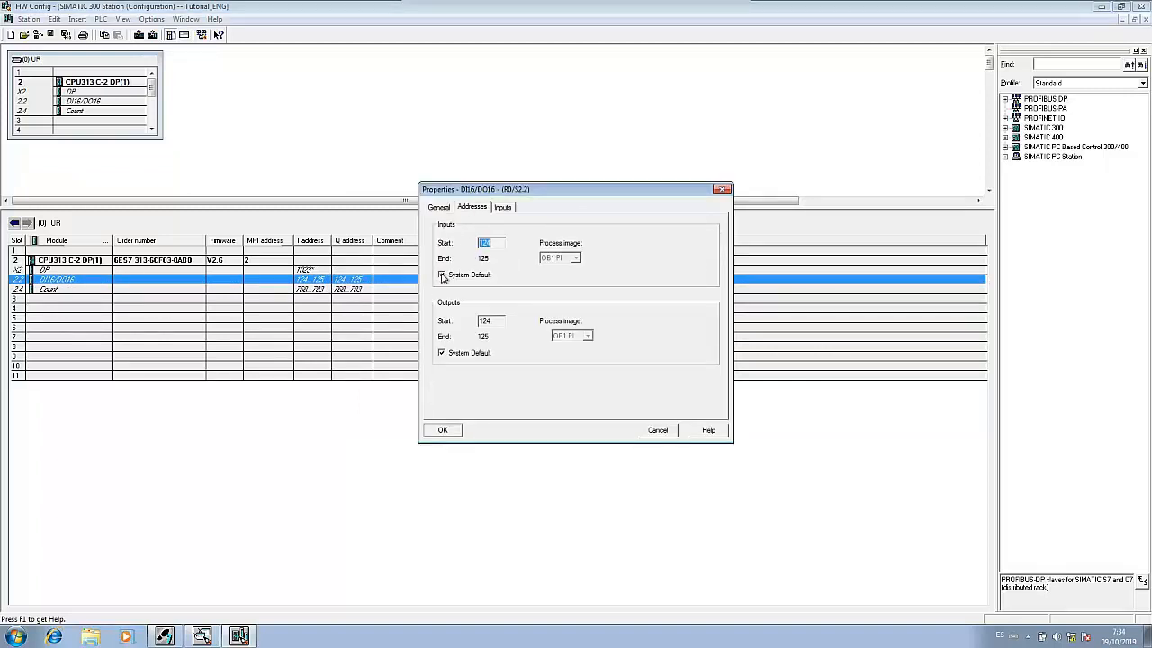
left_click(443, 273)
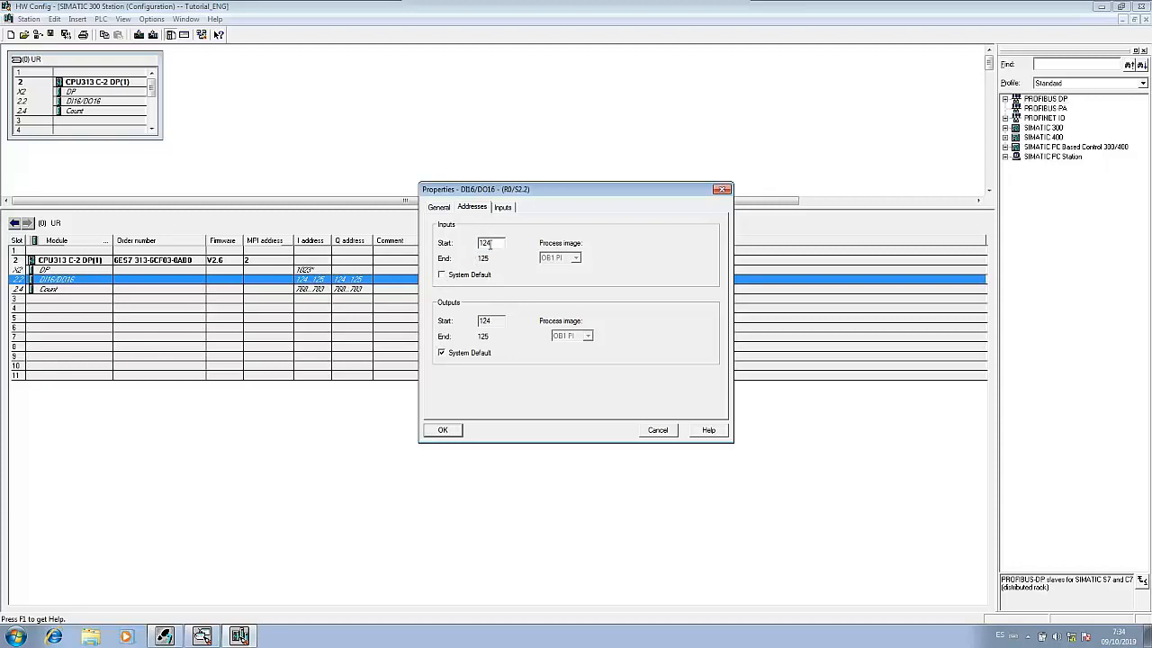
type("0")
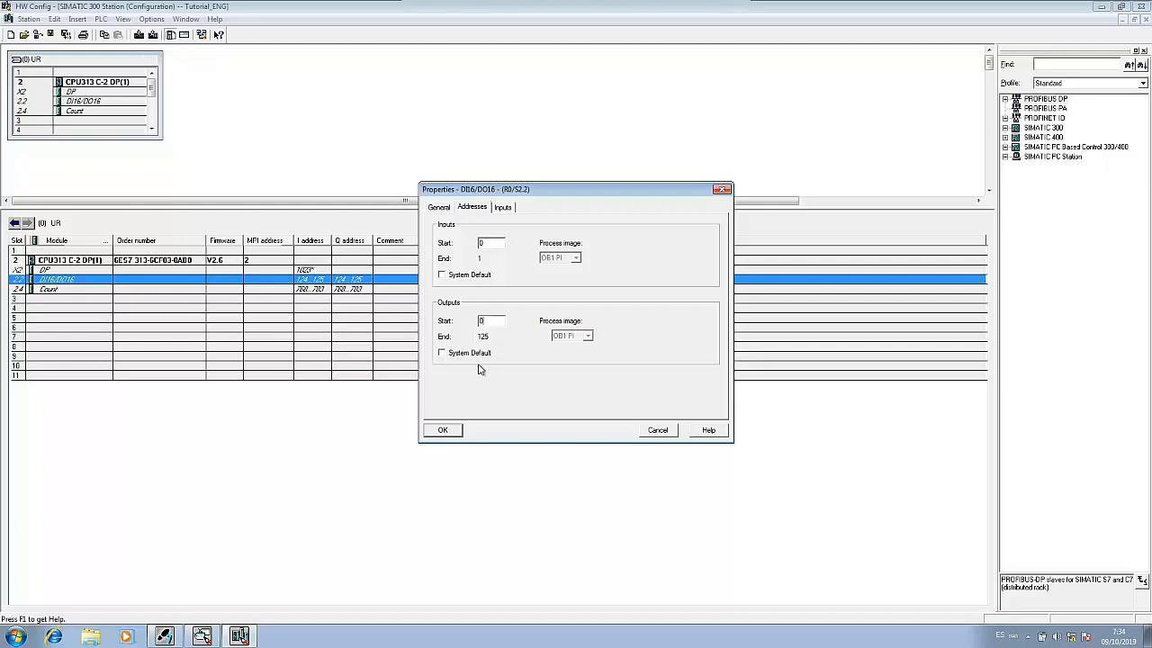
left_click(443, 430)
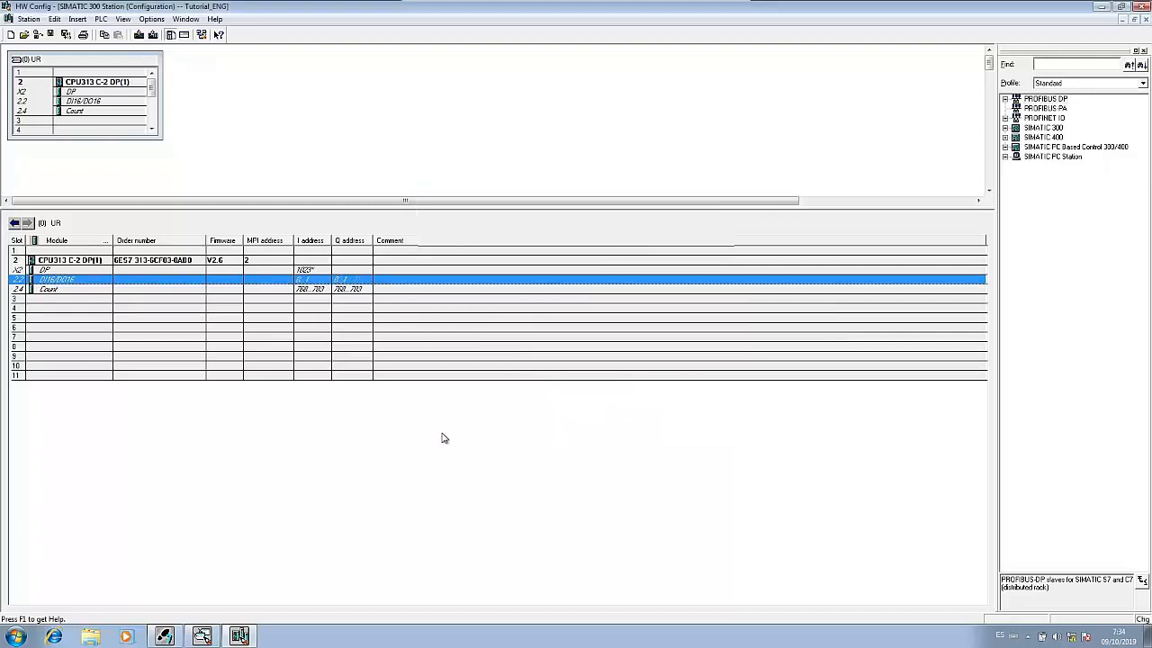
right_click(57, 283)
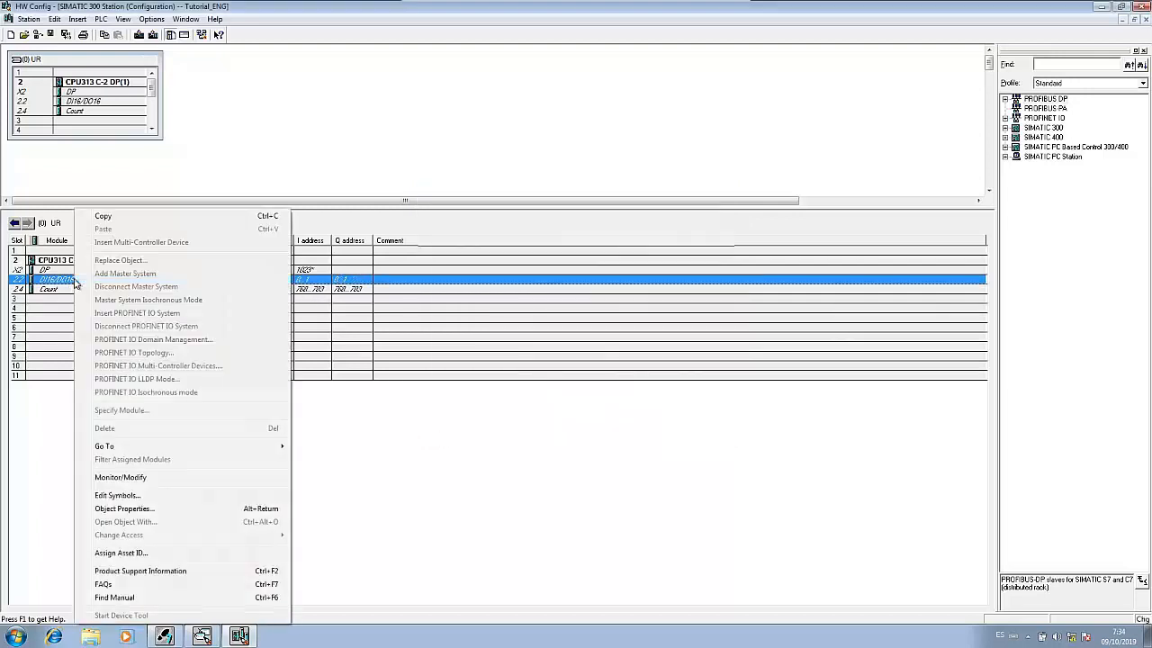
mouse_move(126, 495)
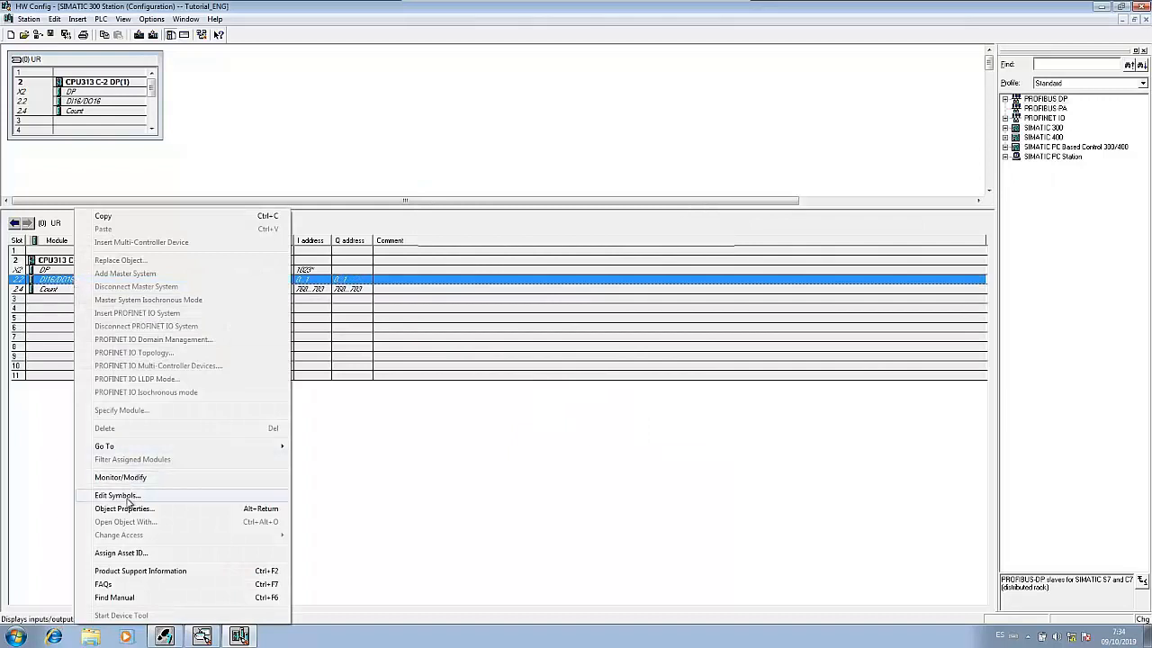
left_click(113, 495)
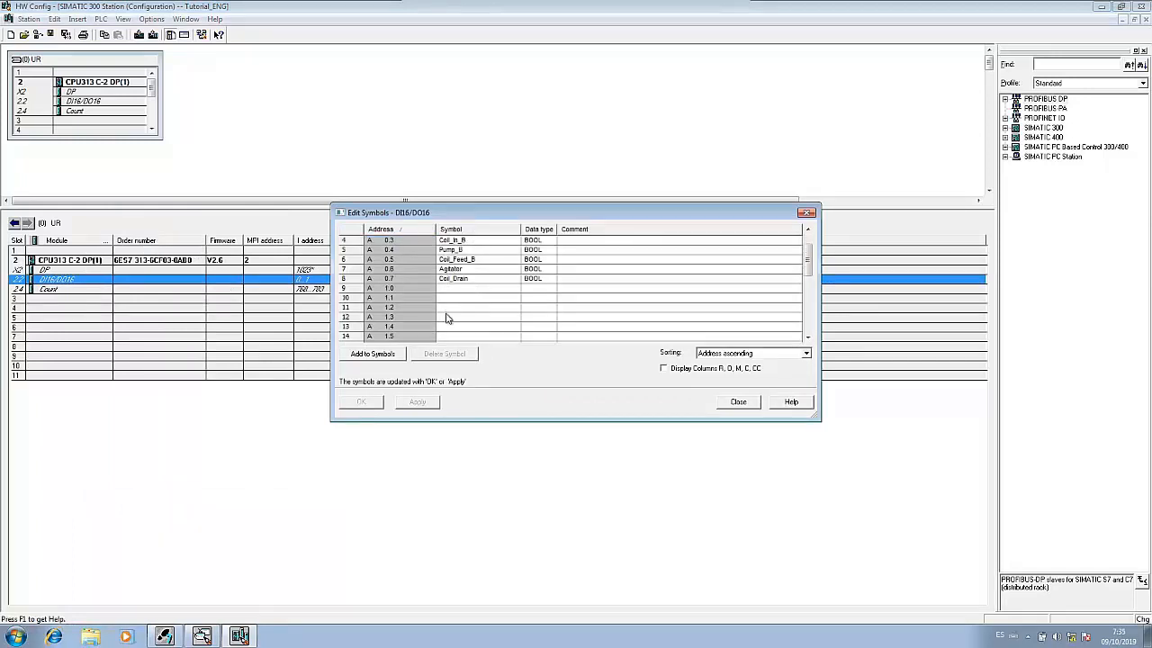
scroll("down", 3)
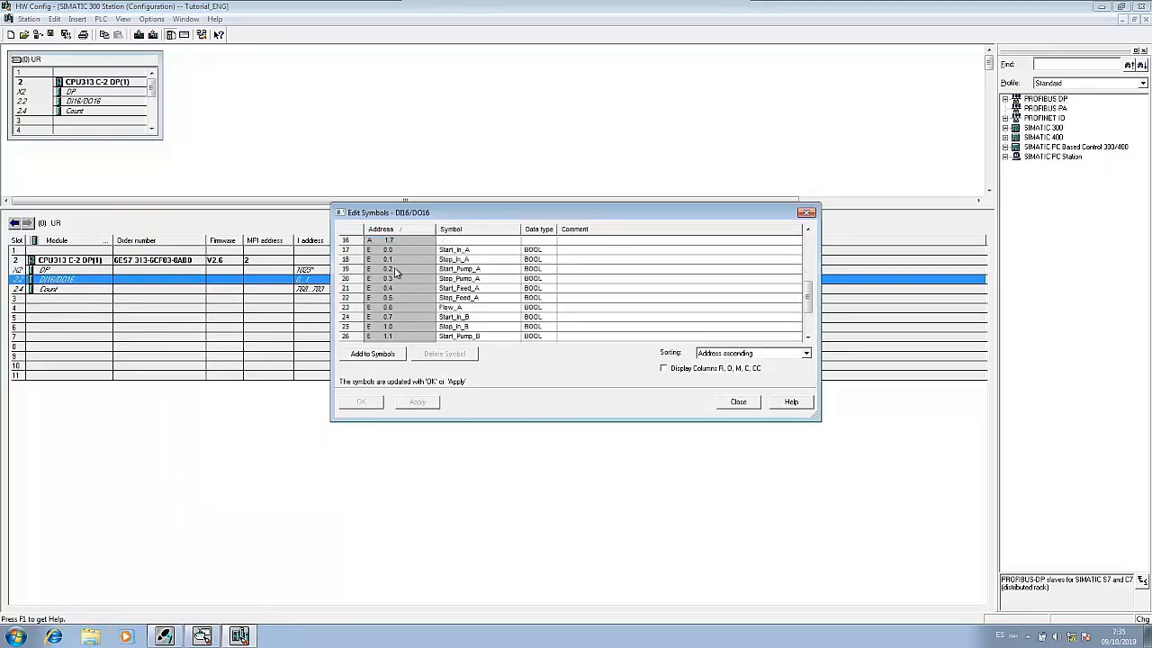
scroll("down", 3)
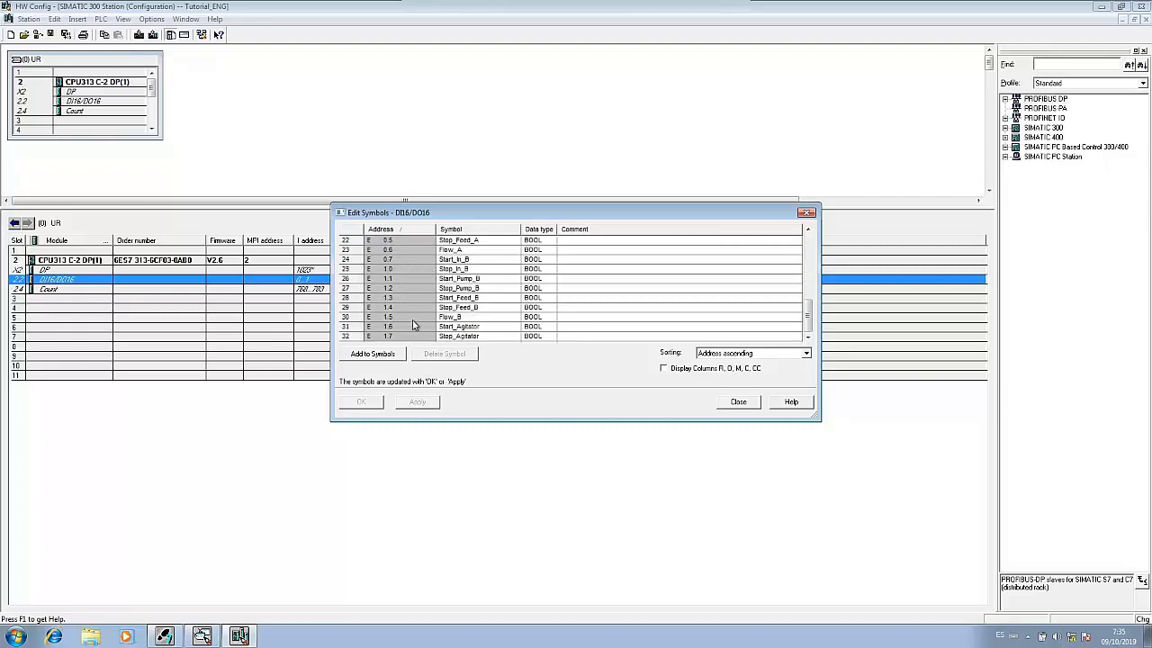
mouse_move(406, 339)
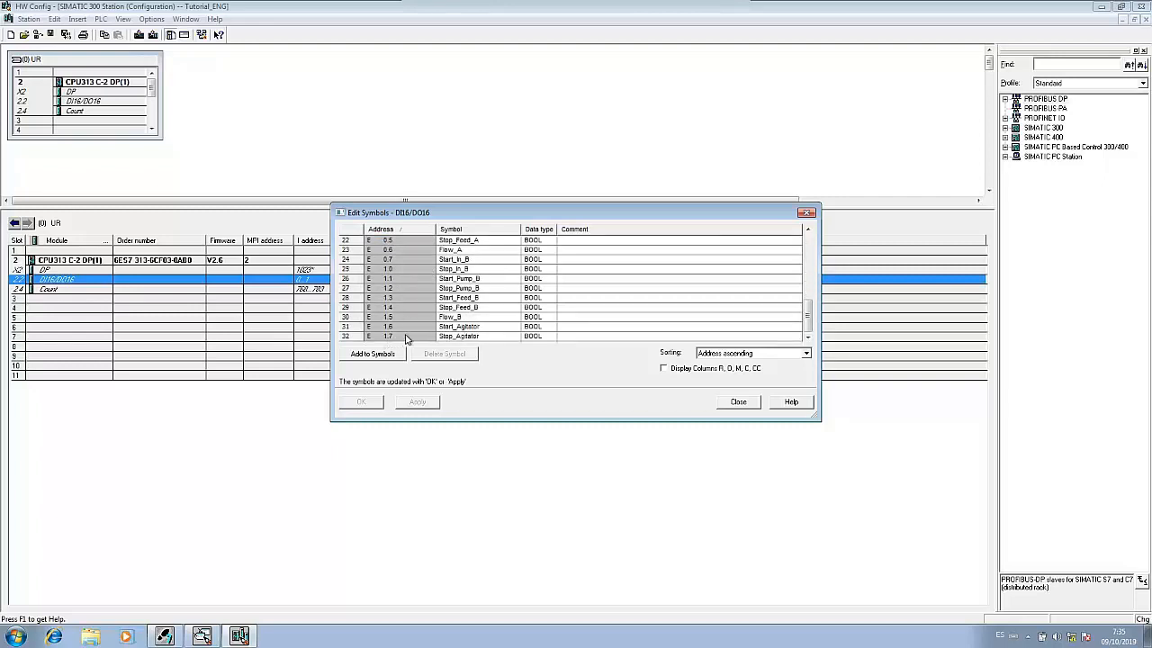
left_click(738, 402)
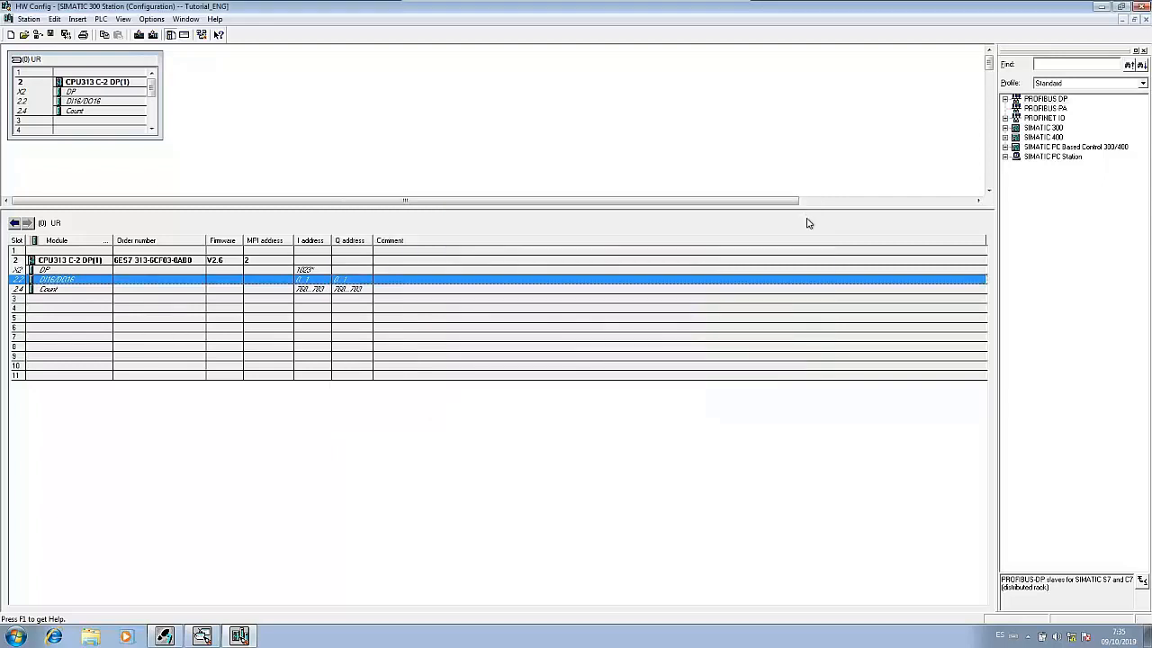
Step: Place an SM 321 DI16xDC24V module from the SM-300 > DI-300 catalog into rack slot 4
left_click(1005, 126)
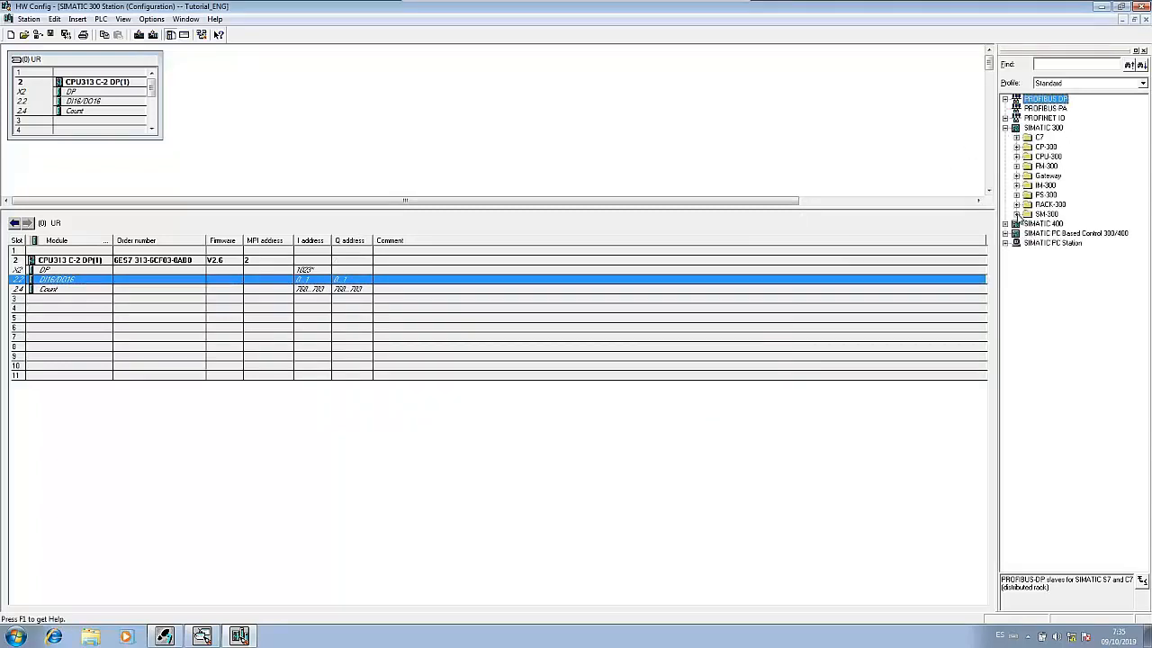
left_click(1022, 214)
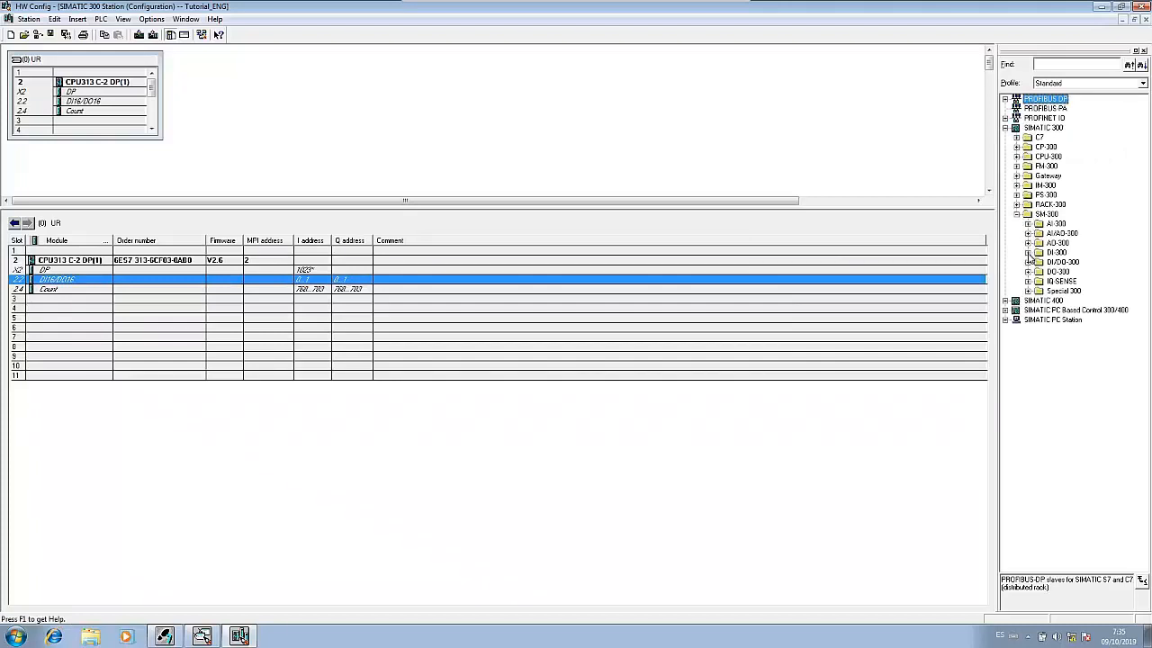
left_click(1026, 263)
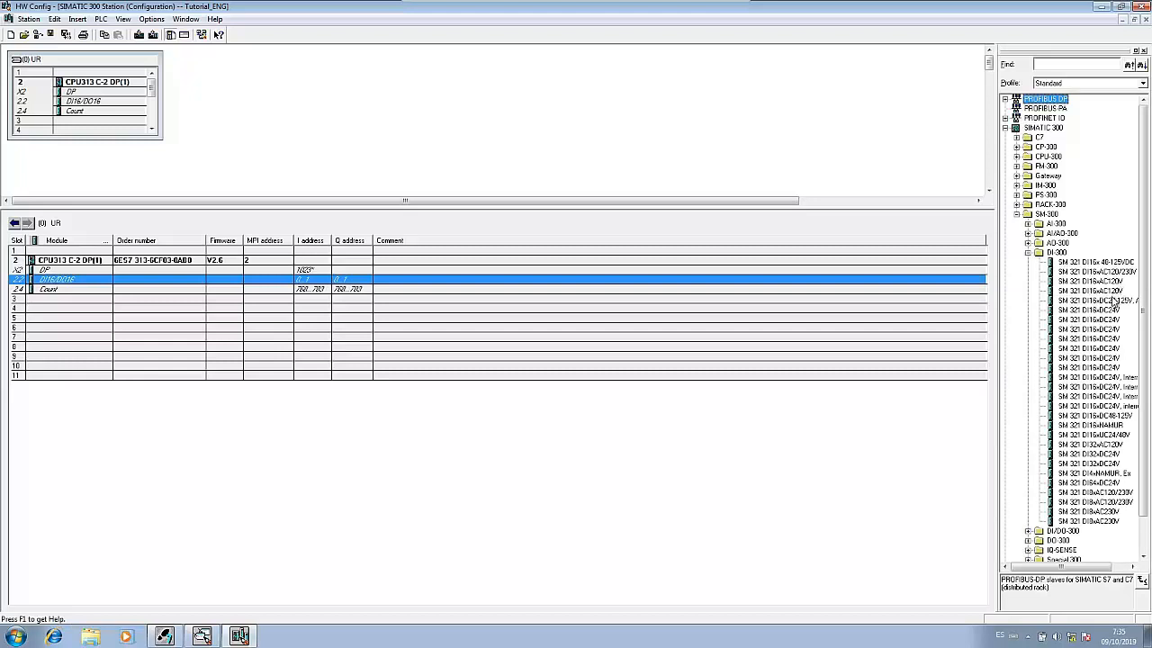
left_click(1080, 317)
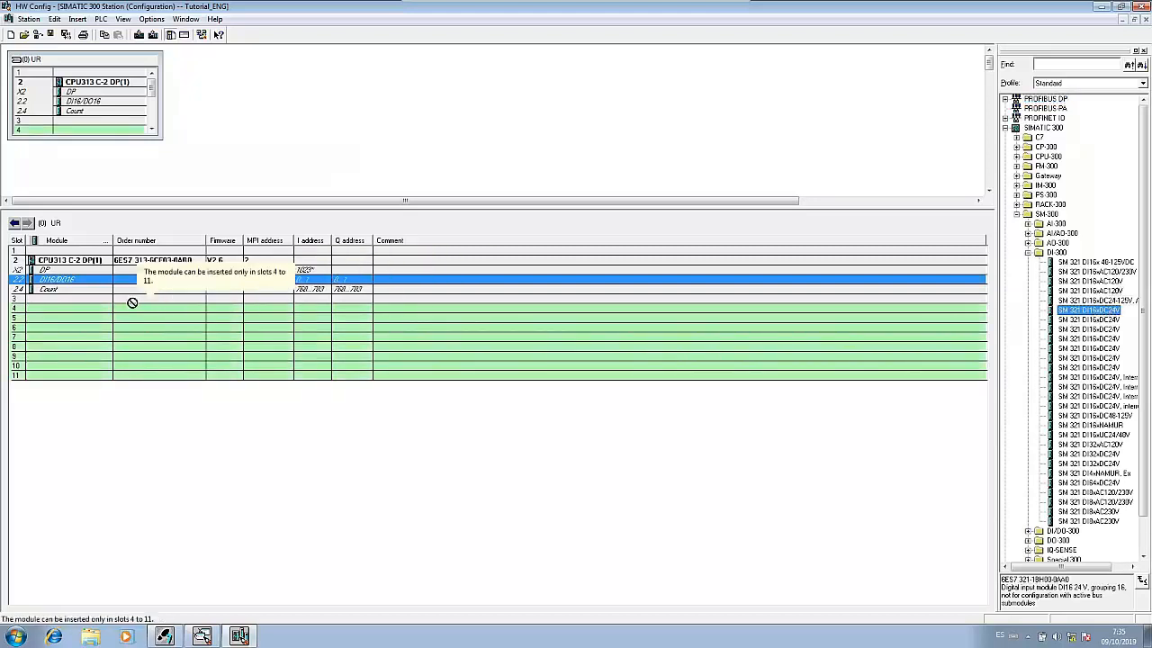
left_click_drag(1089, 309, 99, 308)
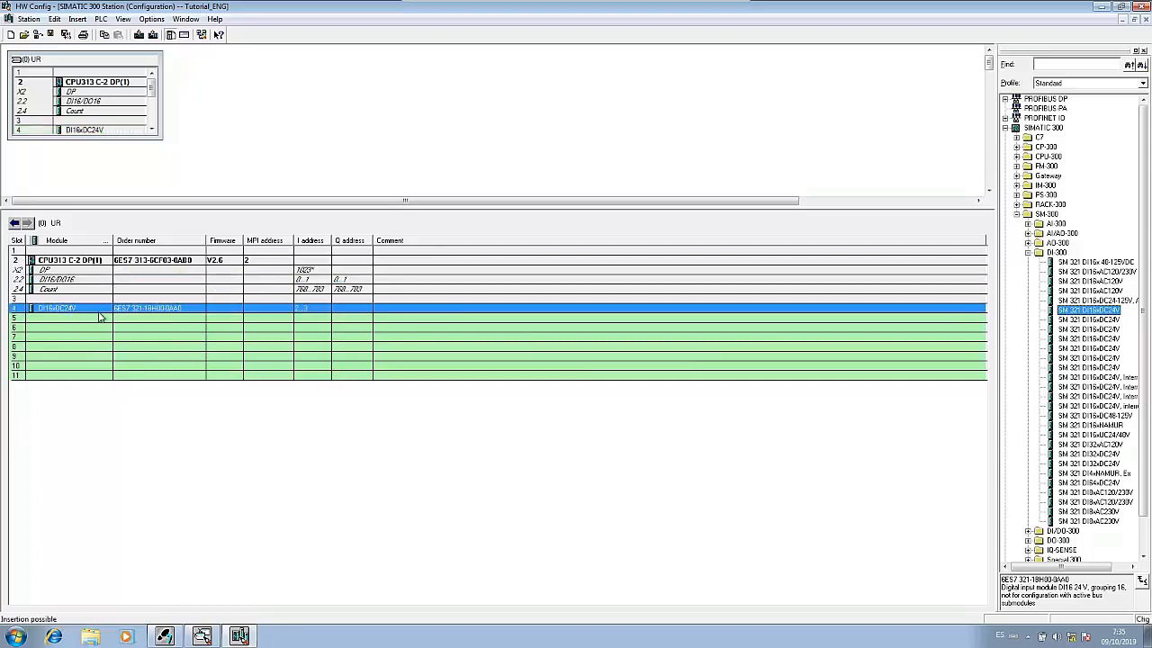
mouse_move(305, 313)
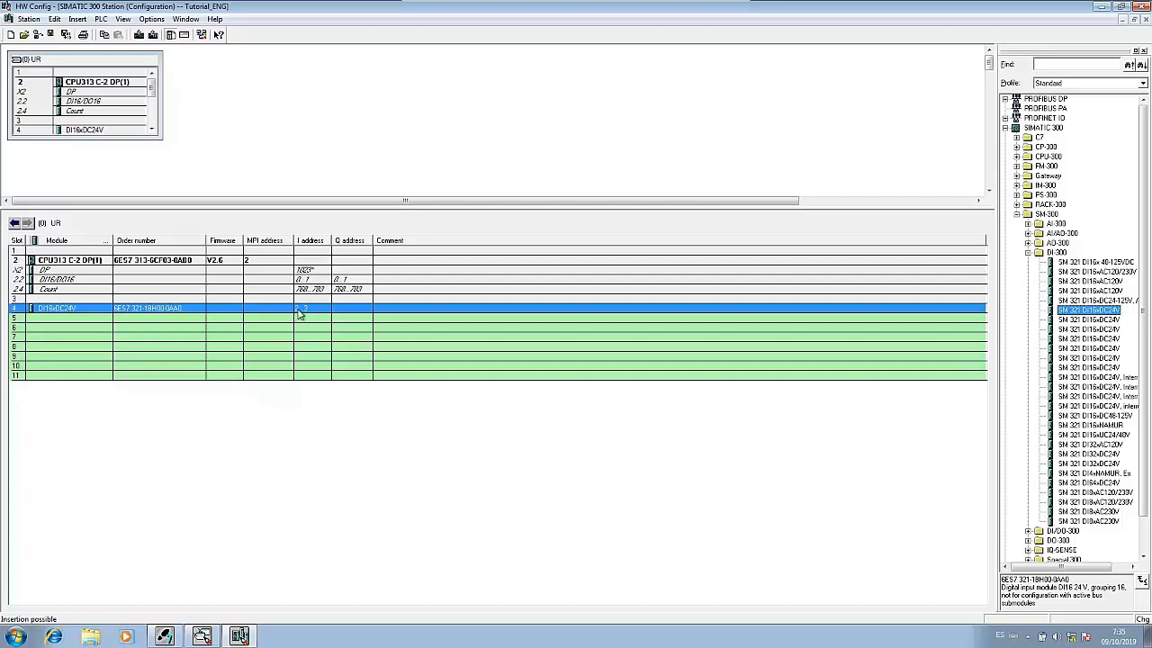
Step: Save the station and view the new DI16xDC24V module's sensor and drain input symbols
right_click(54, 308)
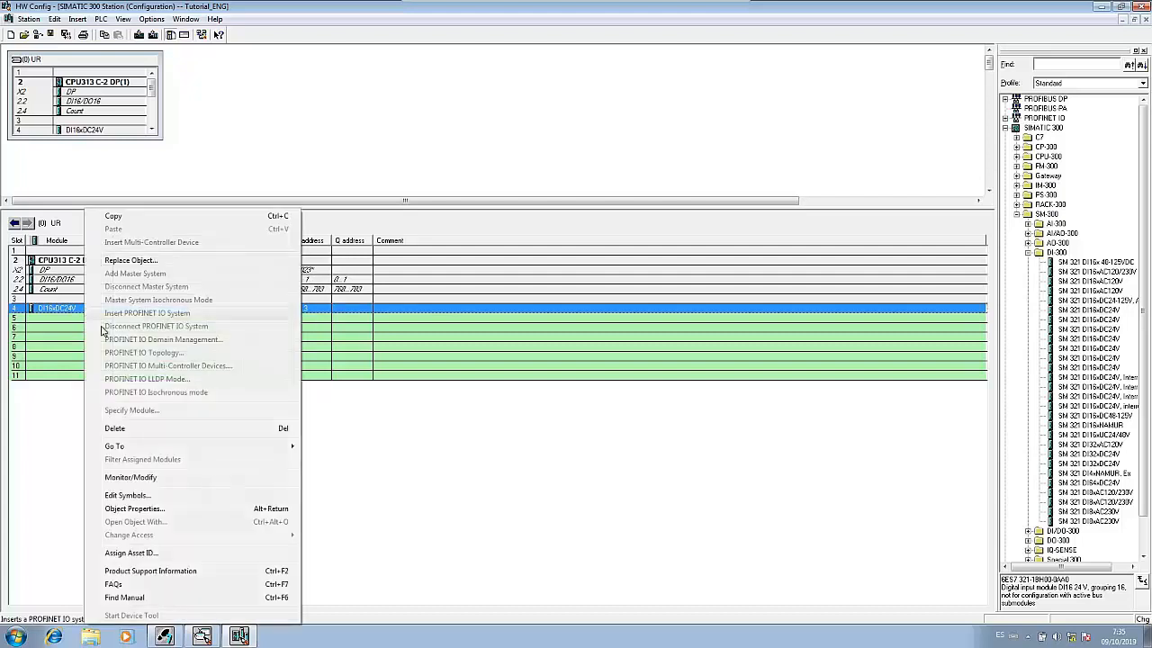
left_click(126, 495)
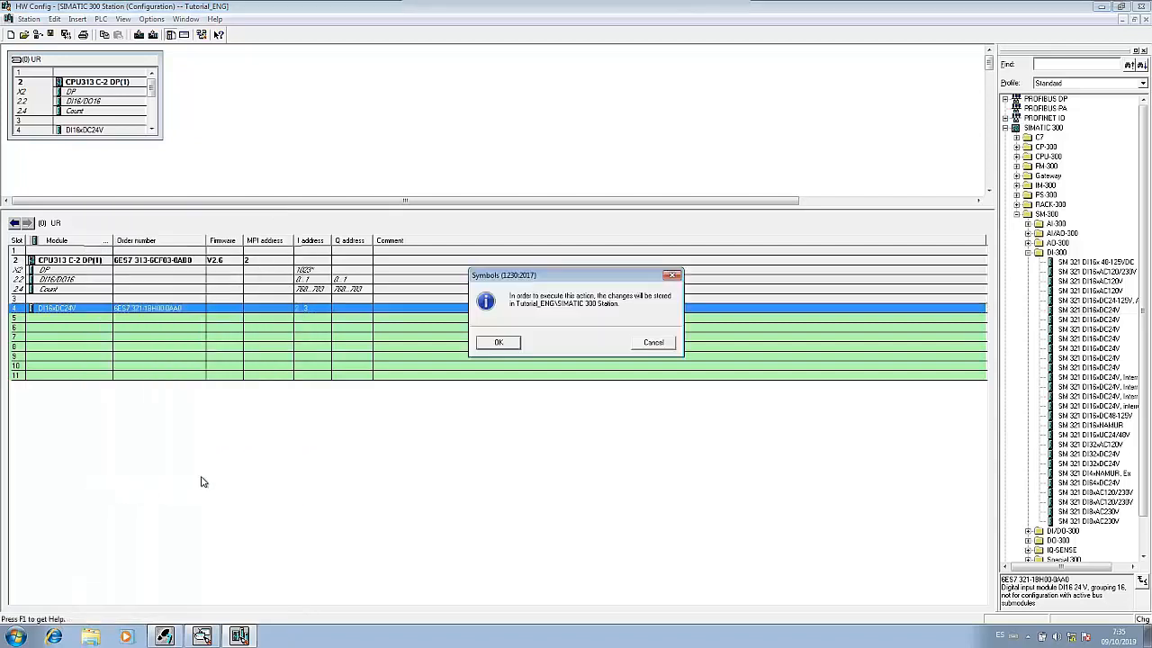
left_click(499, 342)
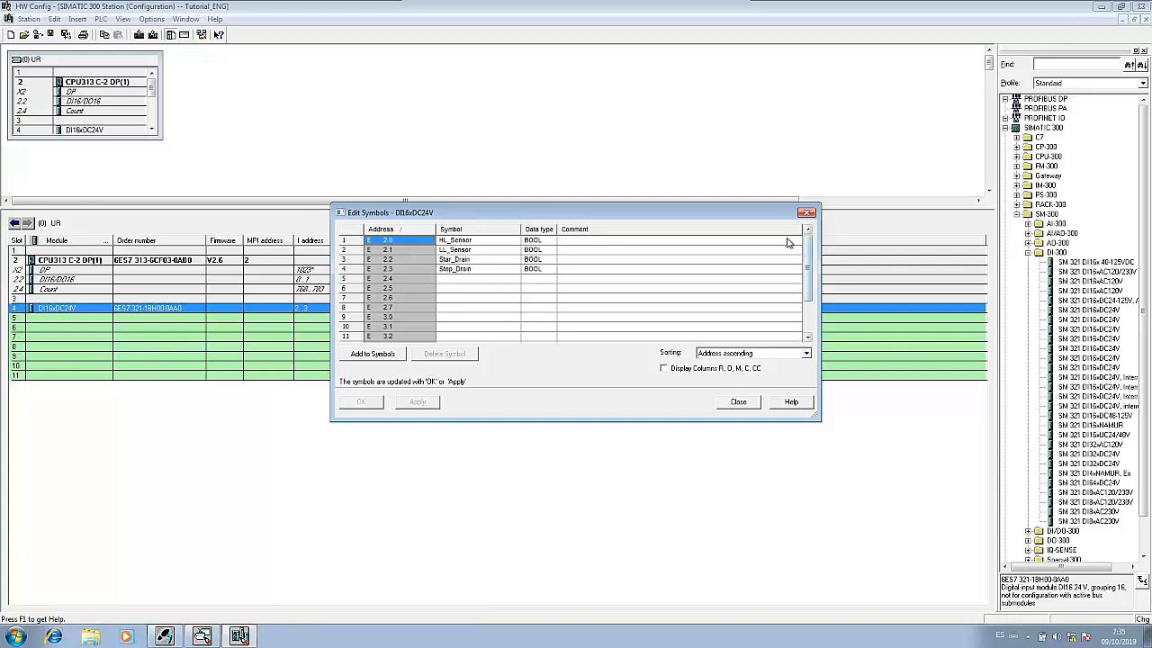
left_click(738, 403)
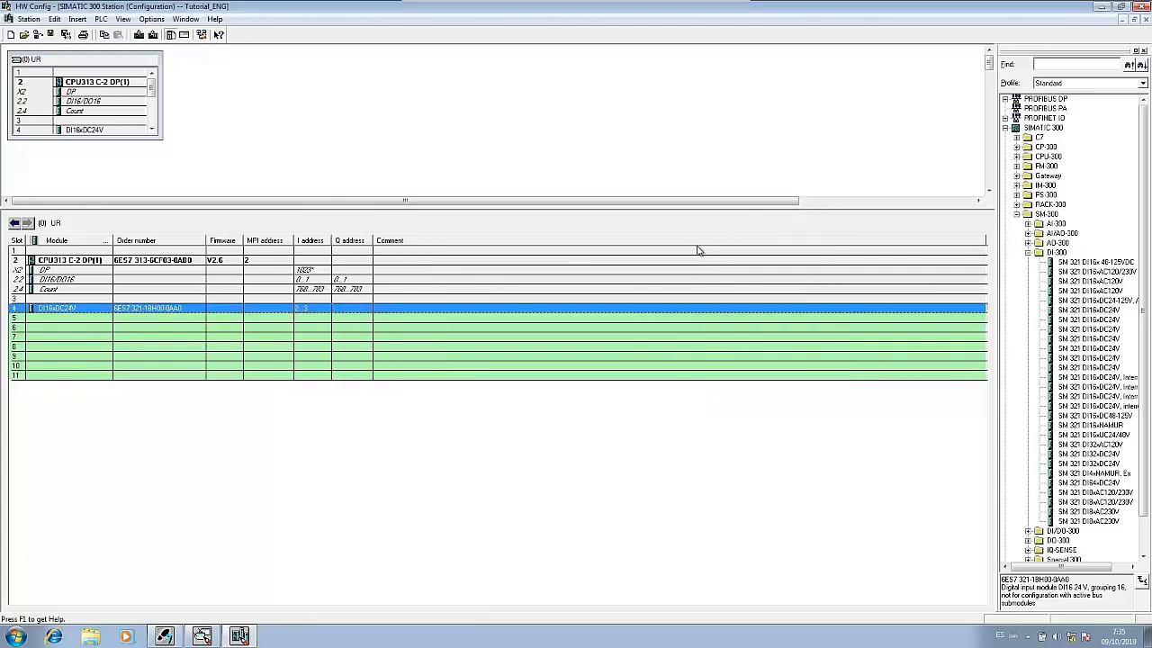